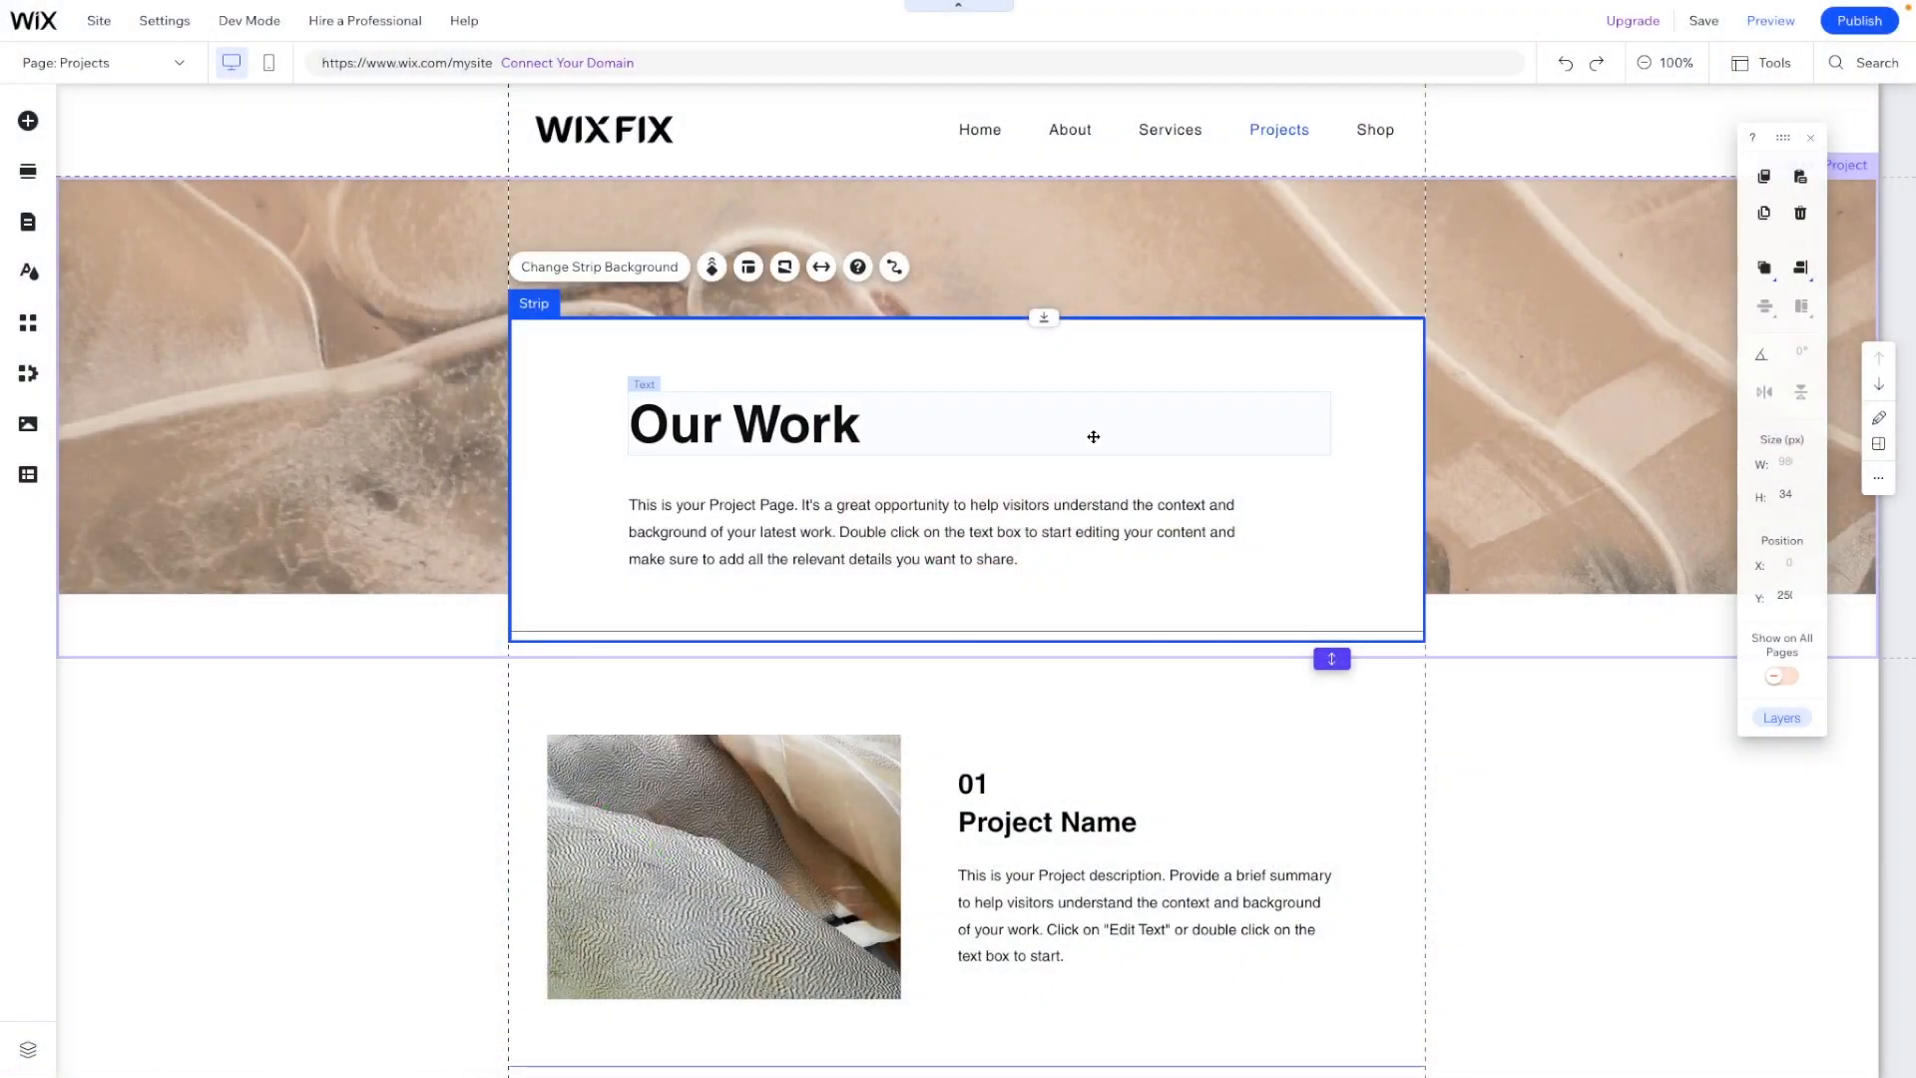
Step: Start the AI Text Creator on the 'Our Work' heading
click(745, 424)
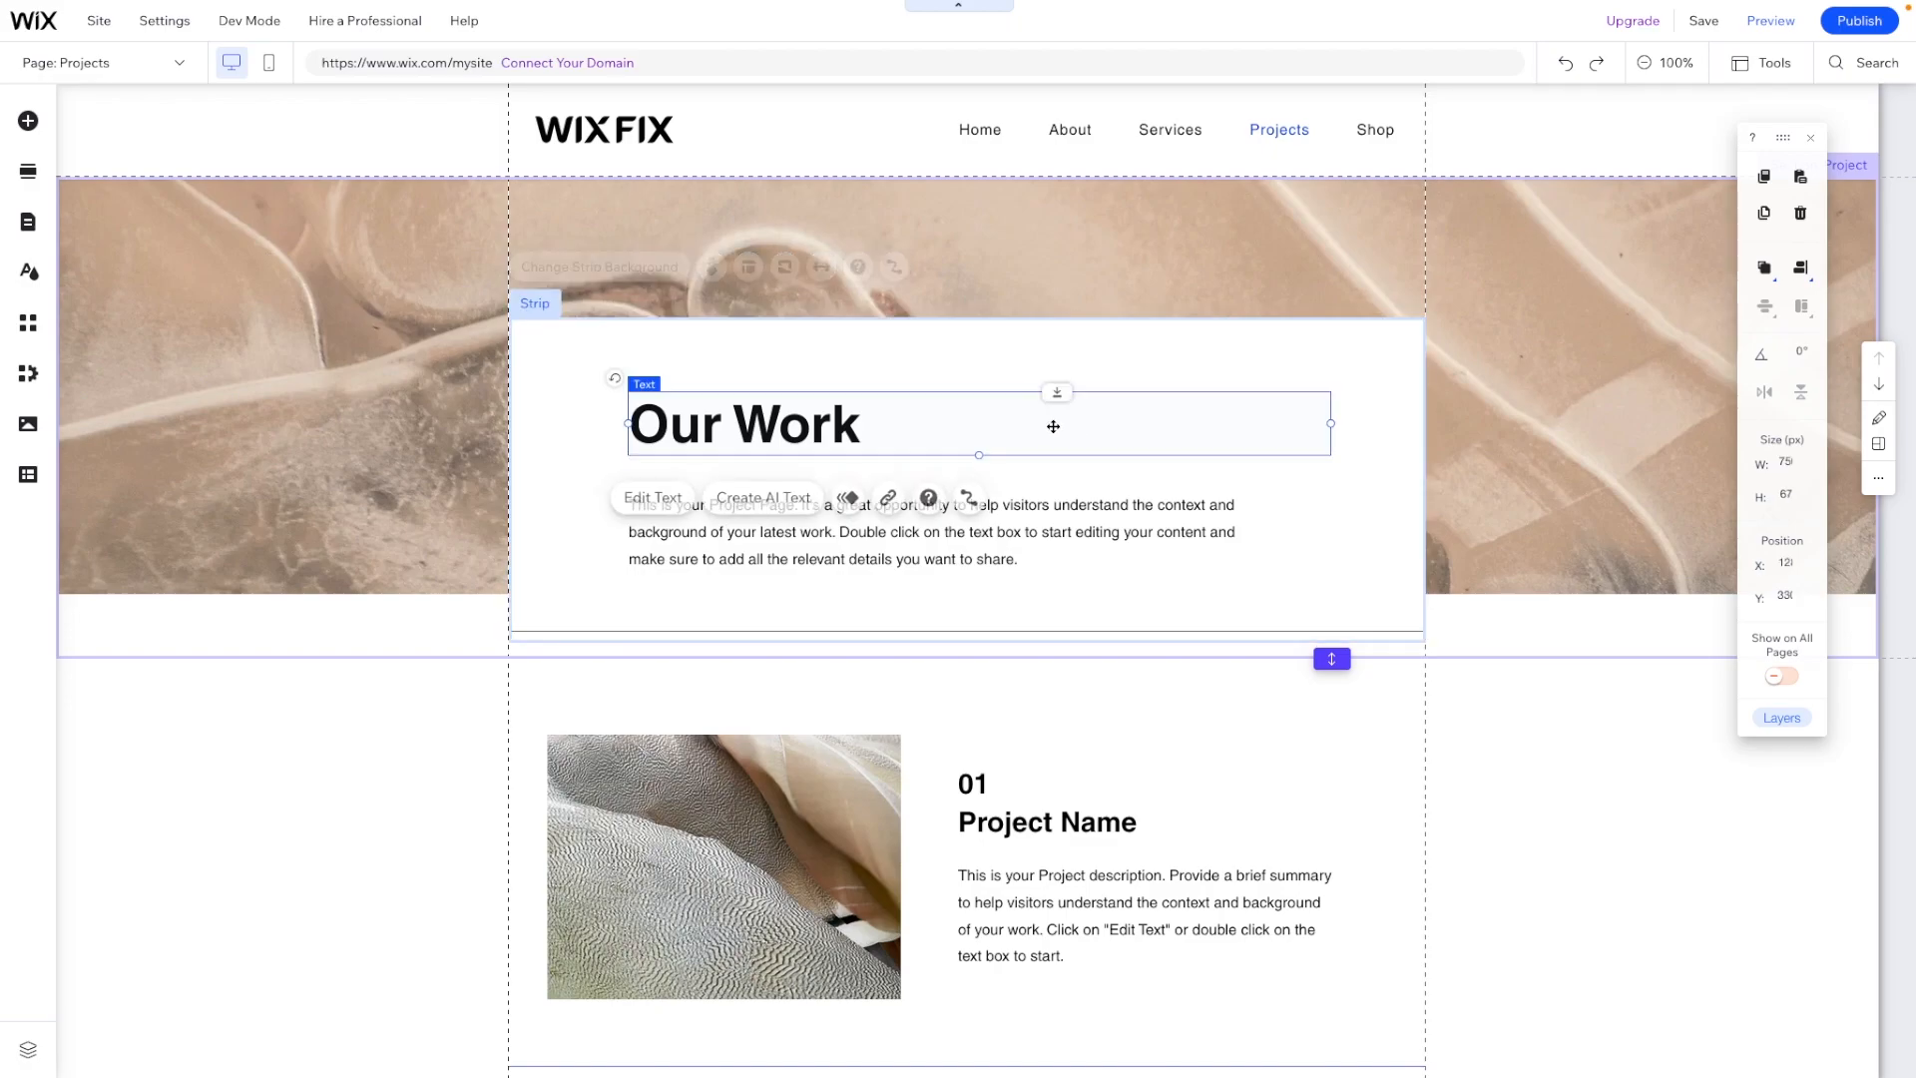
mouse_move(763, 511)
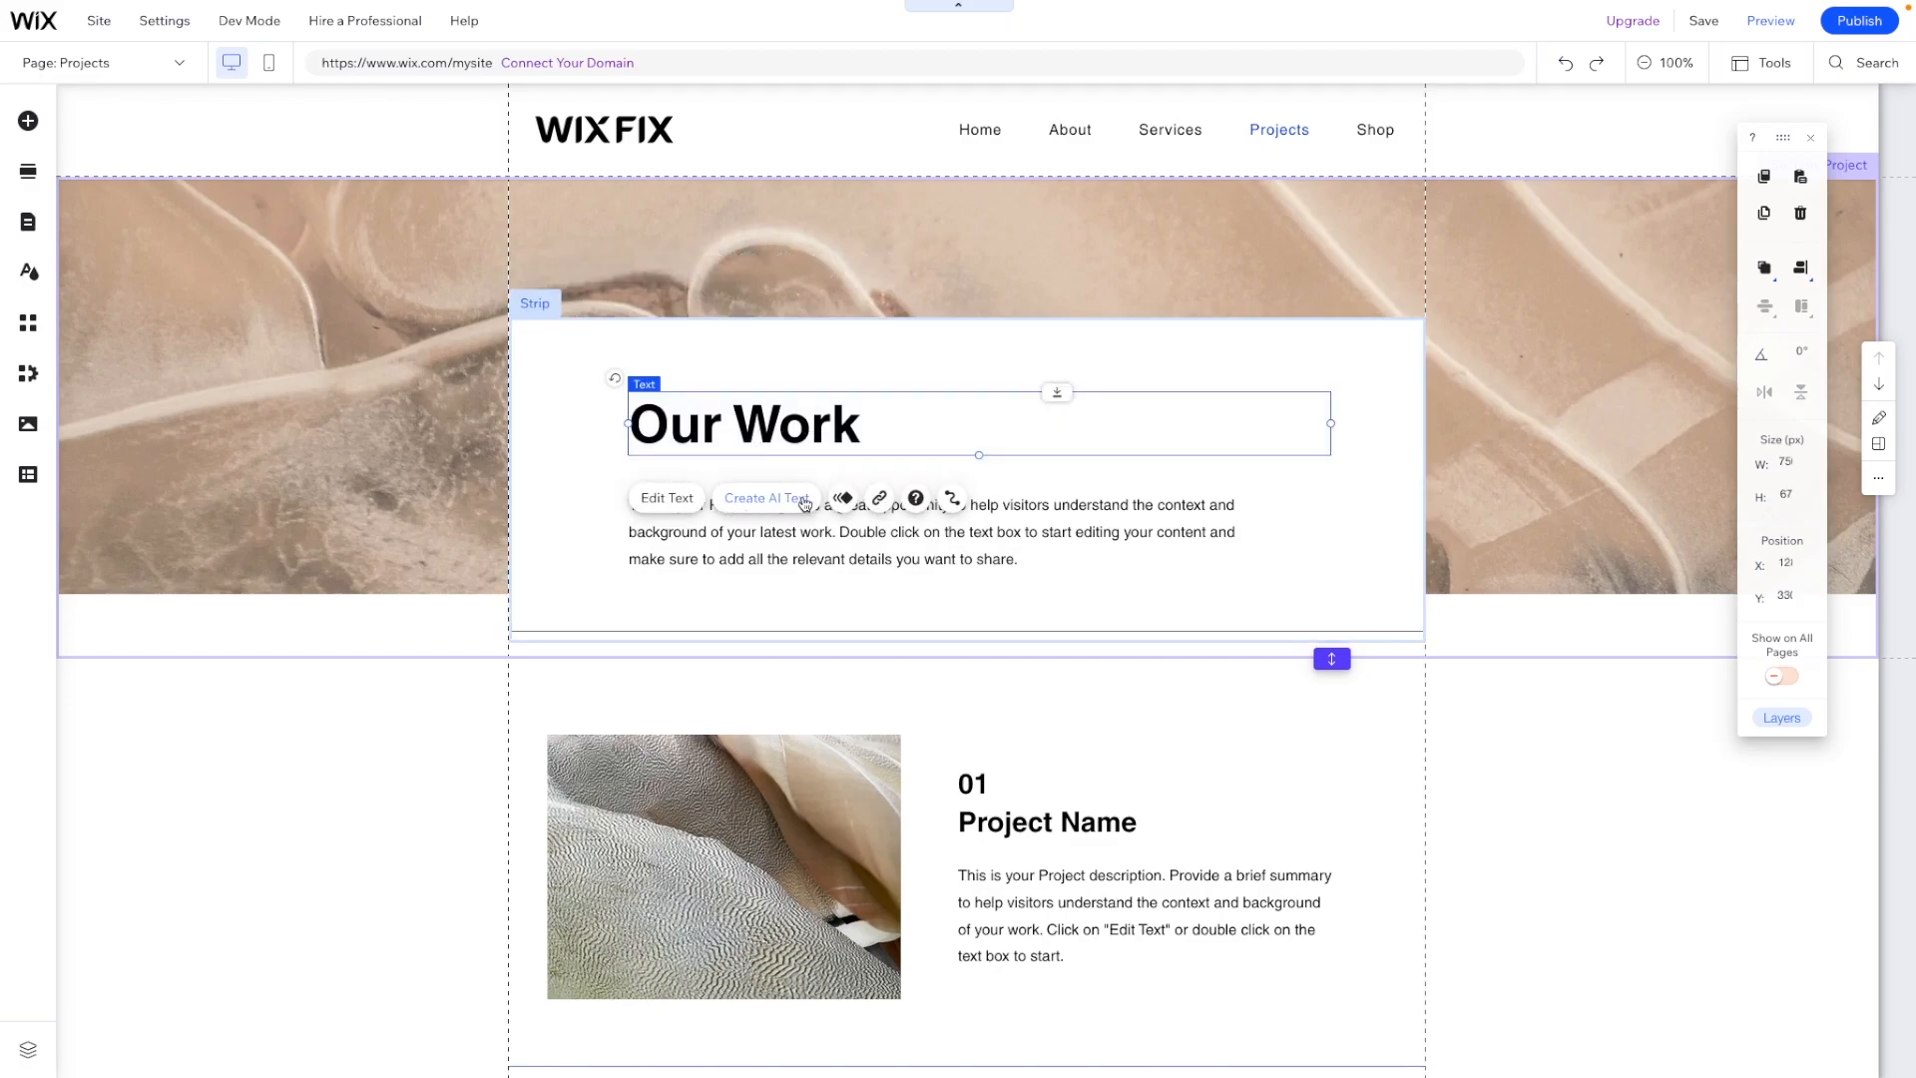
click(766, 499)
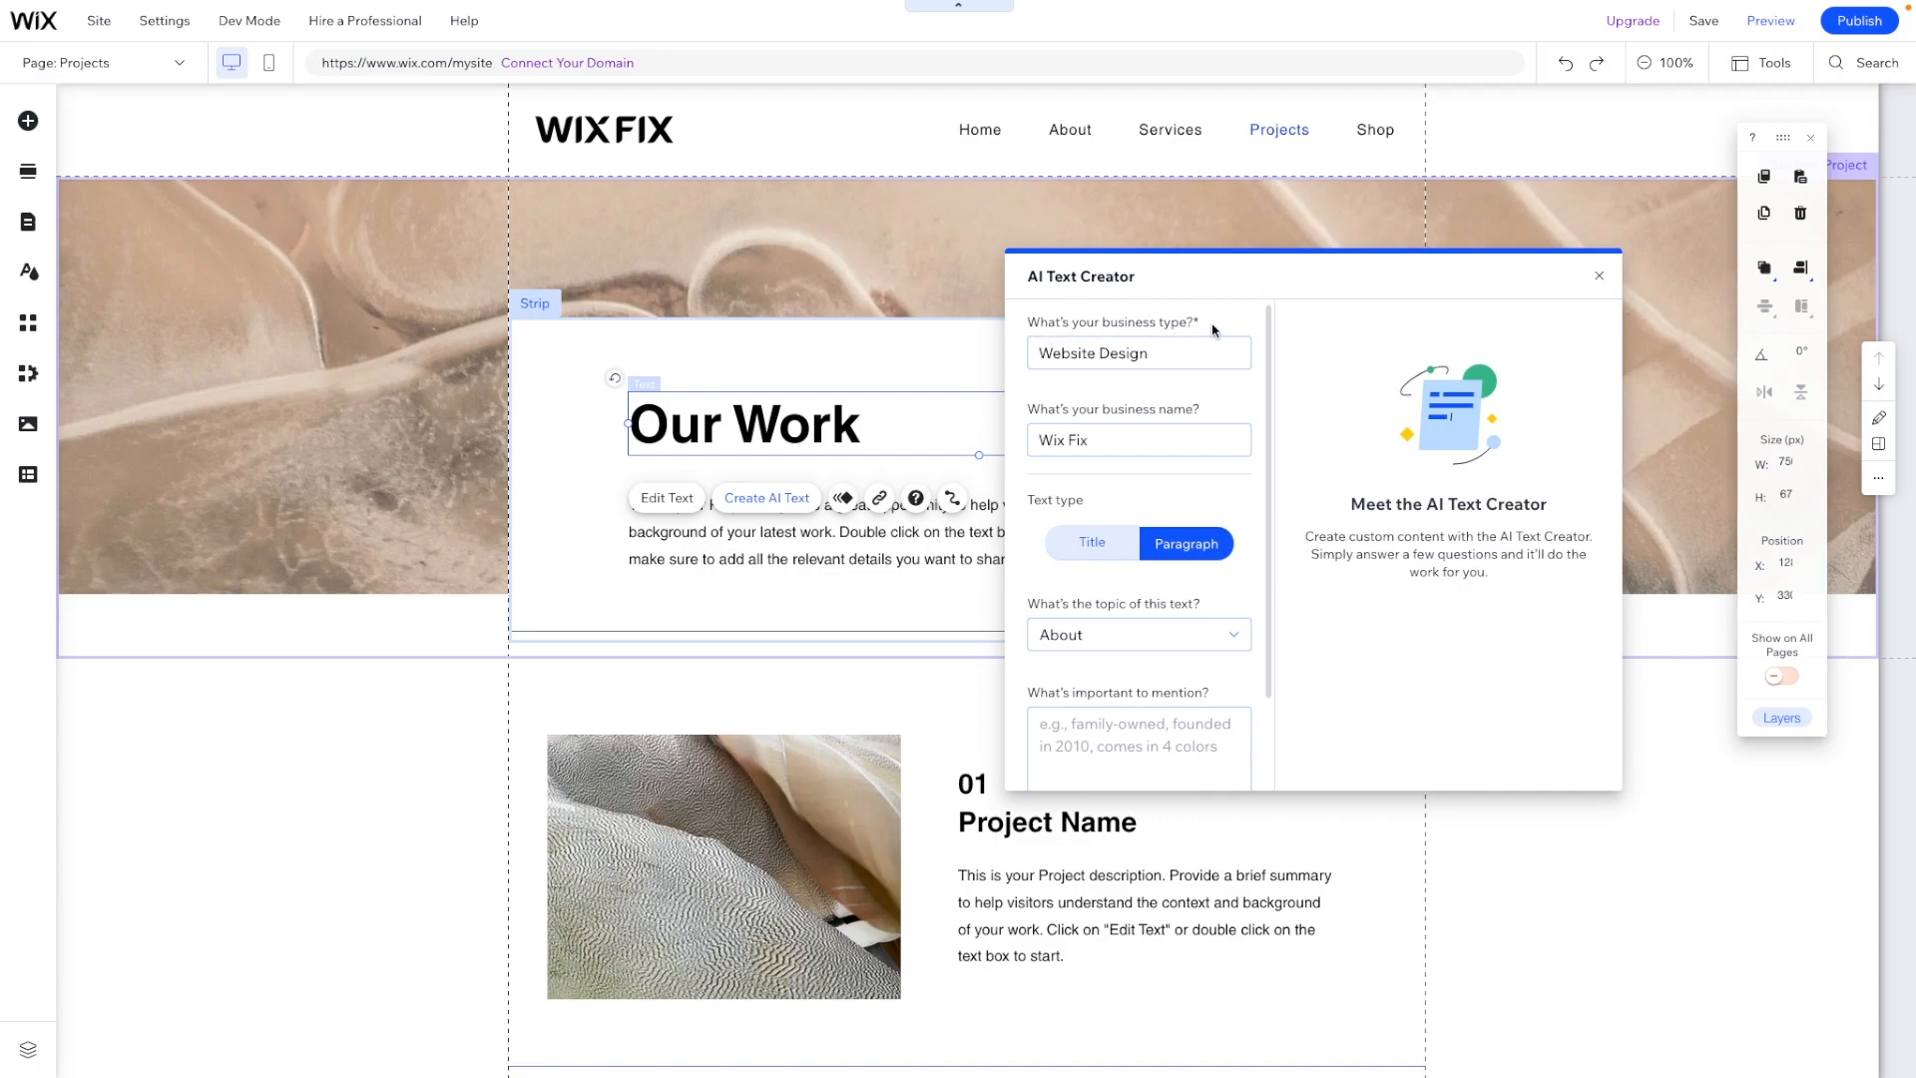
mouse_move(1231, 503)
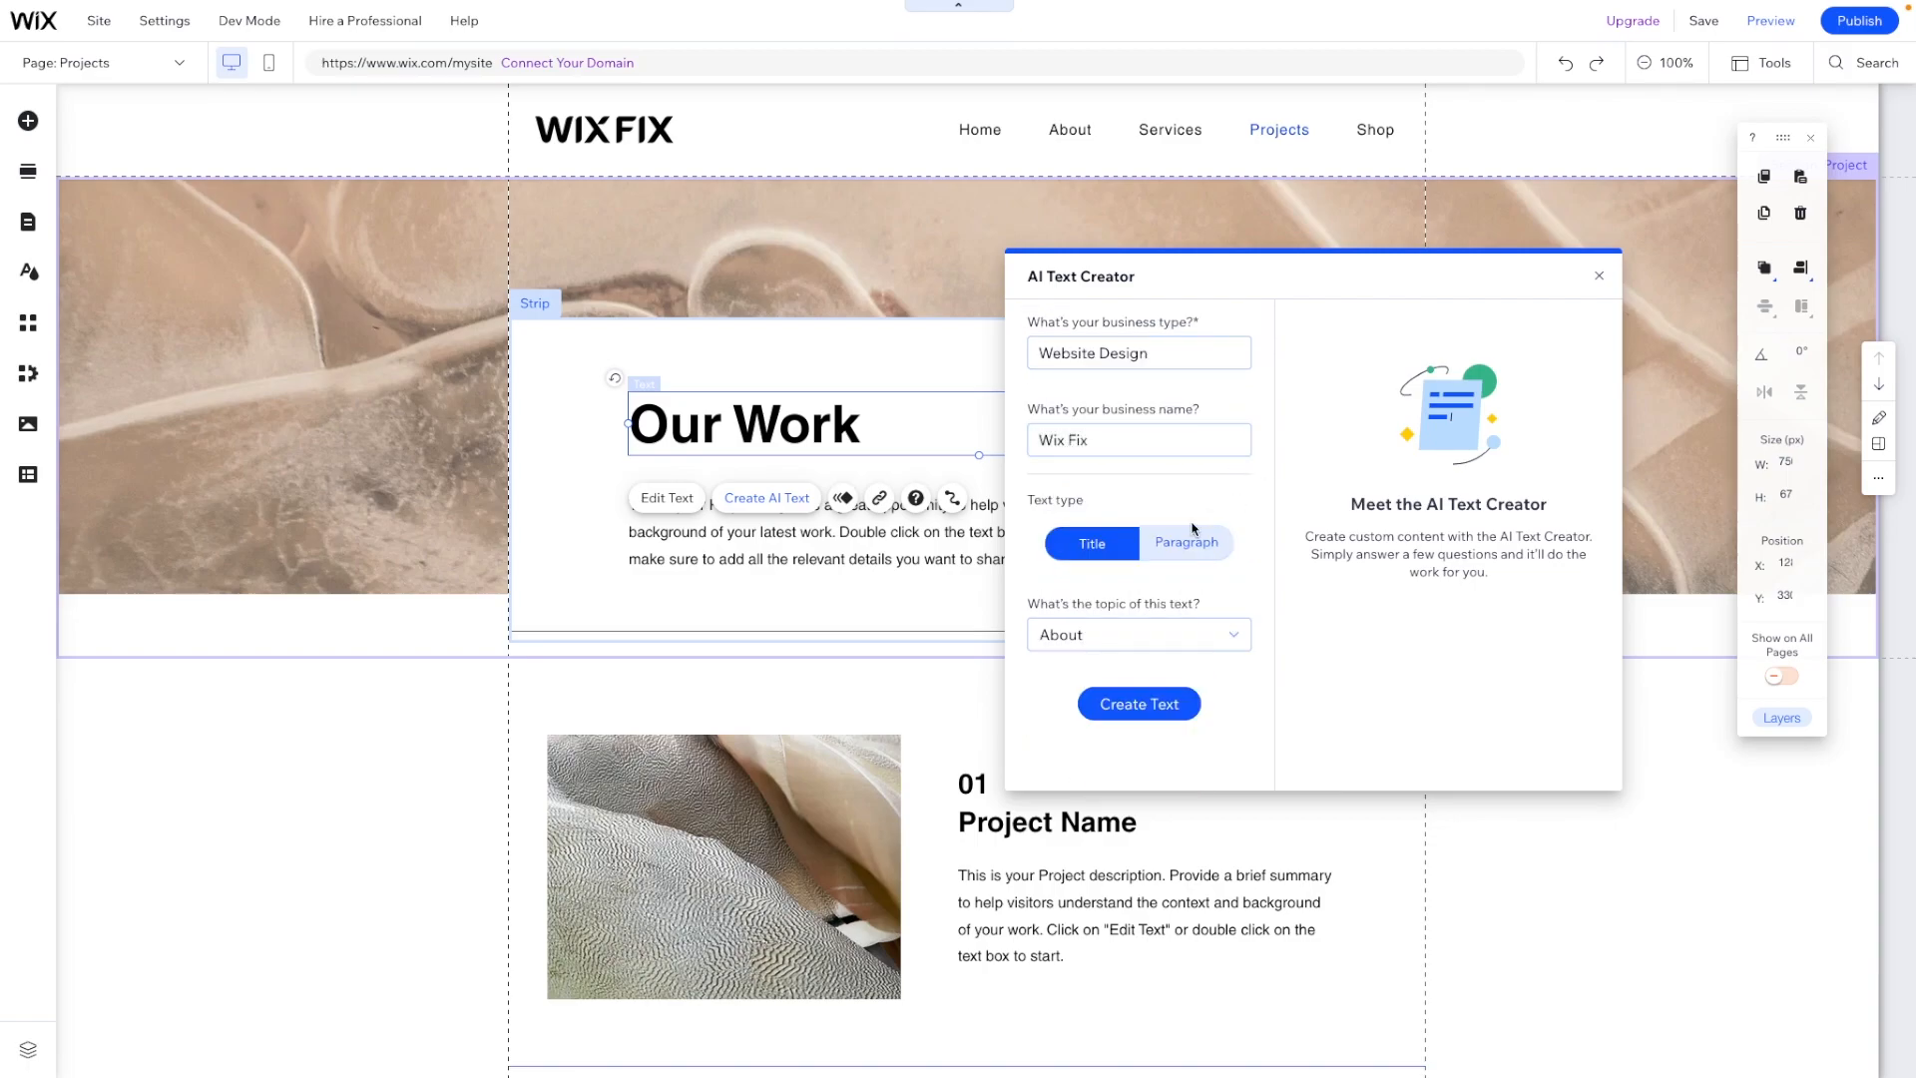
Step: Keep the text type as Title and choose Projects as the topic
click(1185, 543)
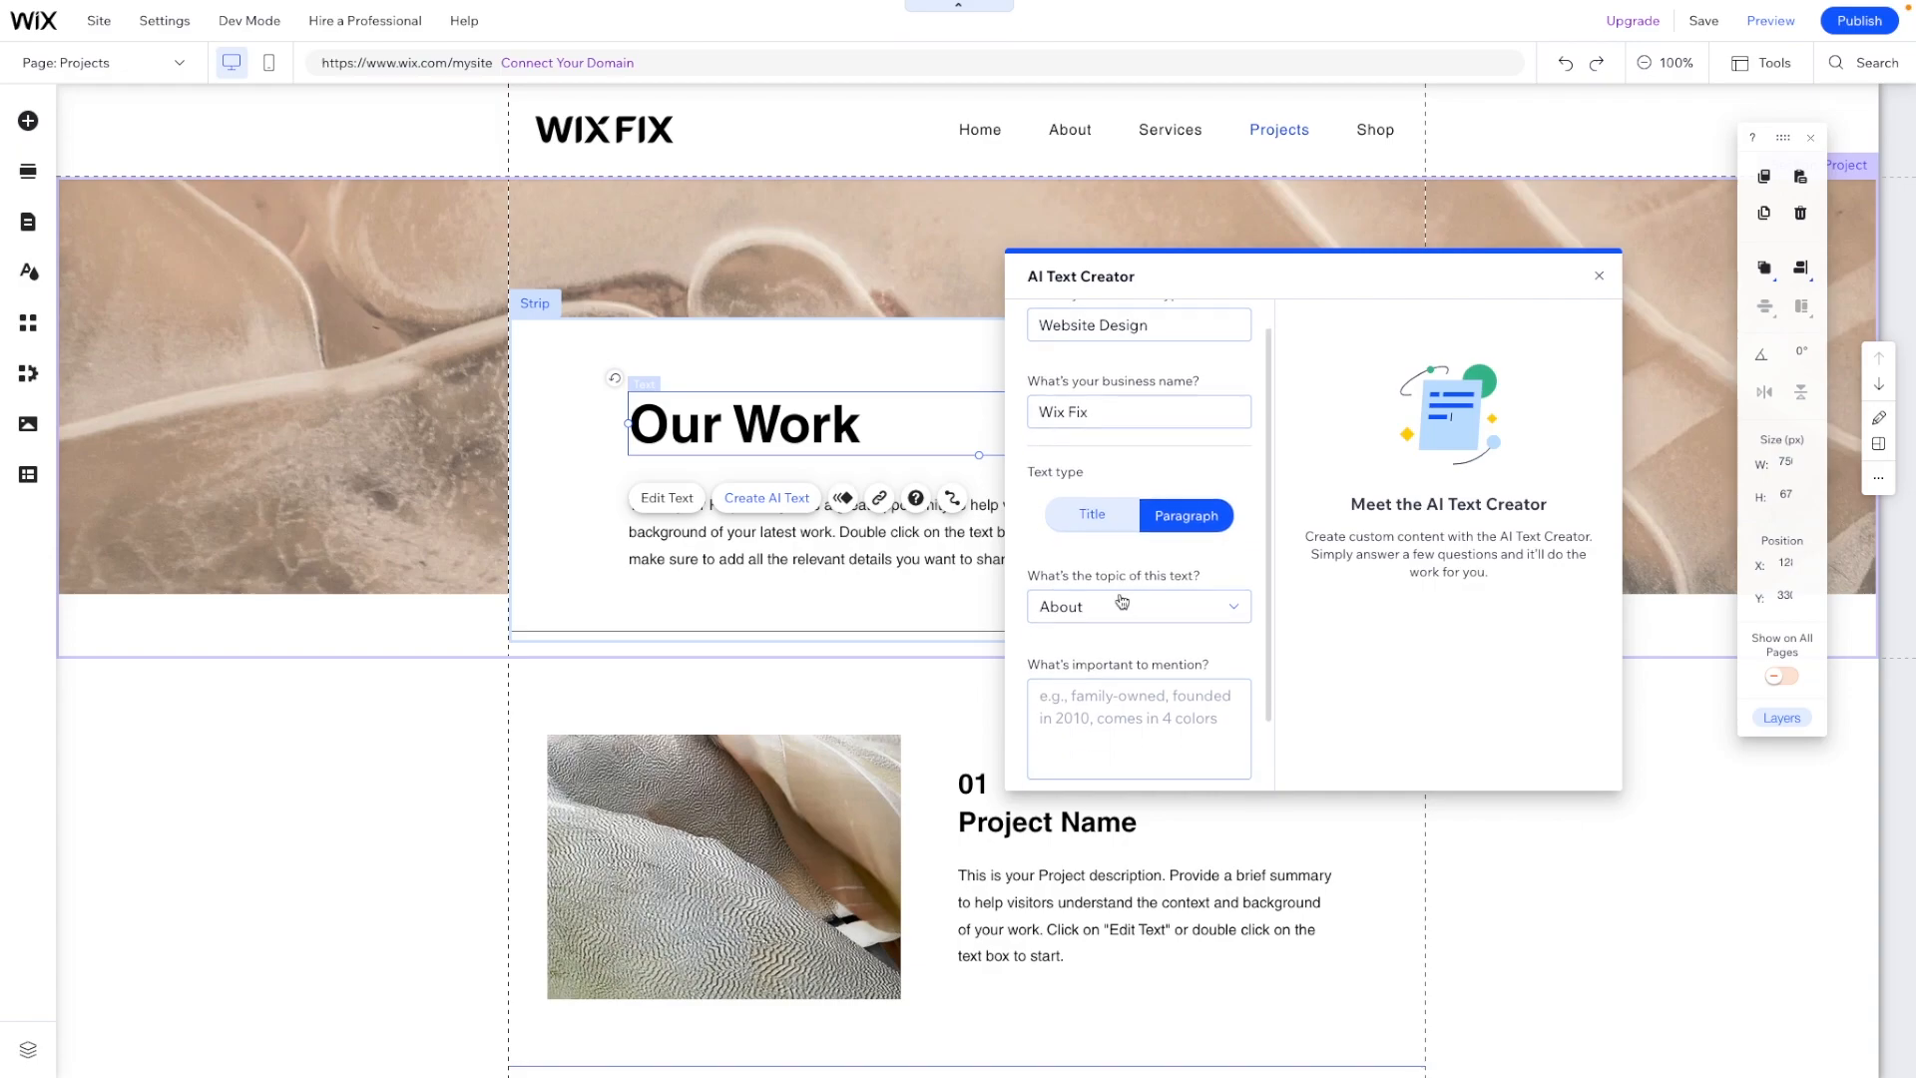
click(1138, 607)
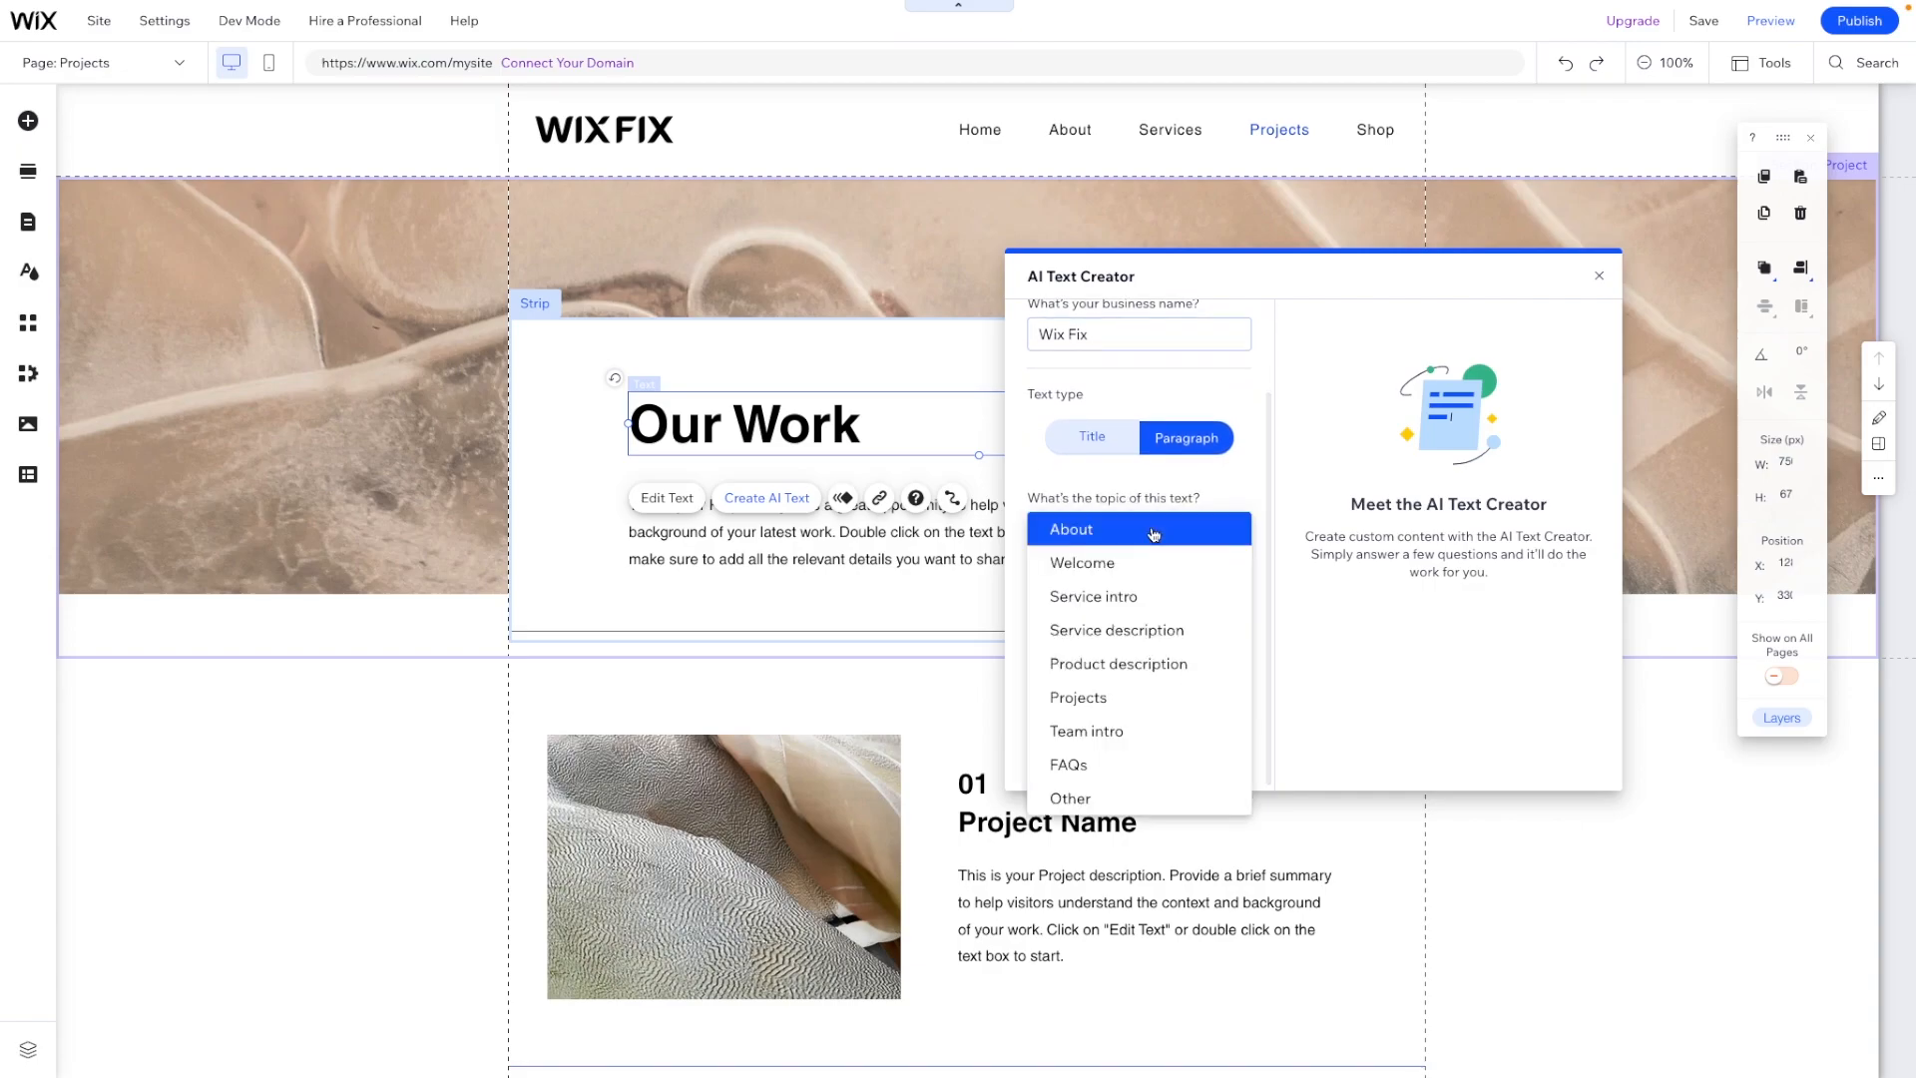
mouse_move(1165, 638)
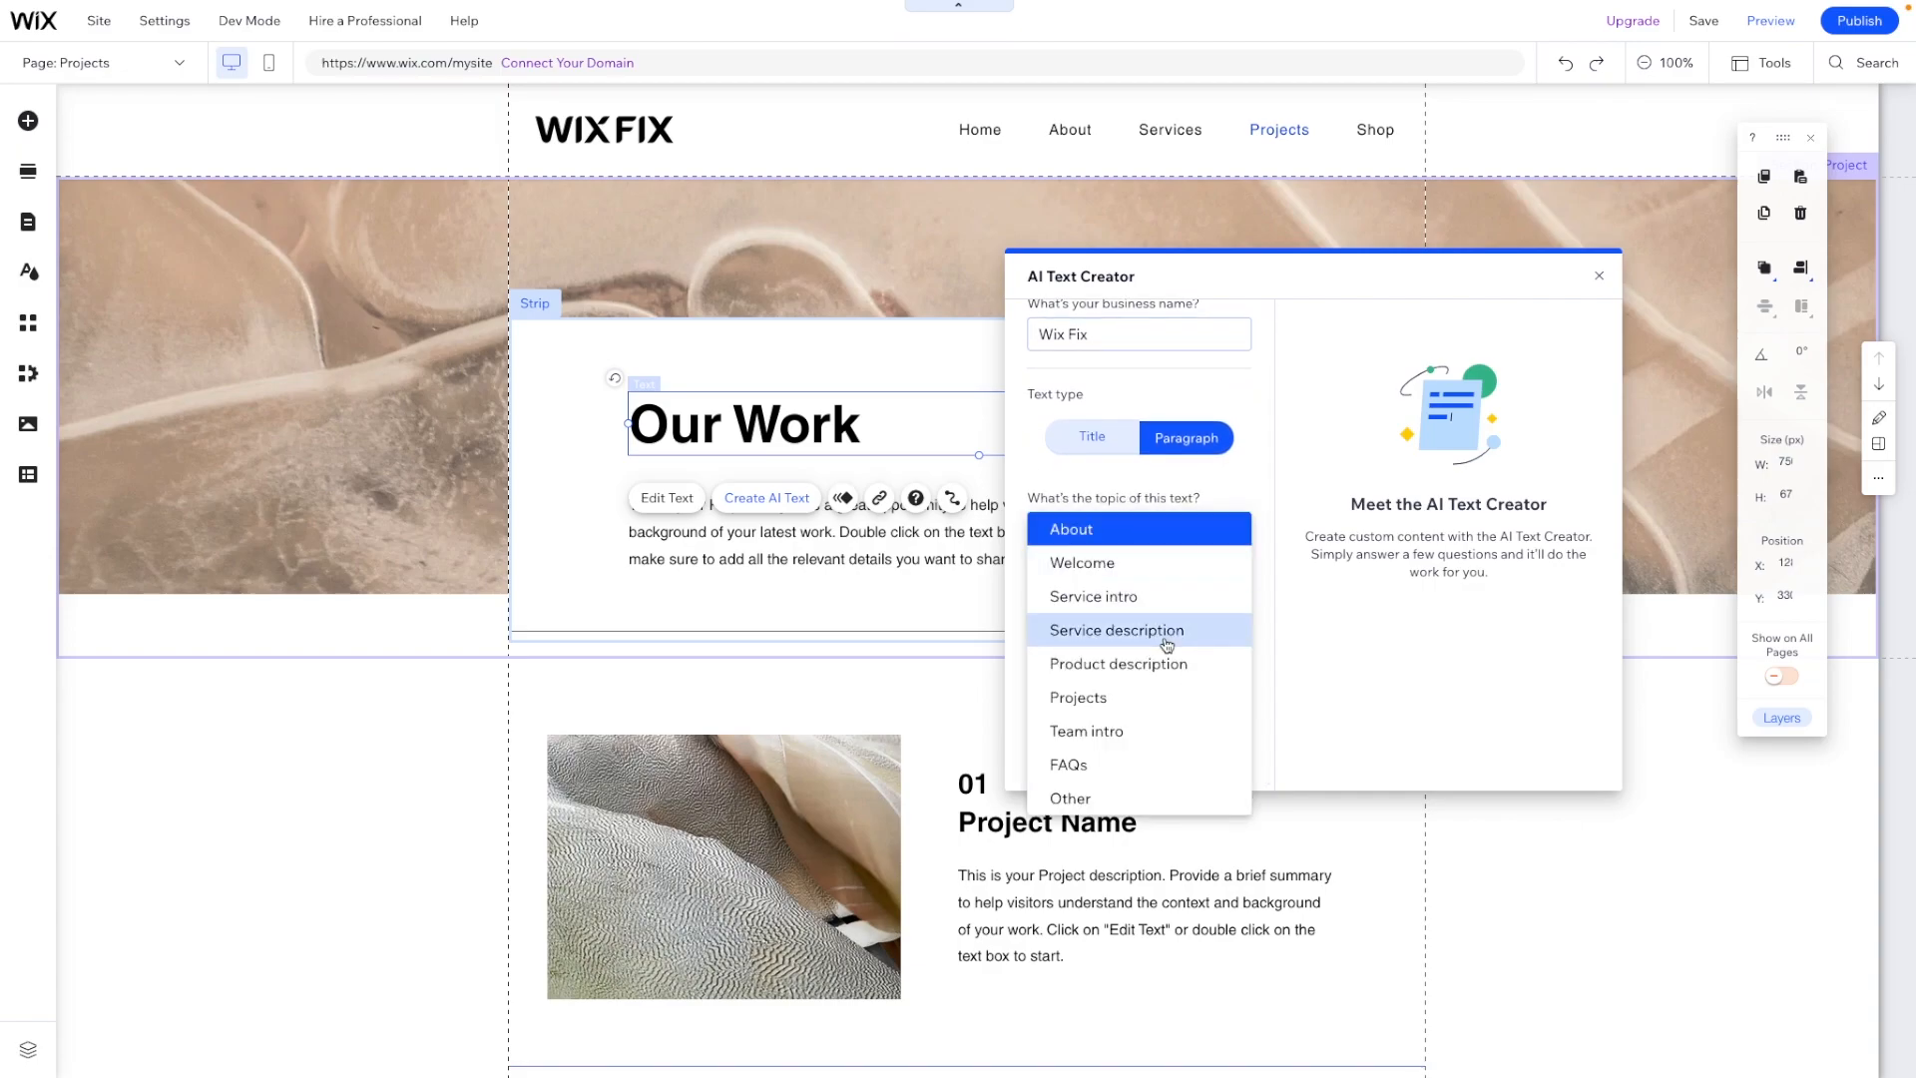
mouse_move(1106, 634)
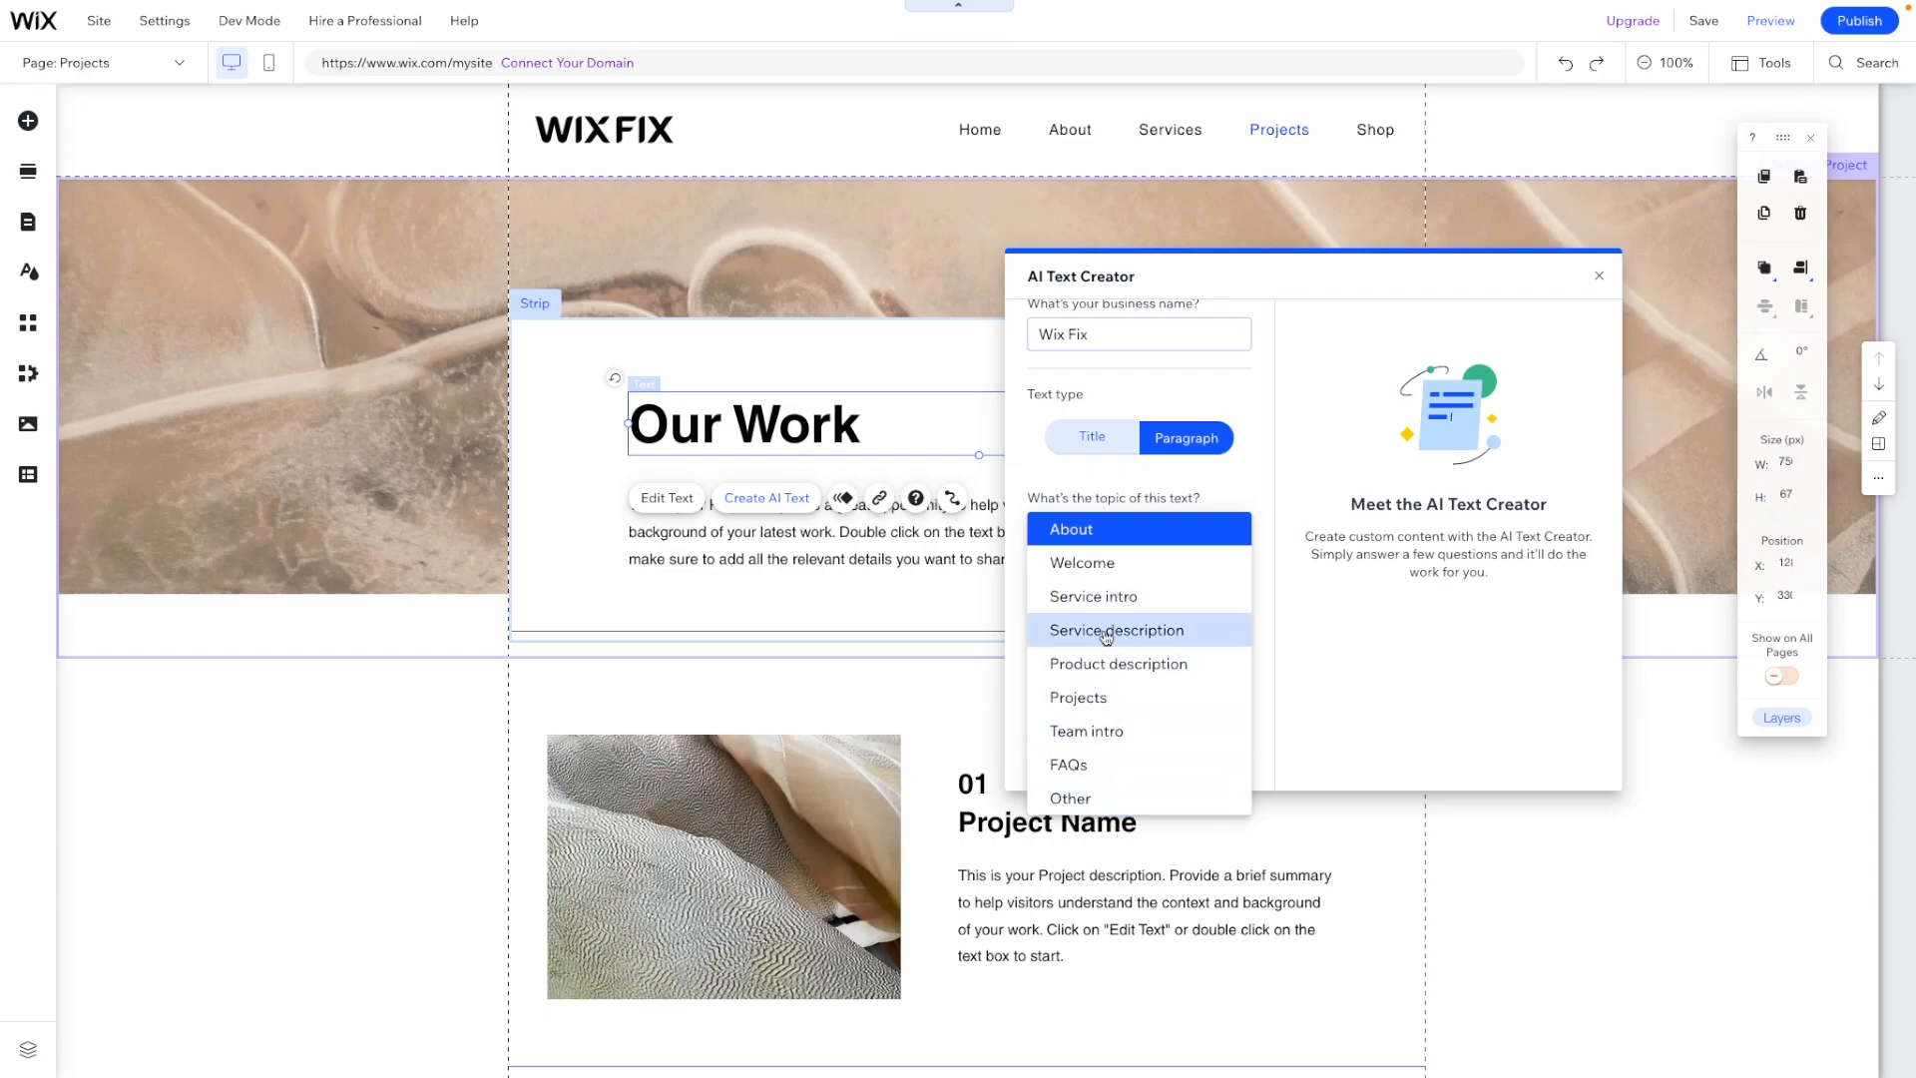
mouse_move(1074, 773)
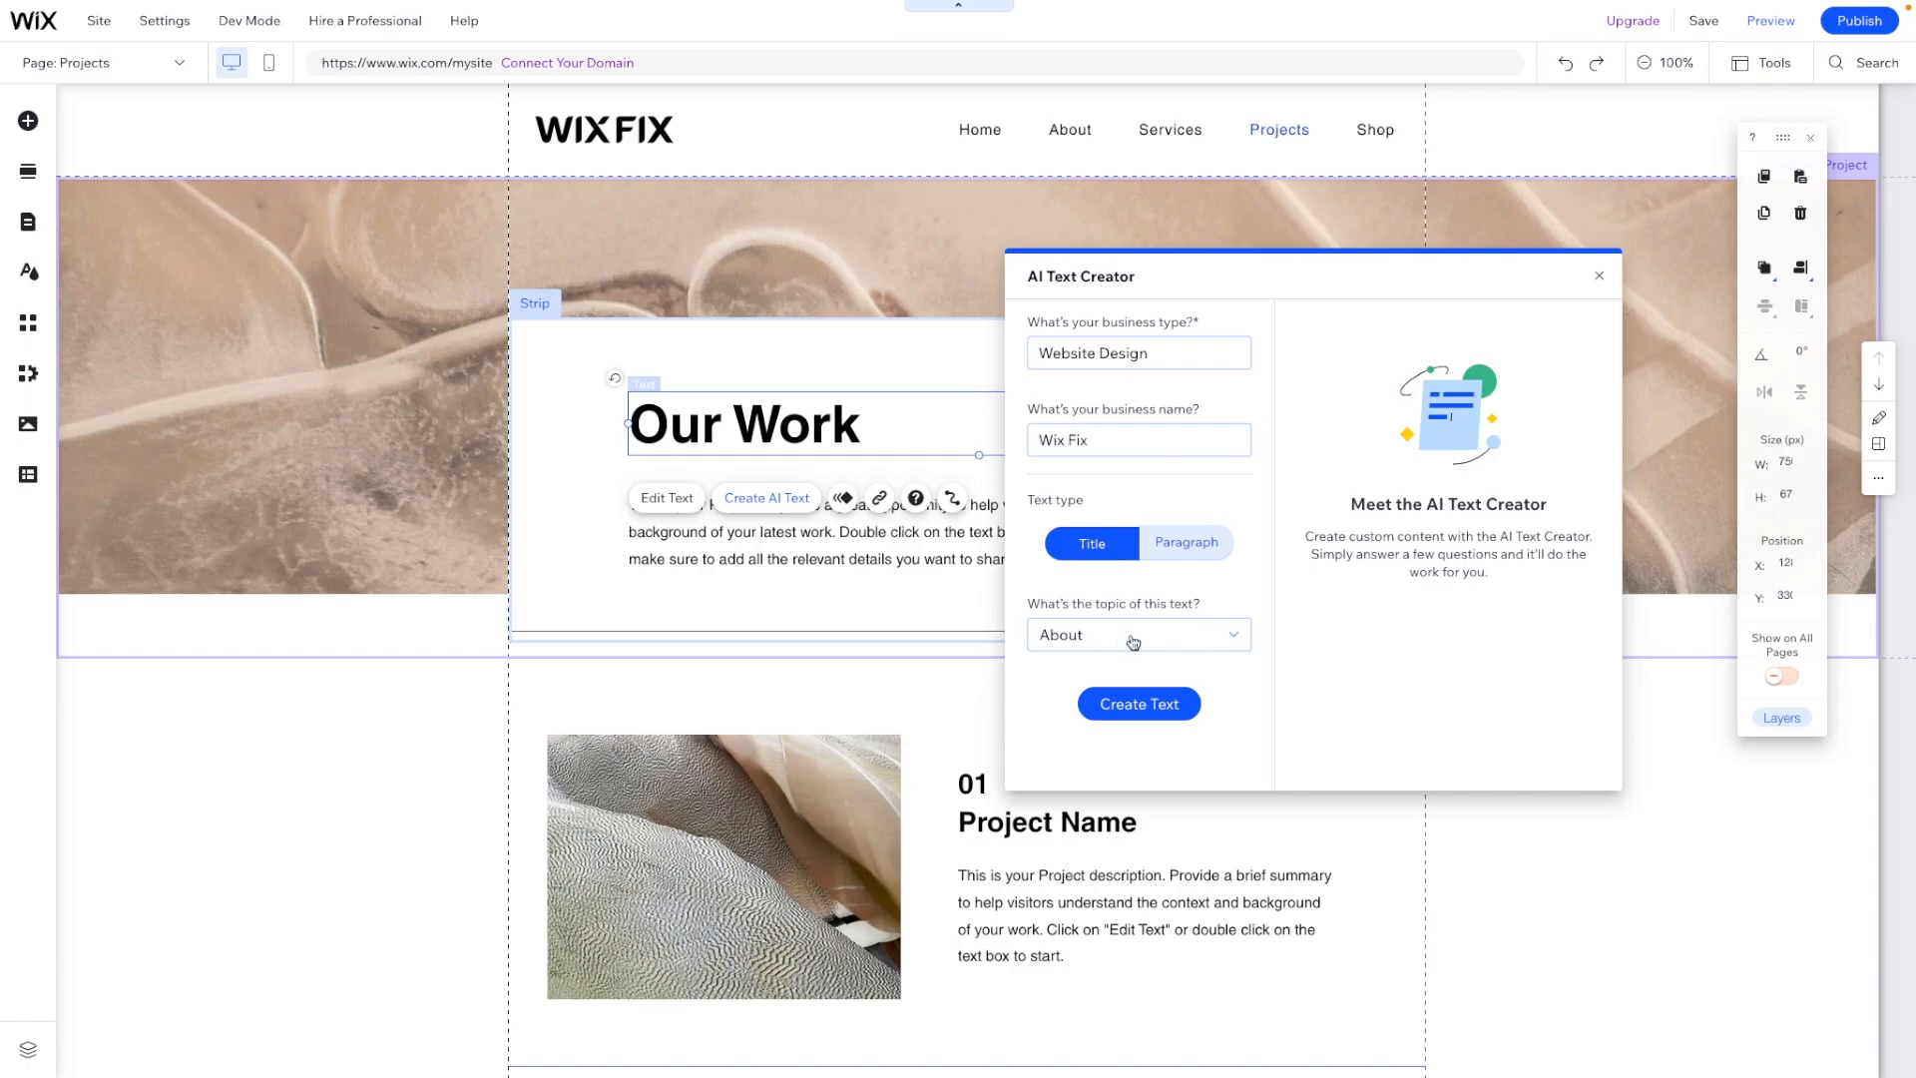
click(1138, 635)
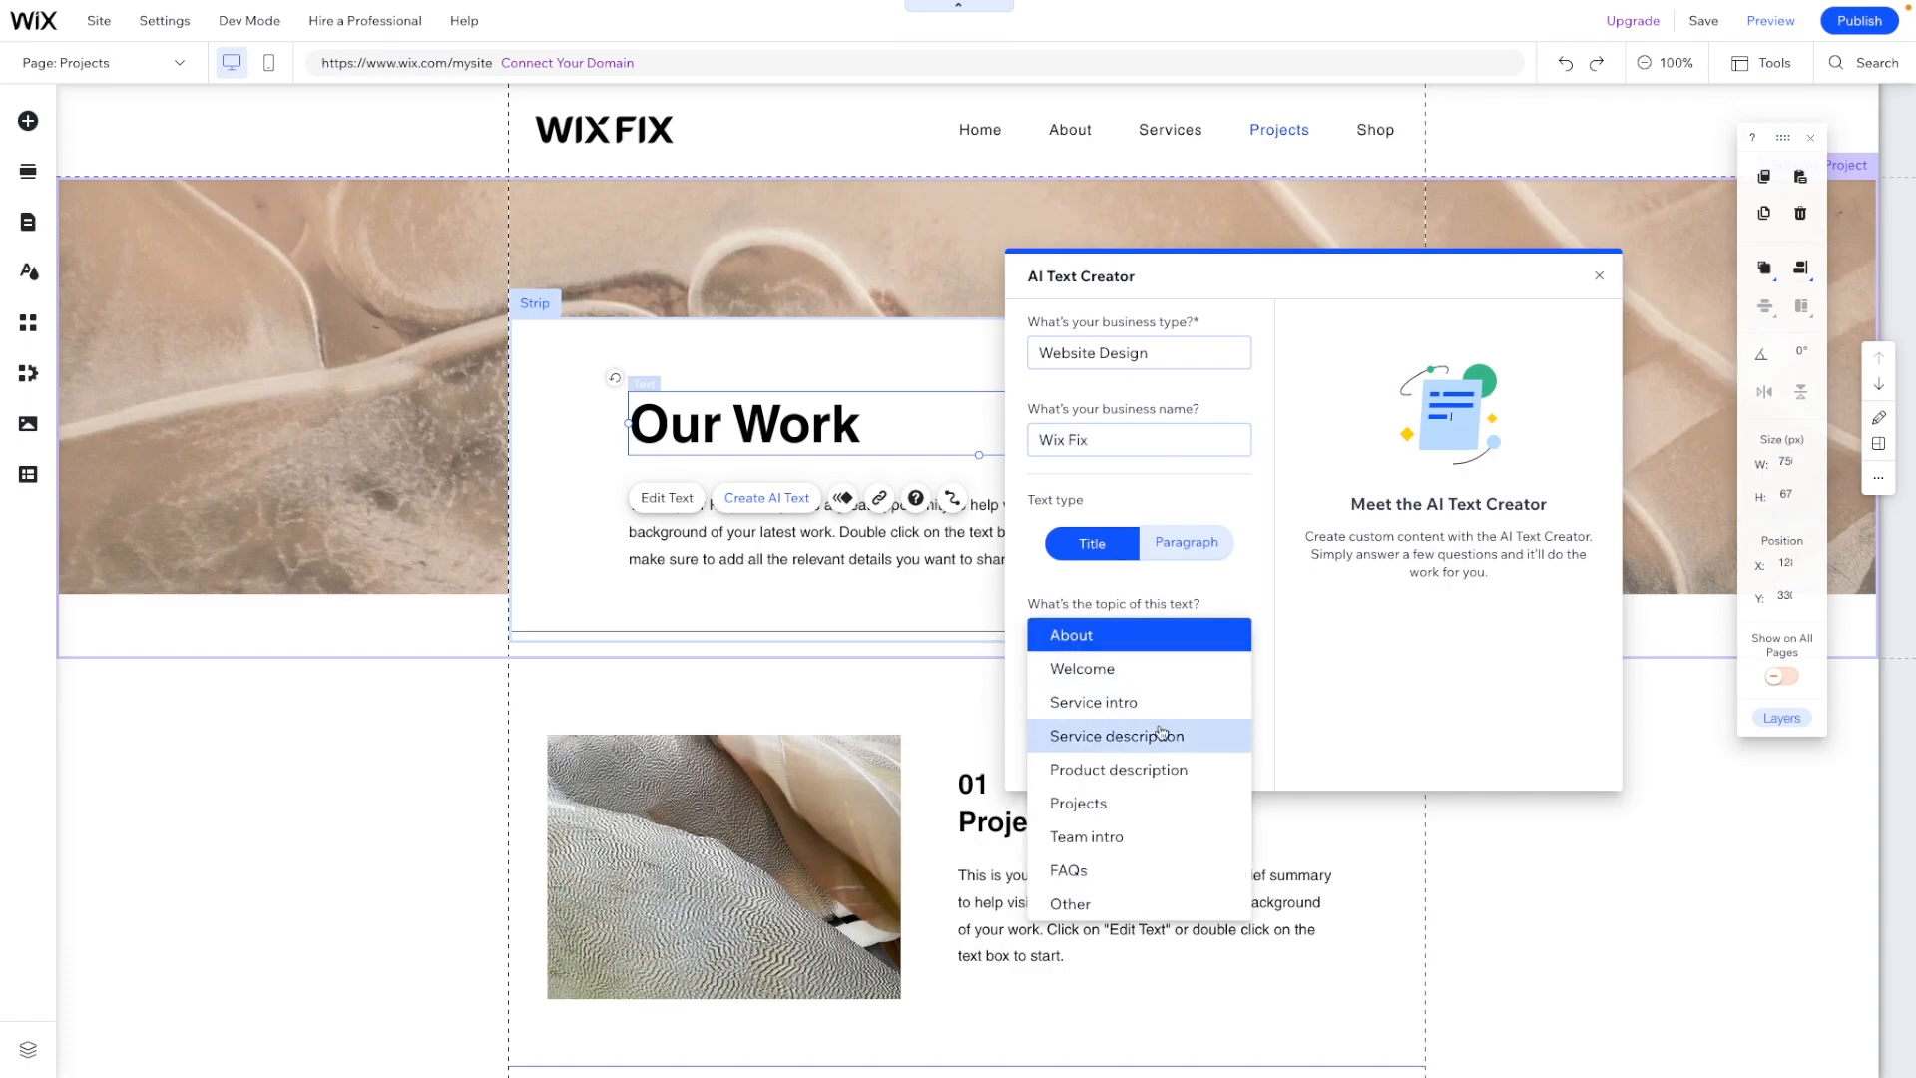
mouse_move(1086, 807)
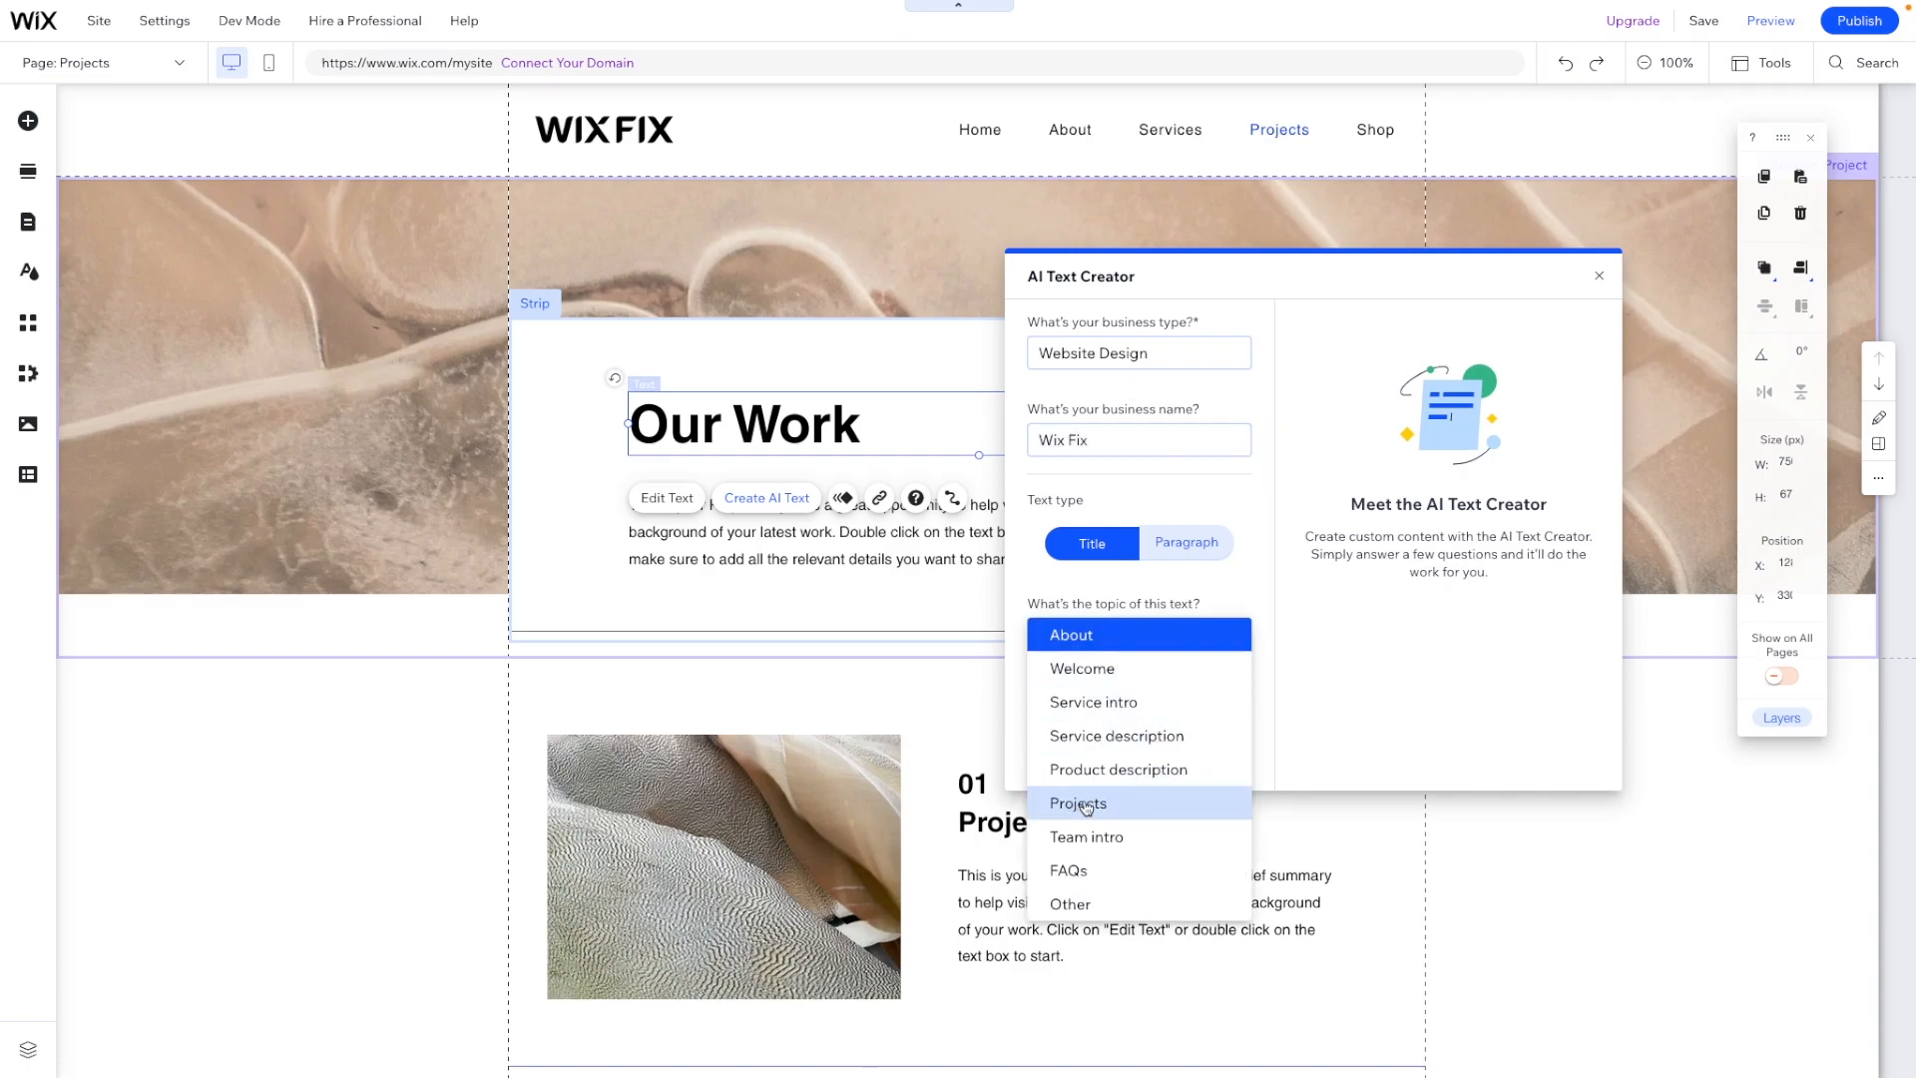
click(1077, 802)
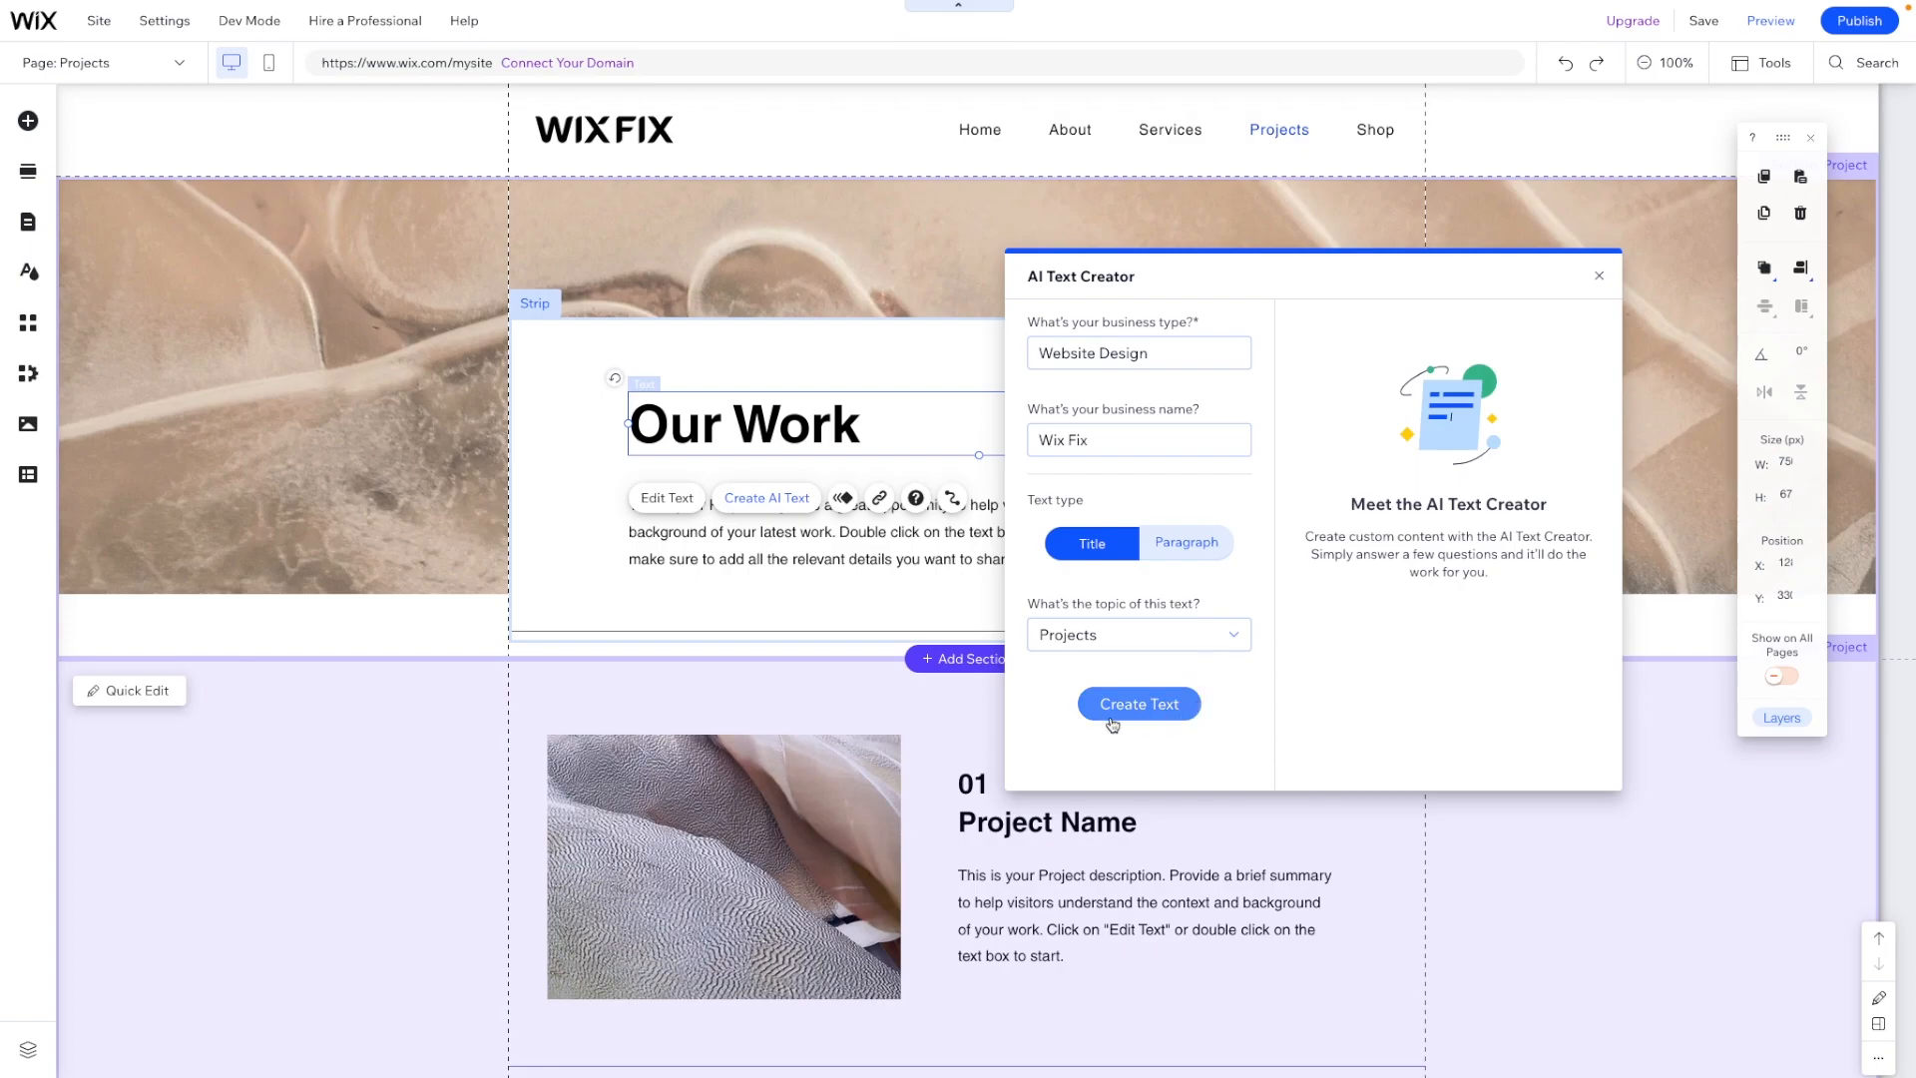
Step: Set business type to 'Website Design Portfolio' and regenerate the title suggestions
click(1138, 702)
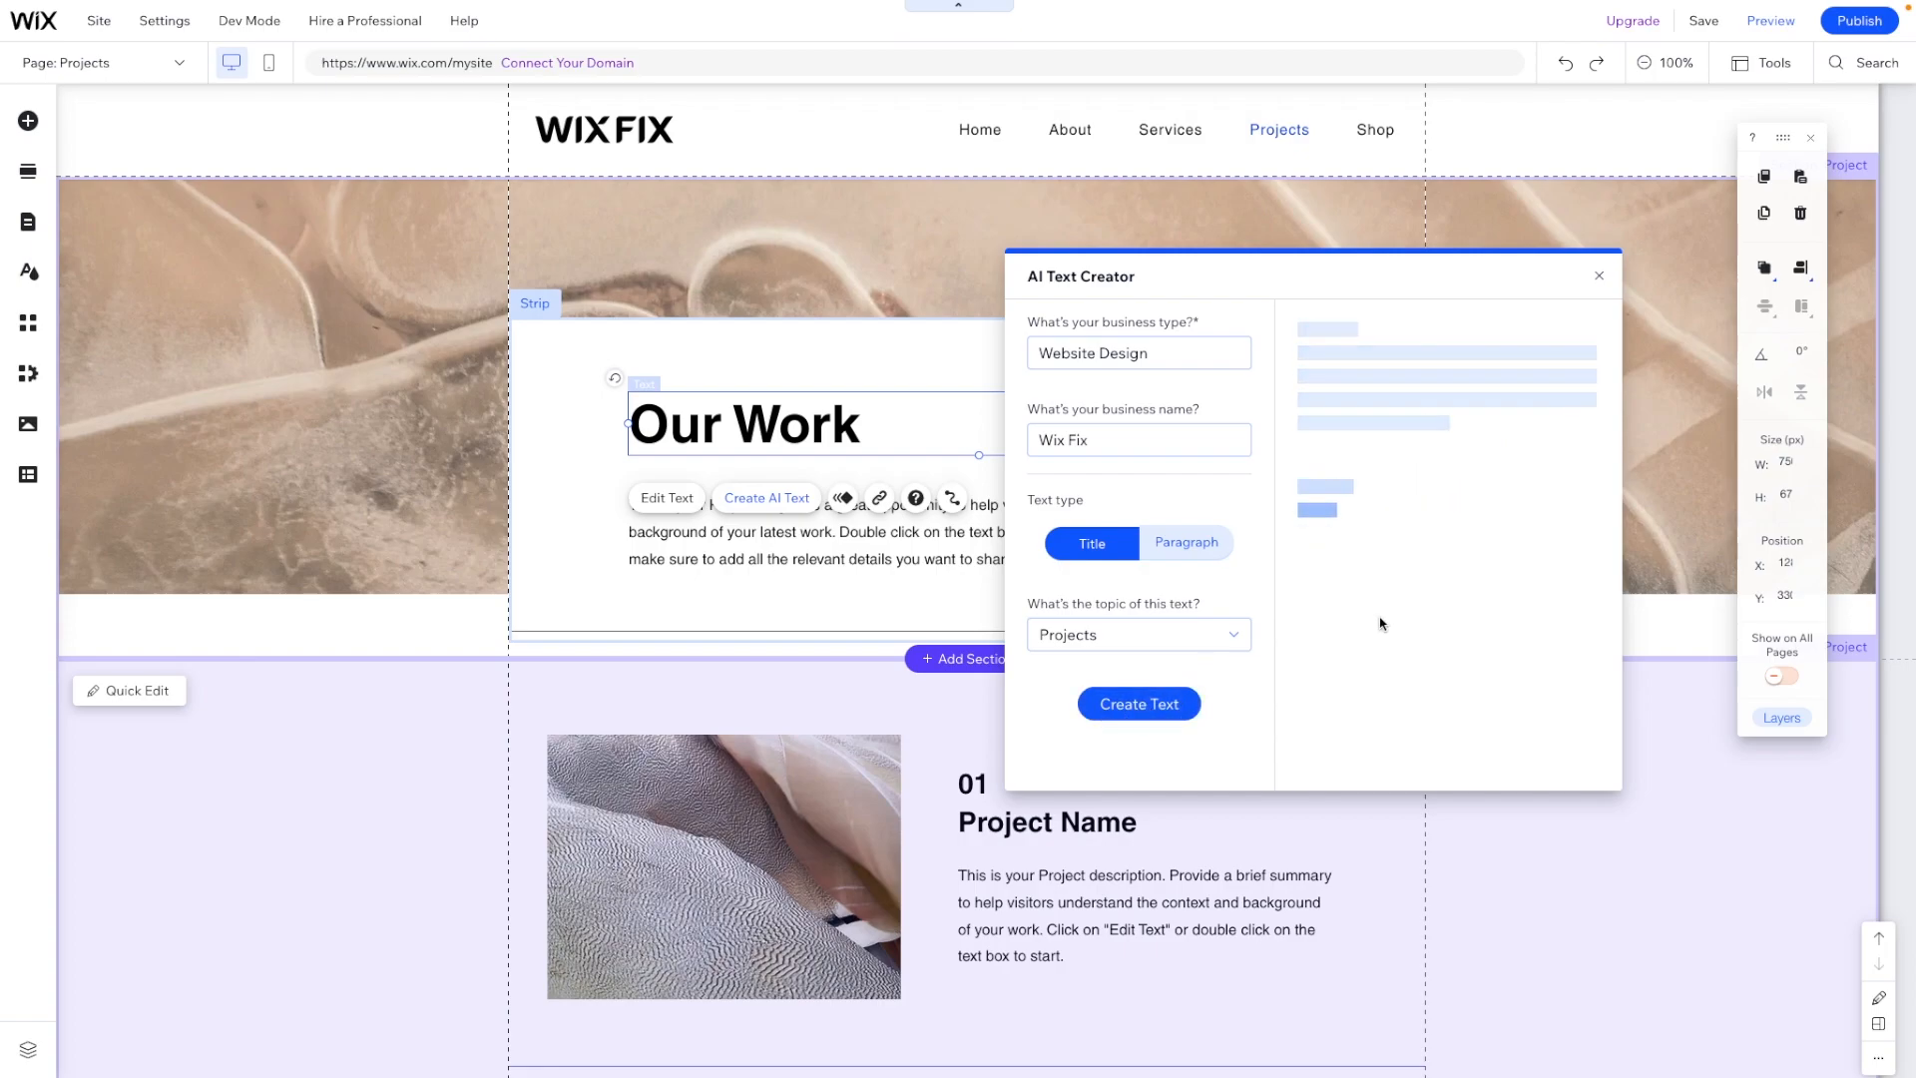
click(1138, 703)
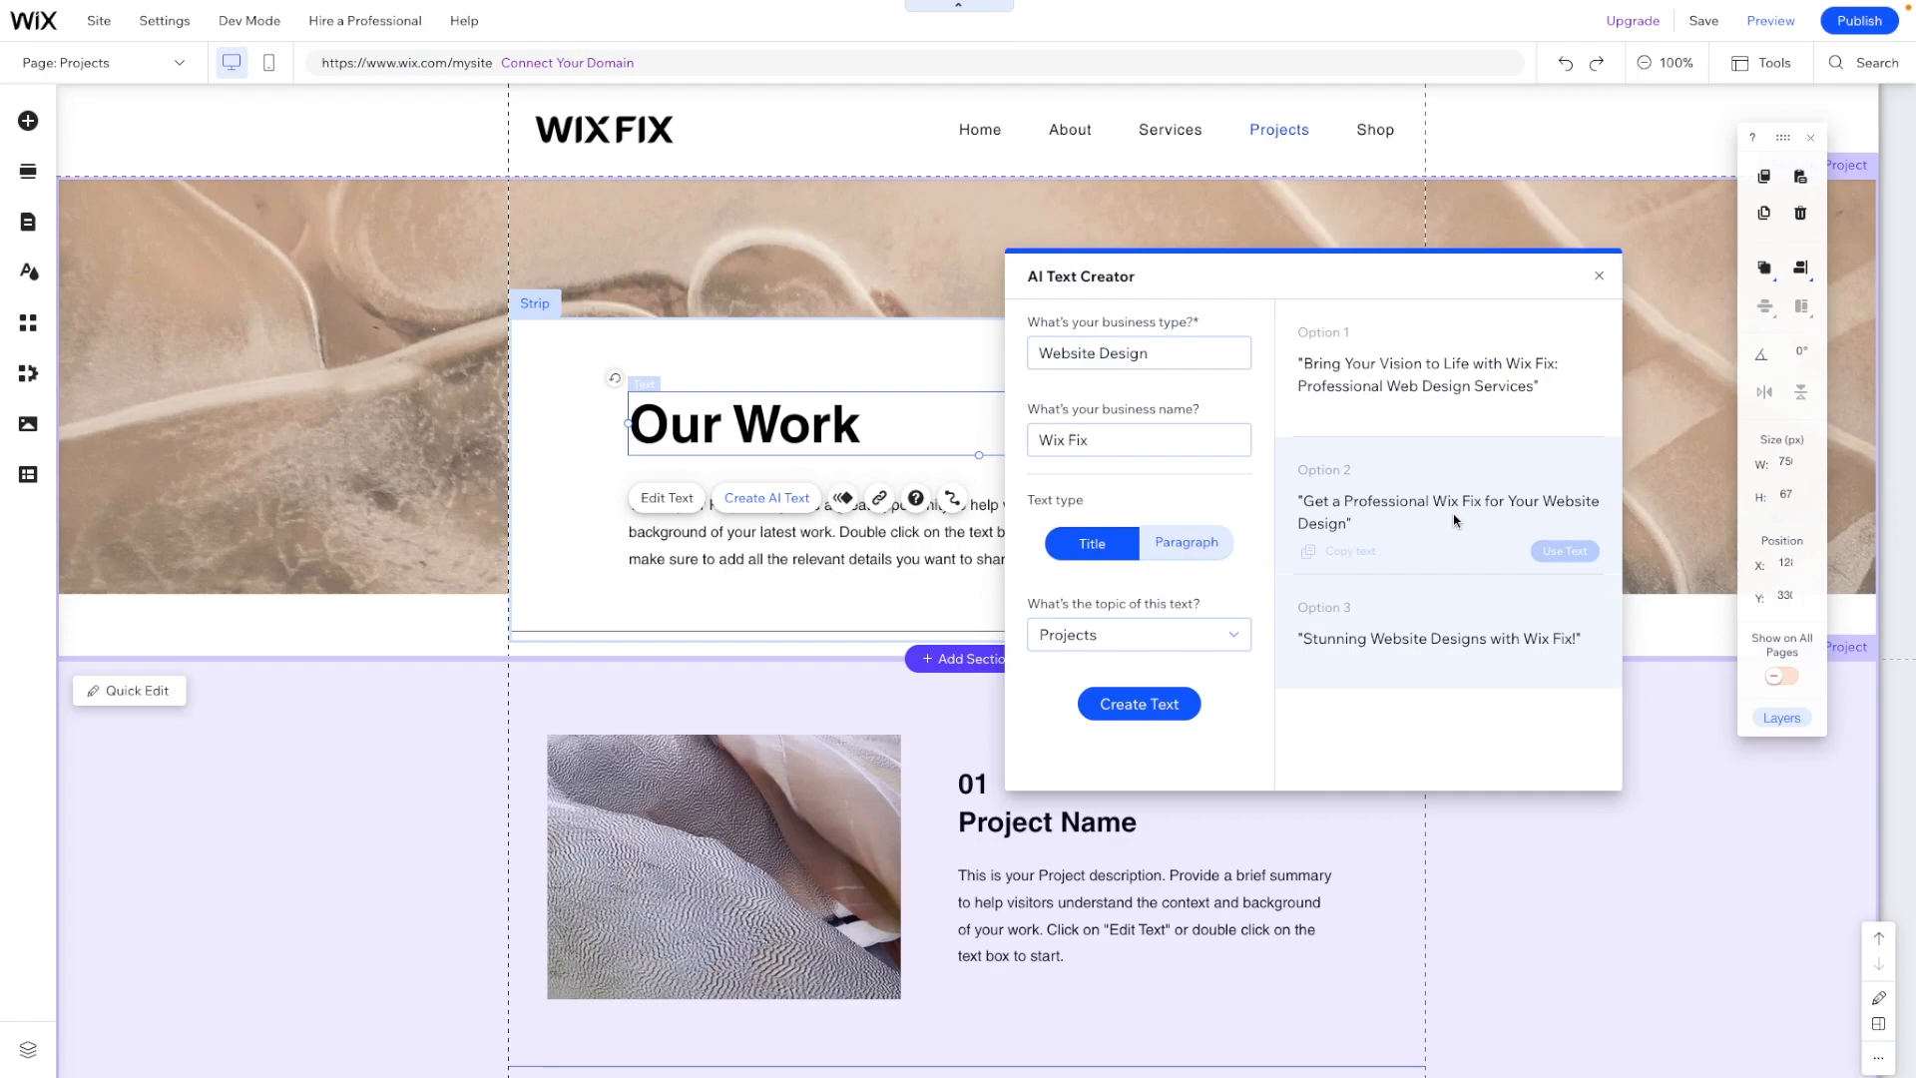
mouse_move(1477, 613)
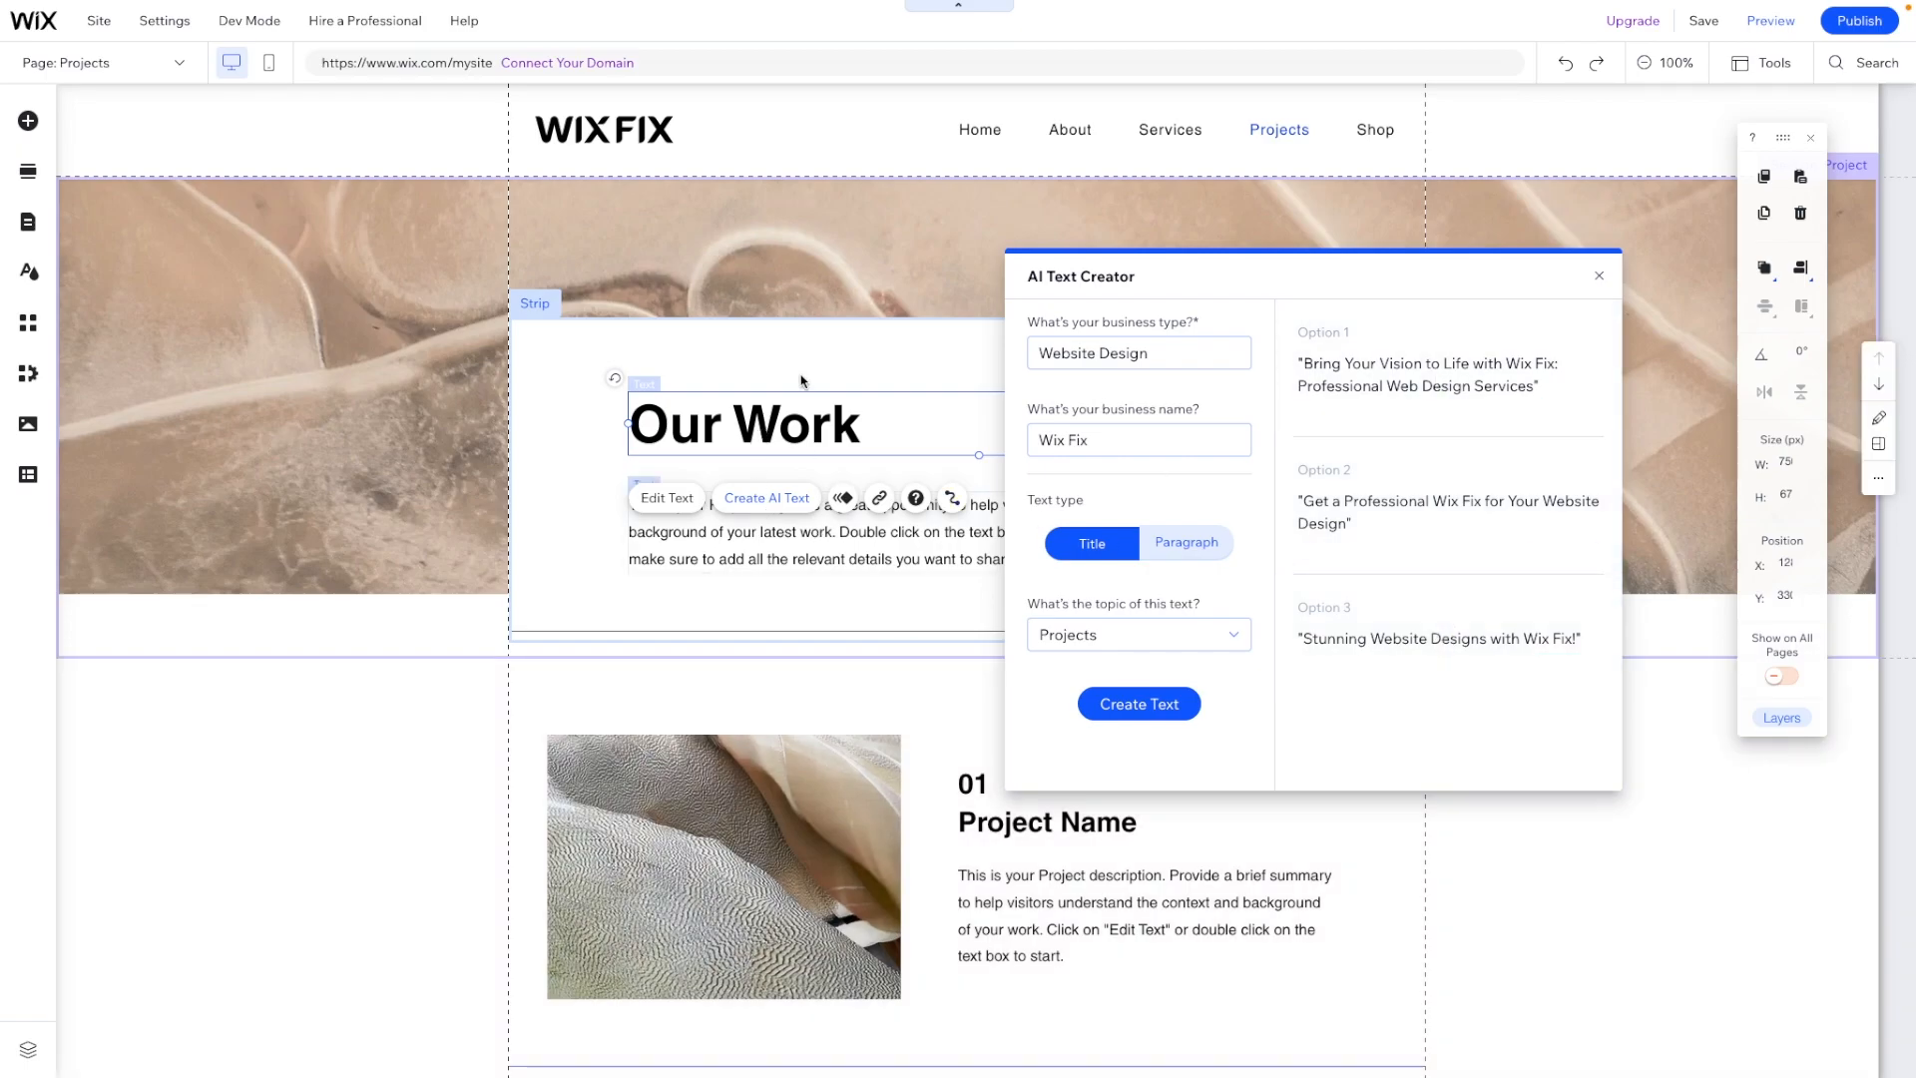
mouse_move(615, 380)
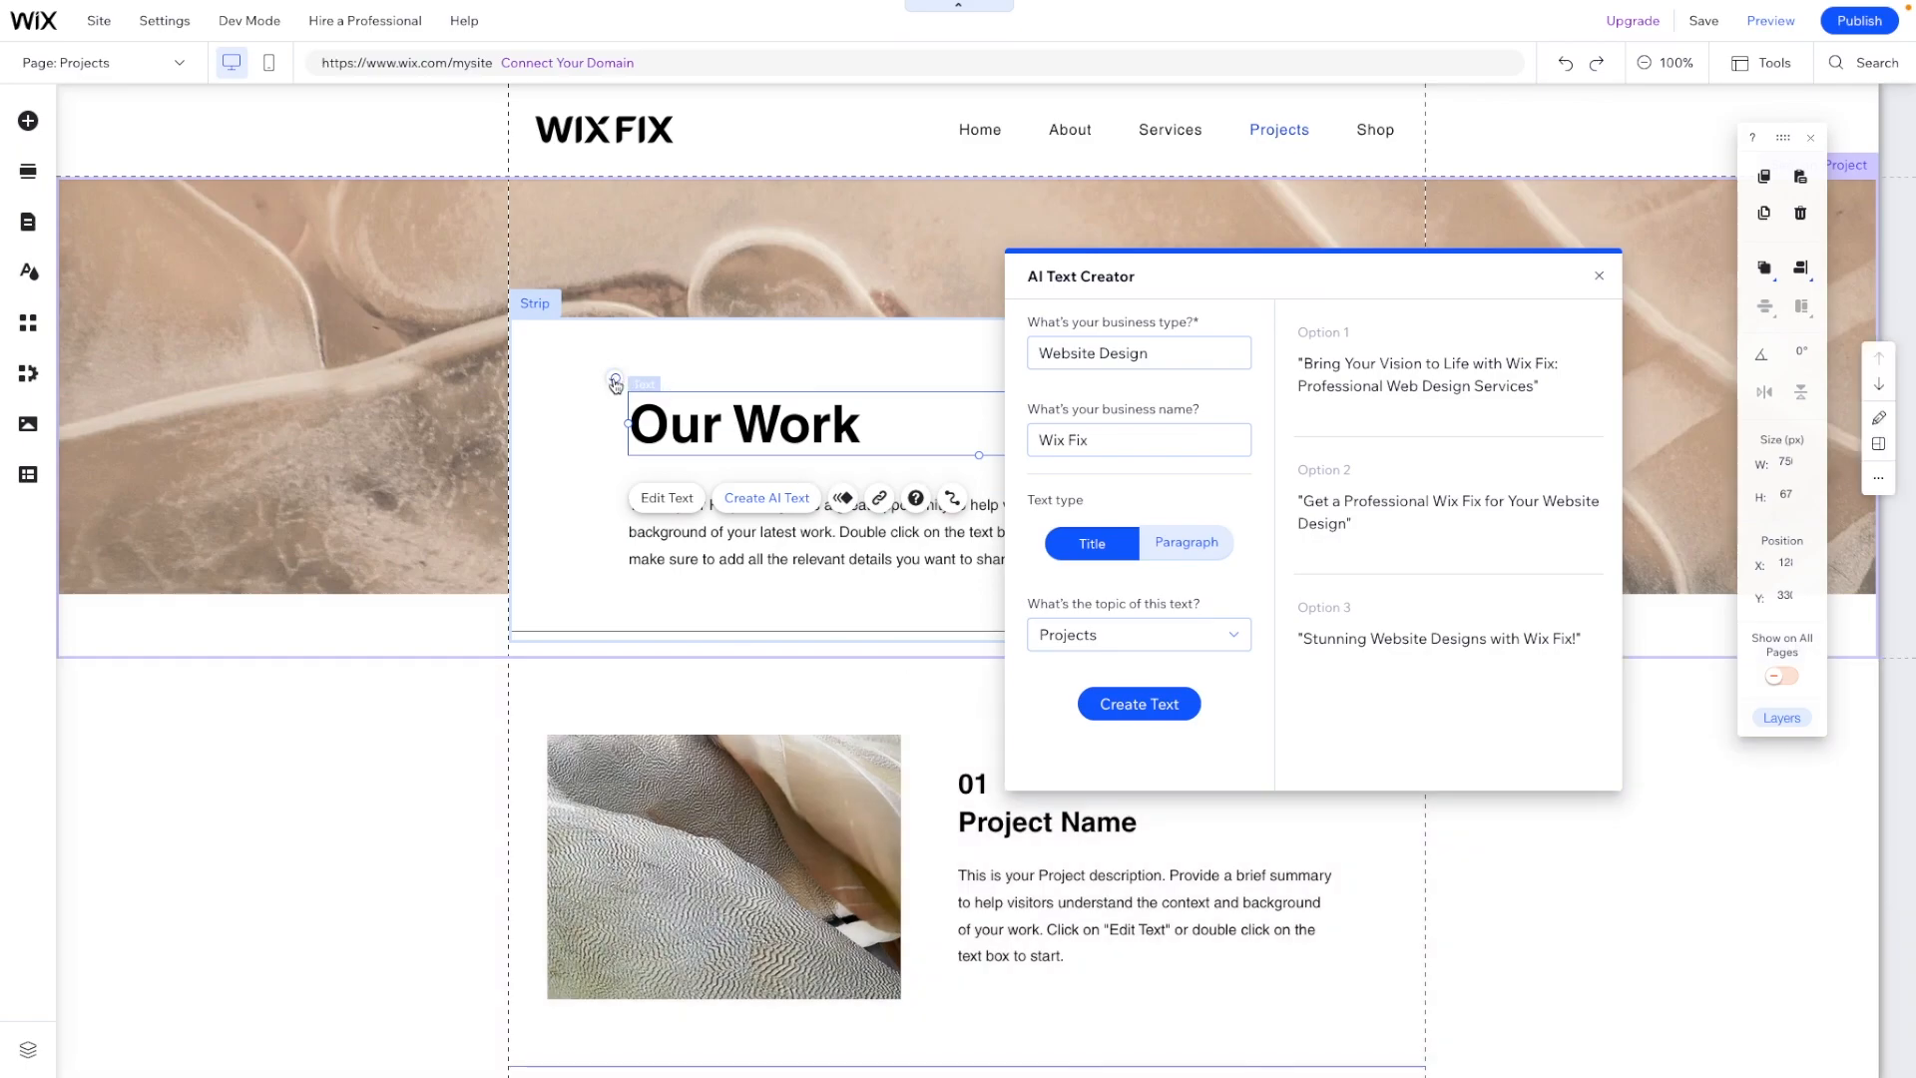
click(1138, 351)
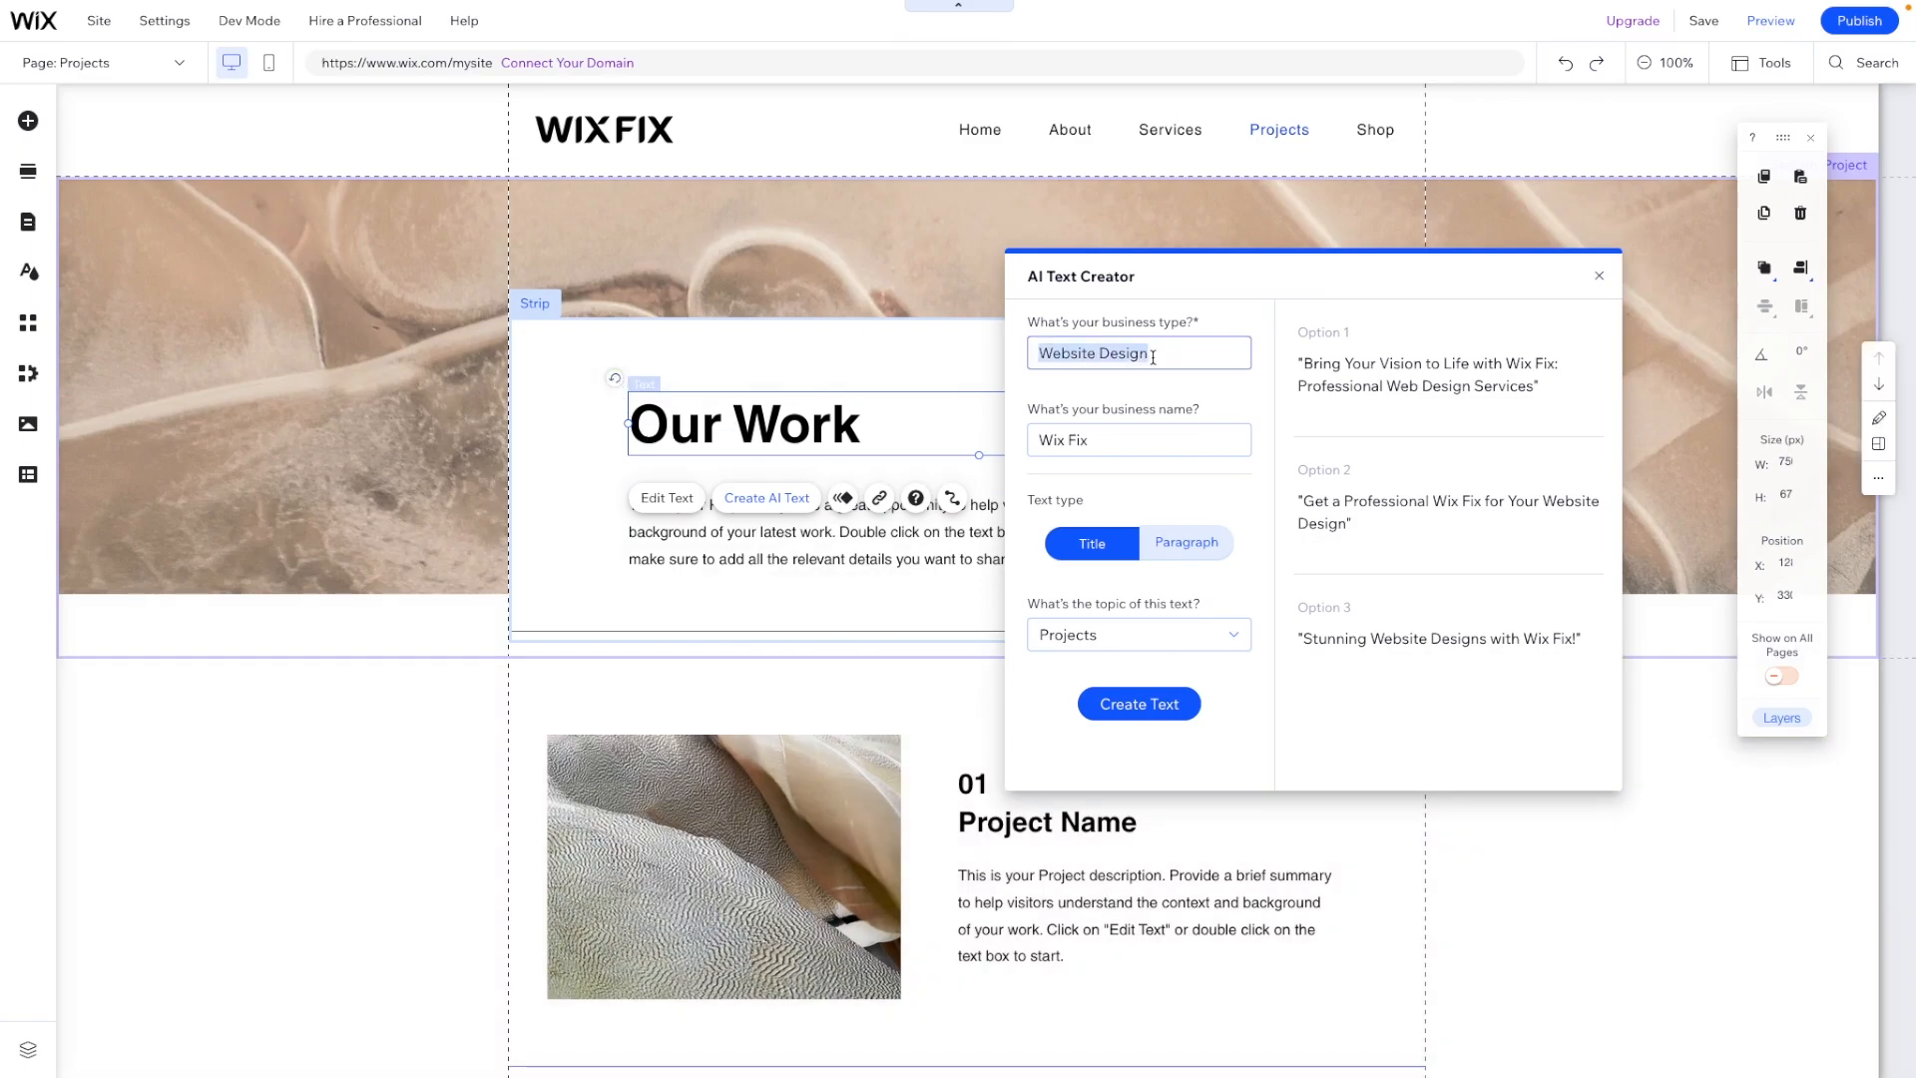
text(Portfolio)
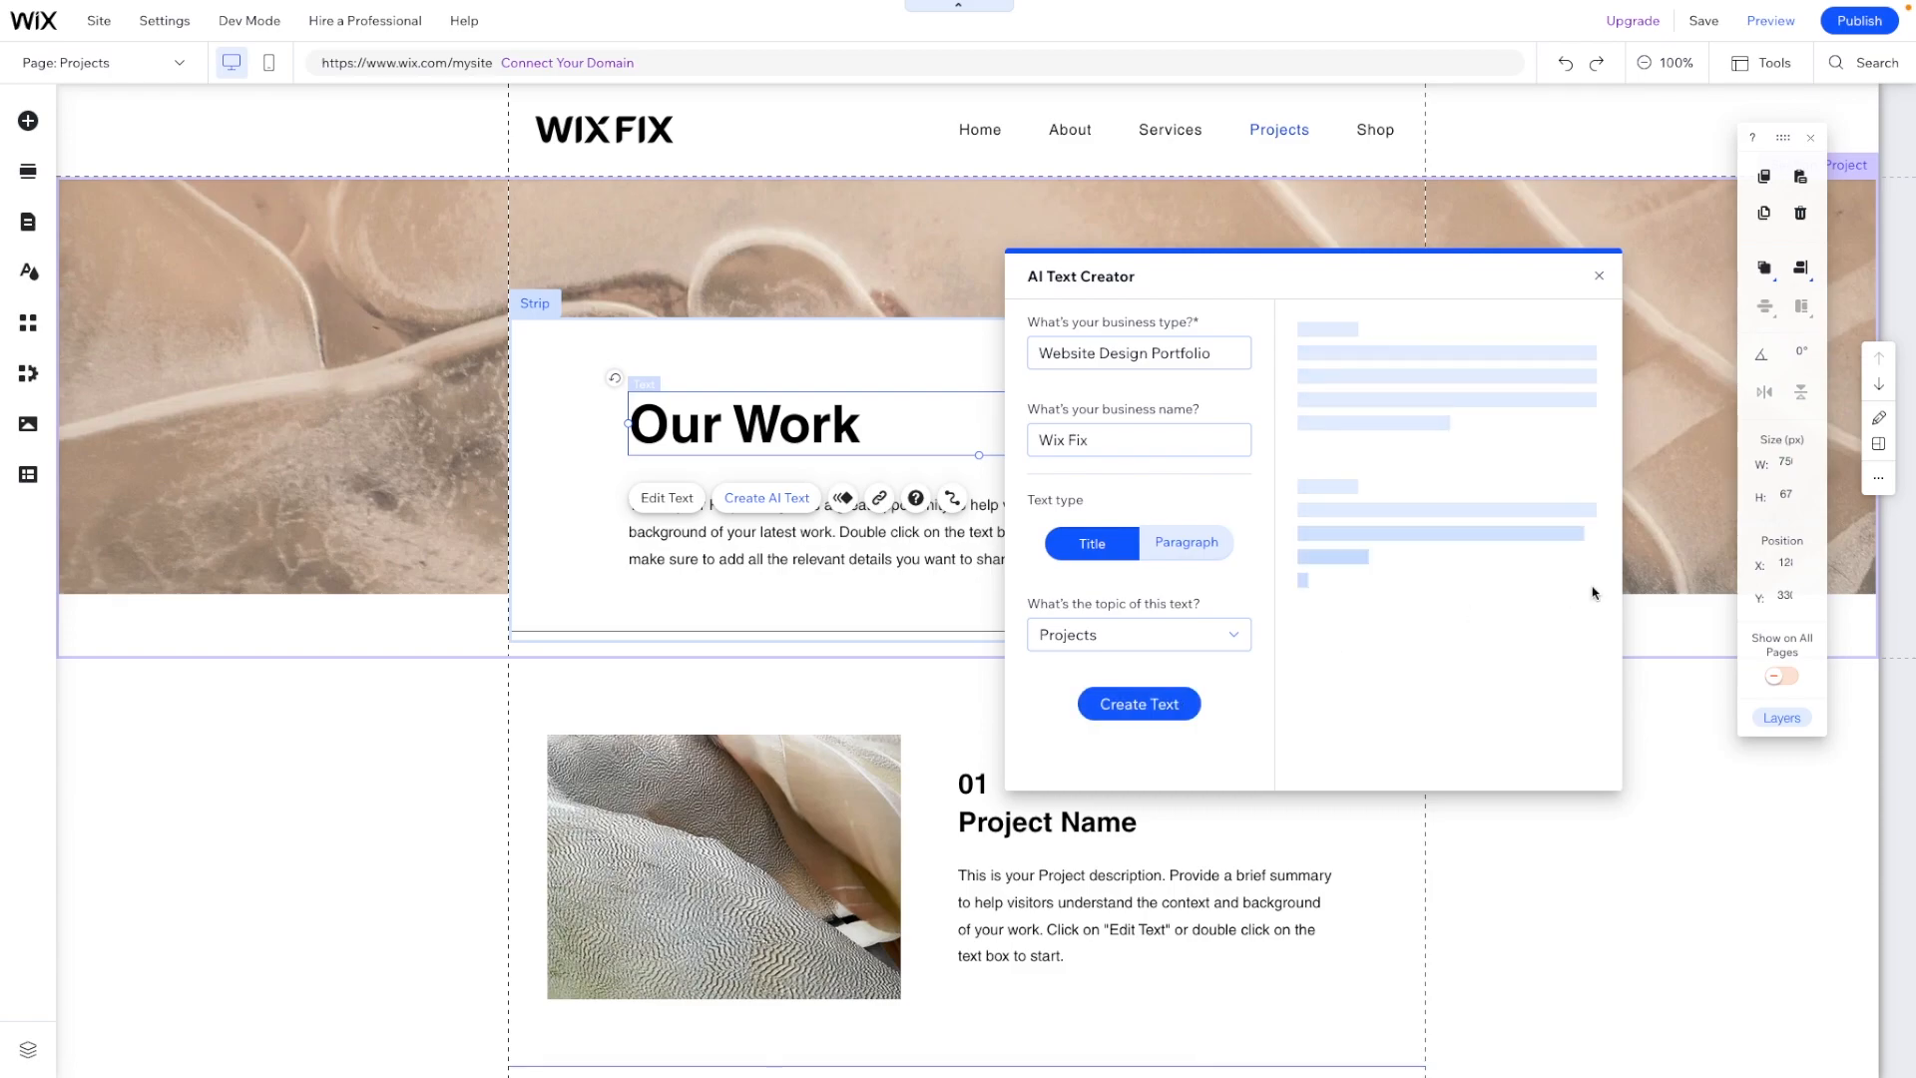
click(1138, 703)
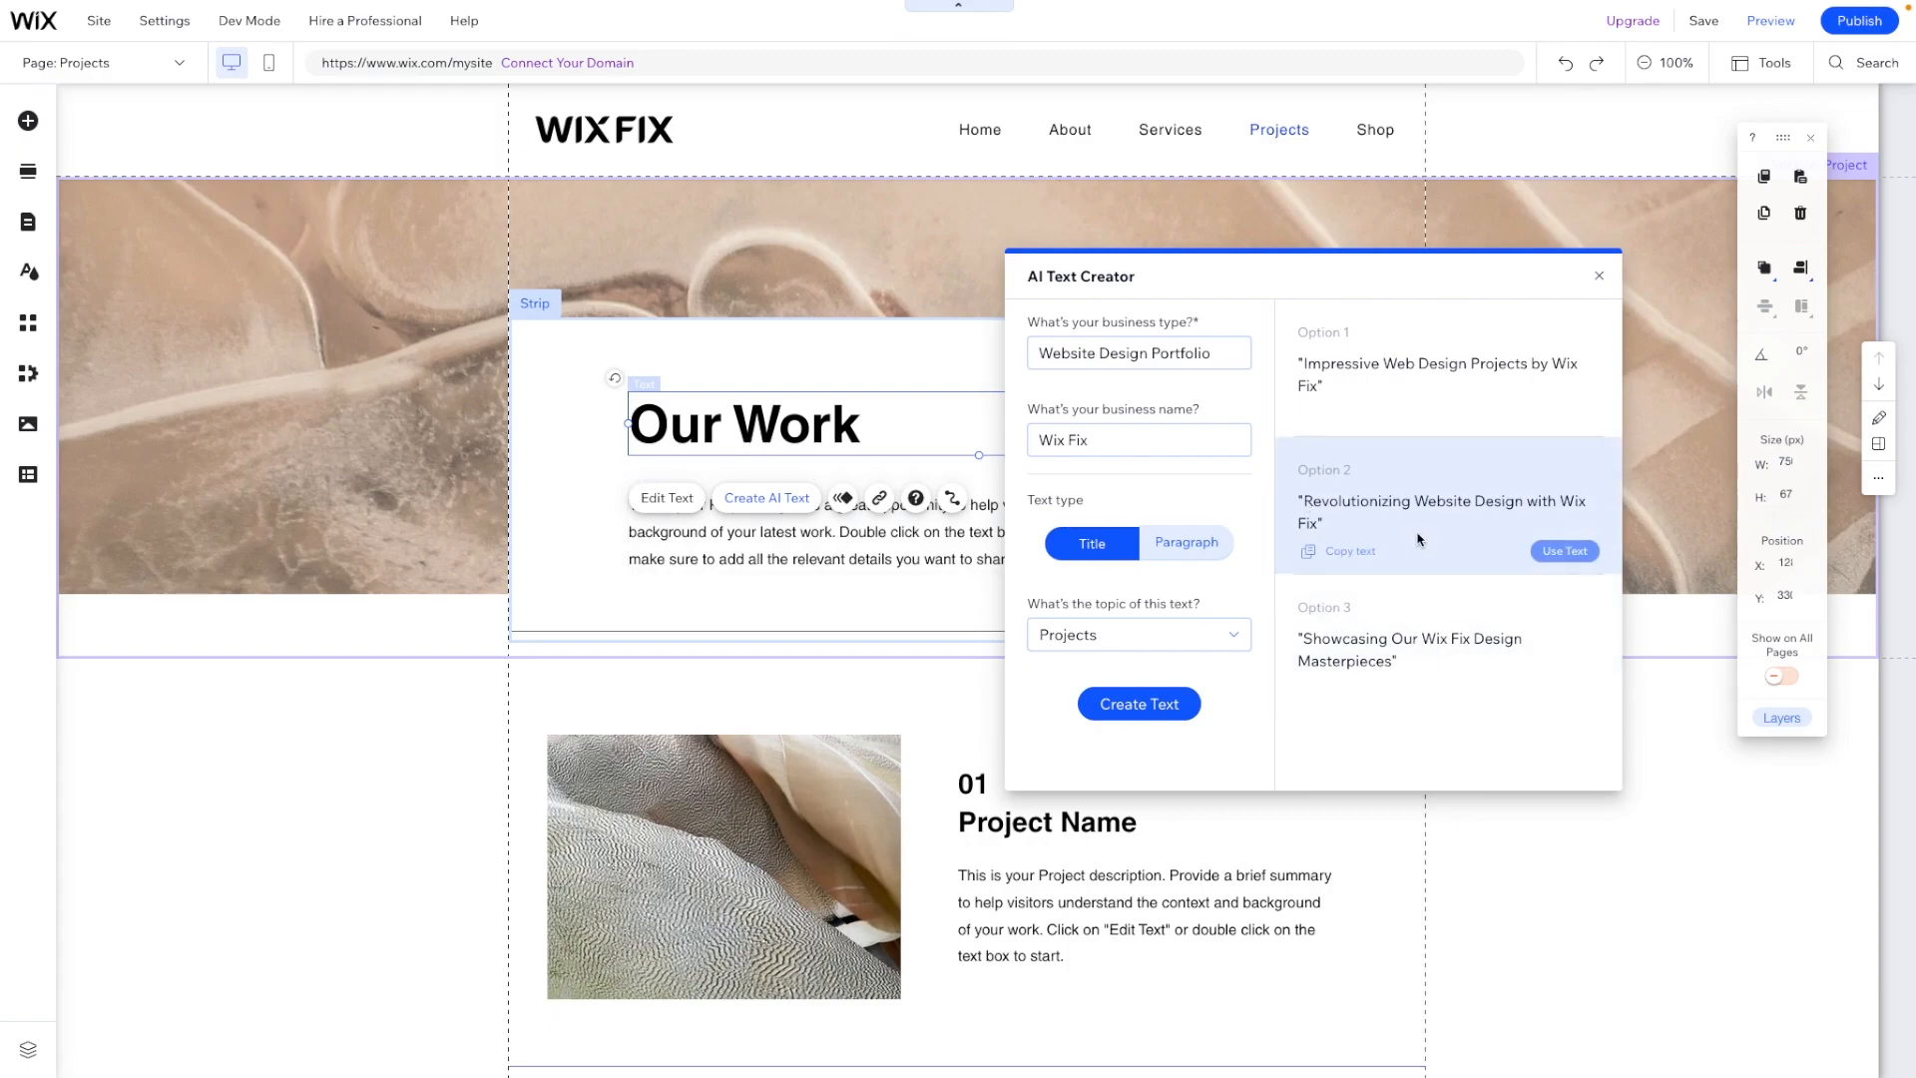
Step: Apply the second suggested title and change its ending to read 'Revolutionizing Website Design Portfolio'
click(1565, 550)
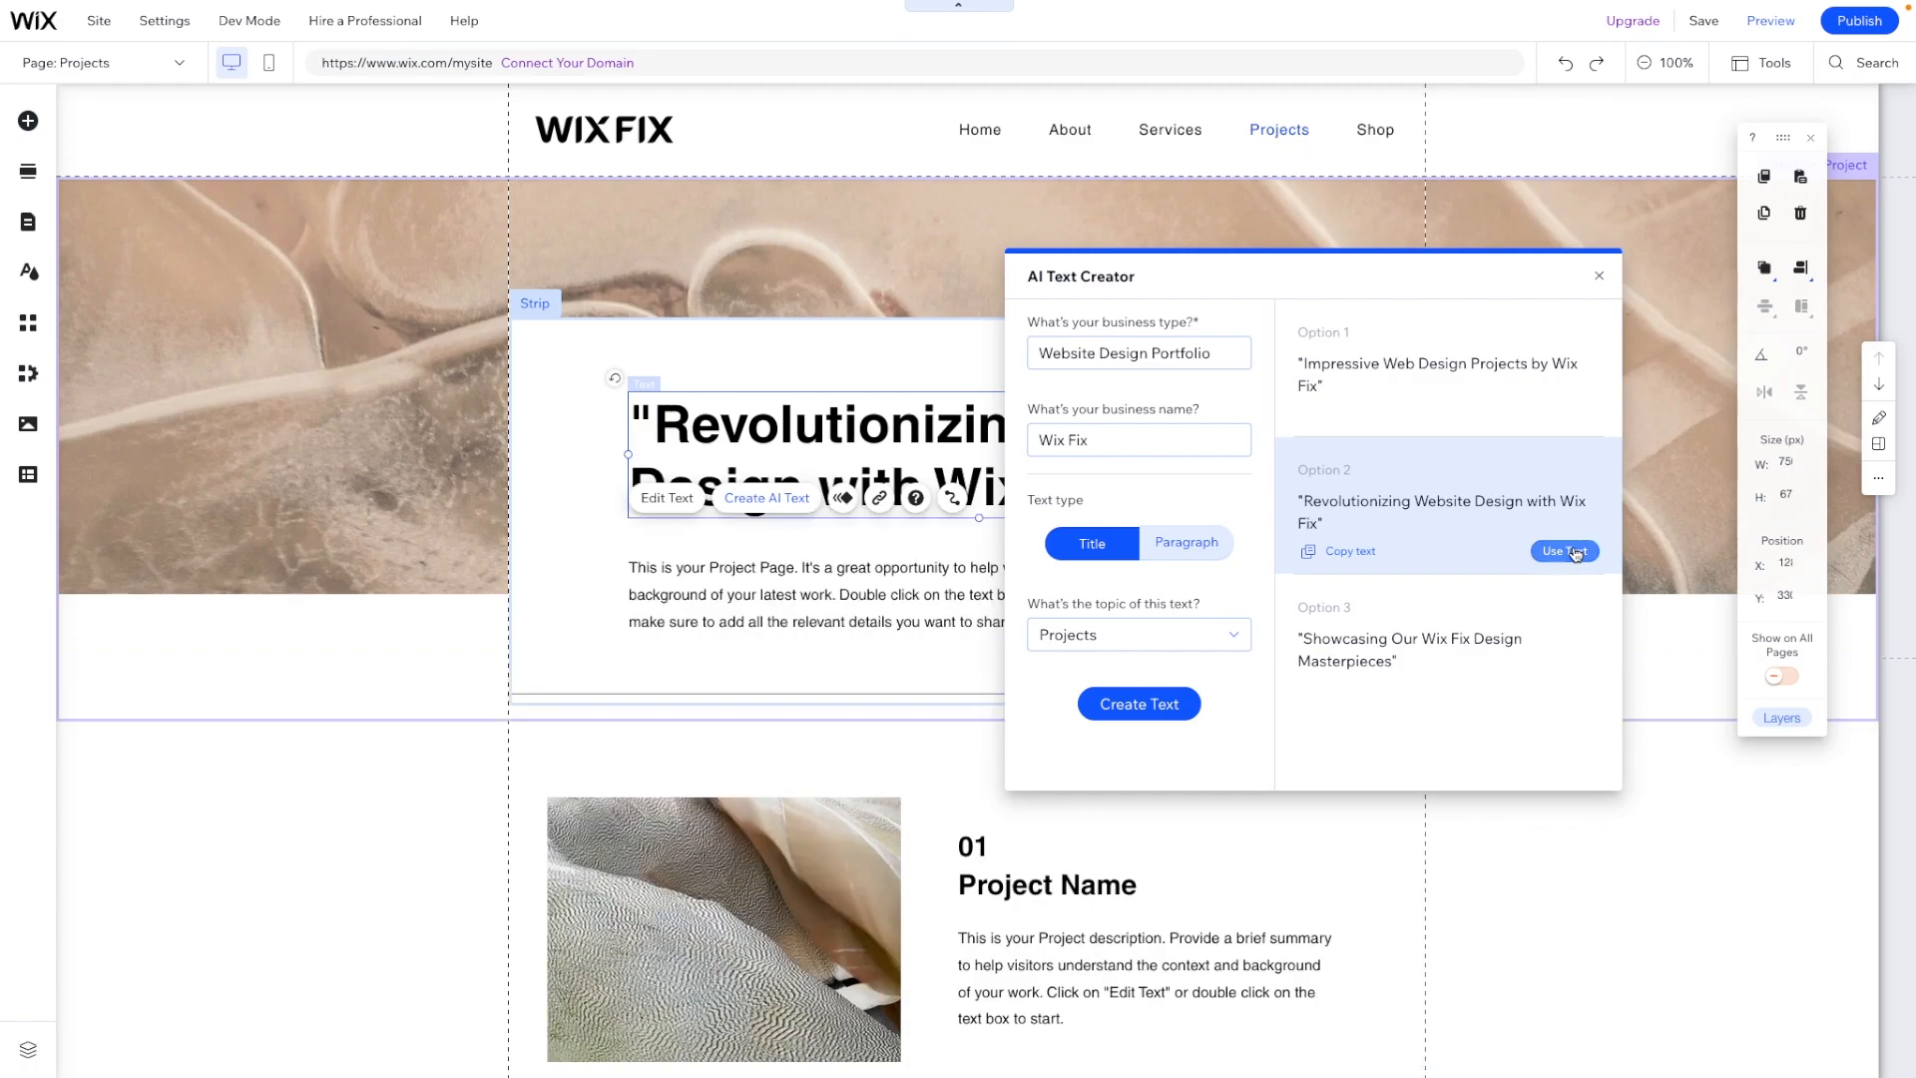
click(1565, 551)
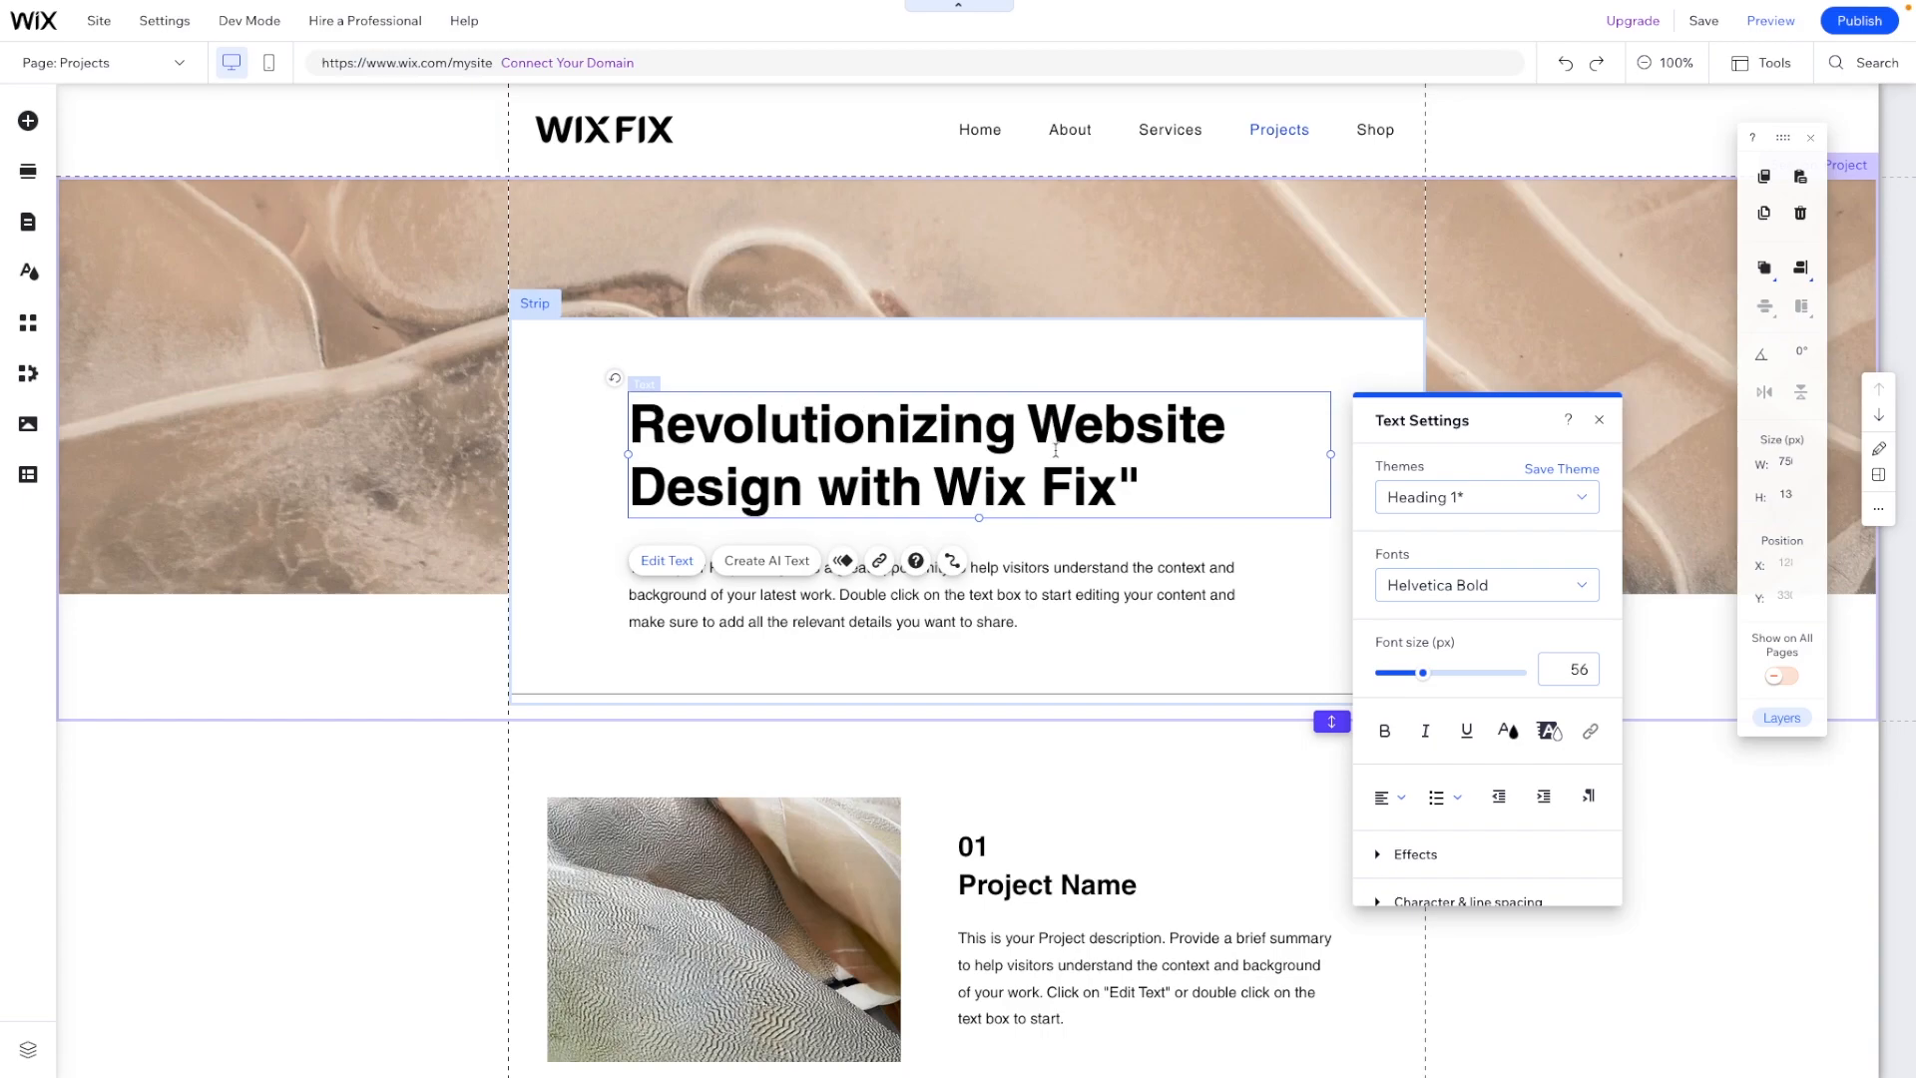
drag(810, 489, 1136, 489)
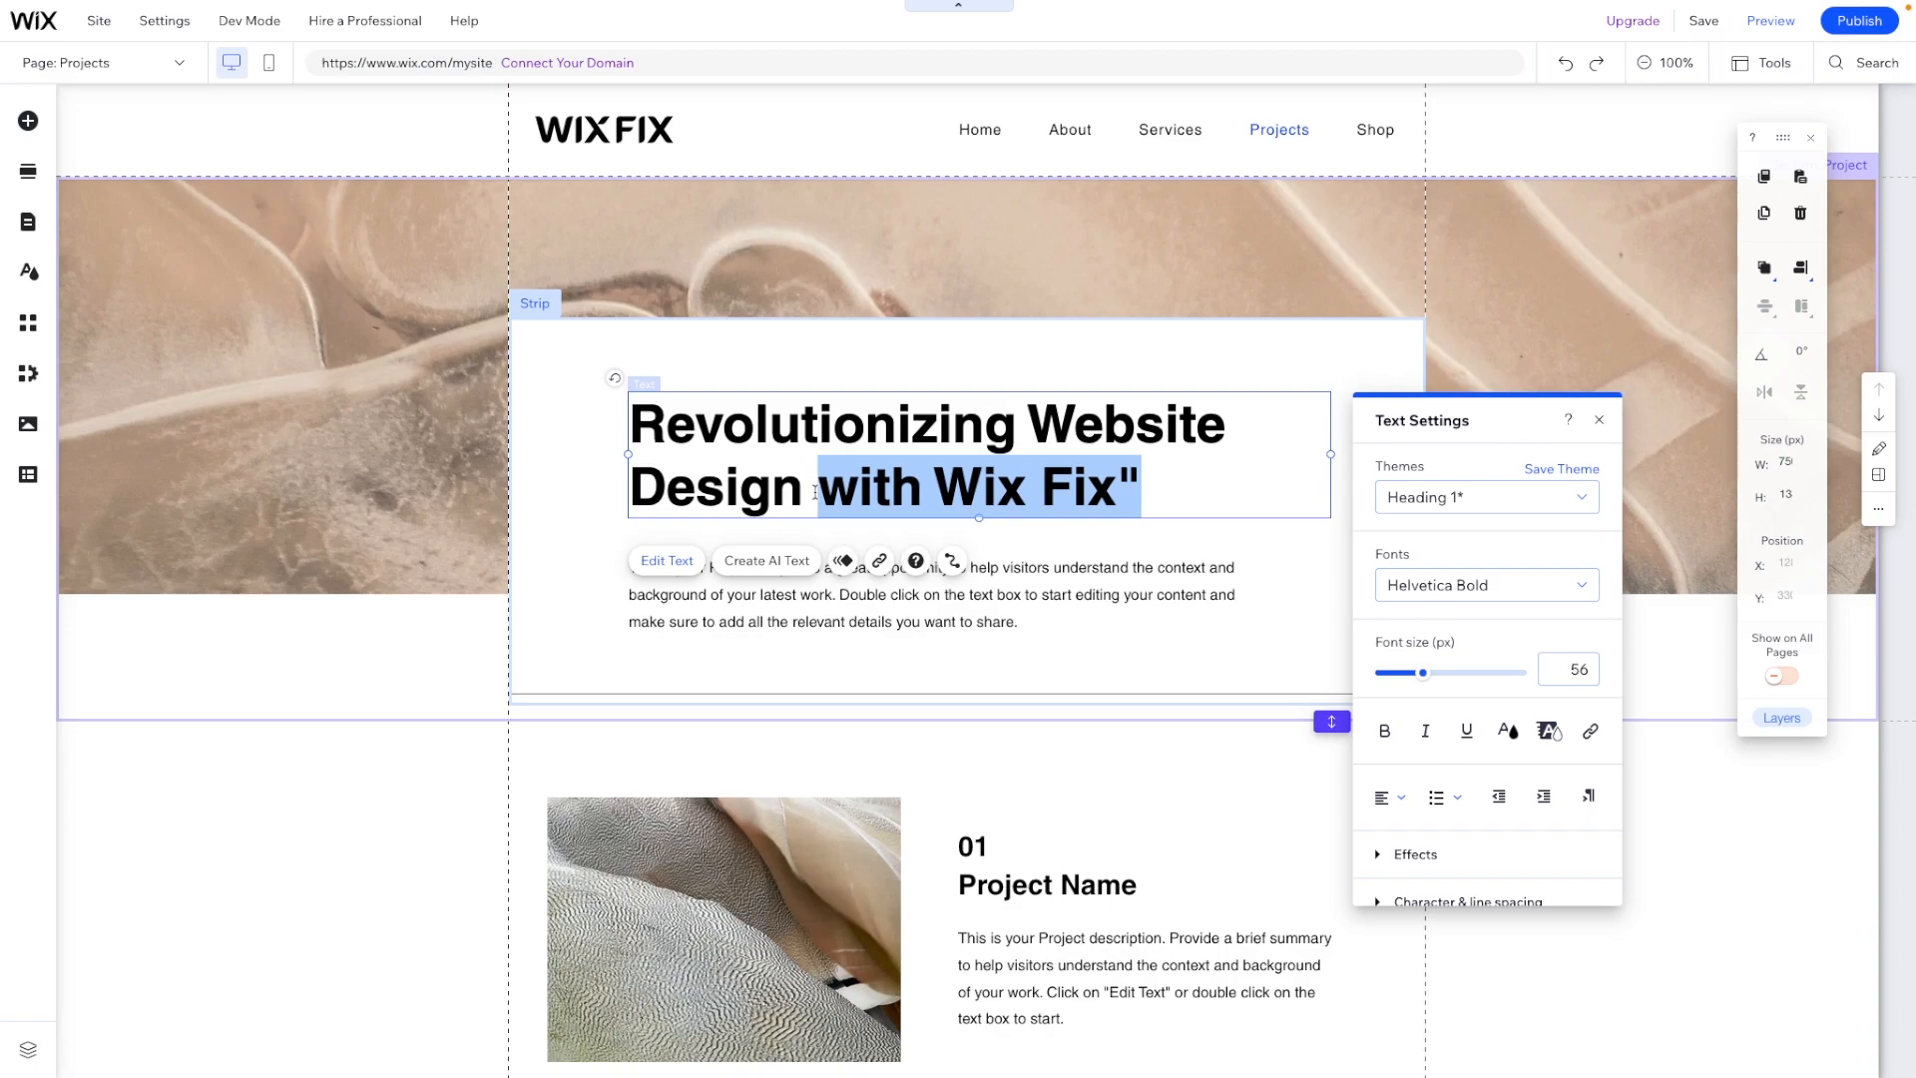
mouse_move(830, 499)
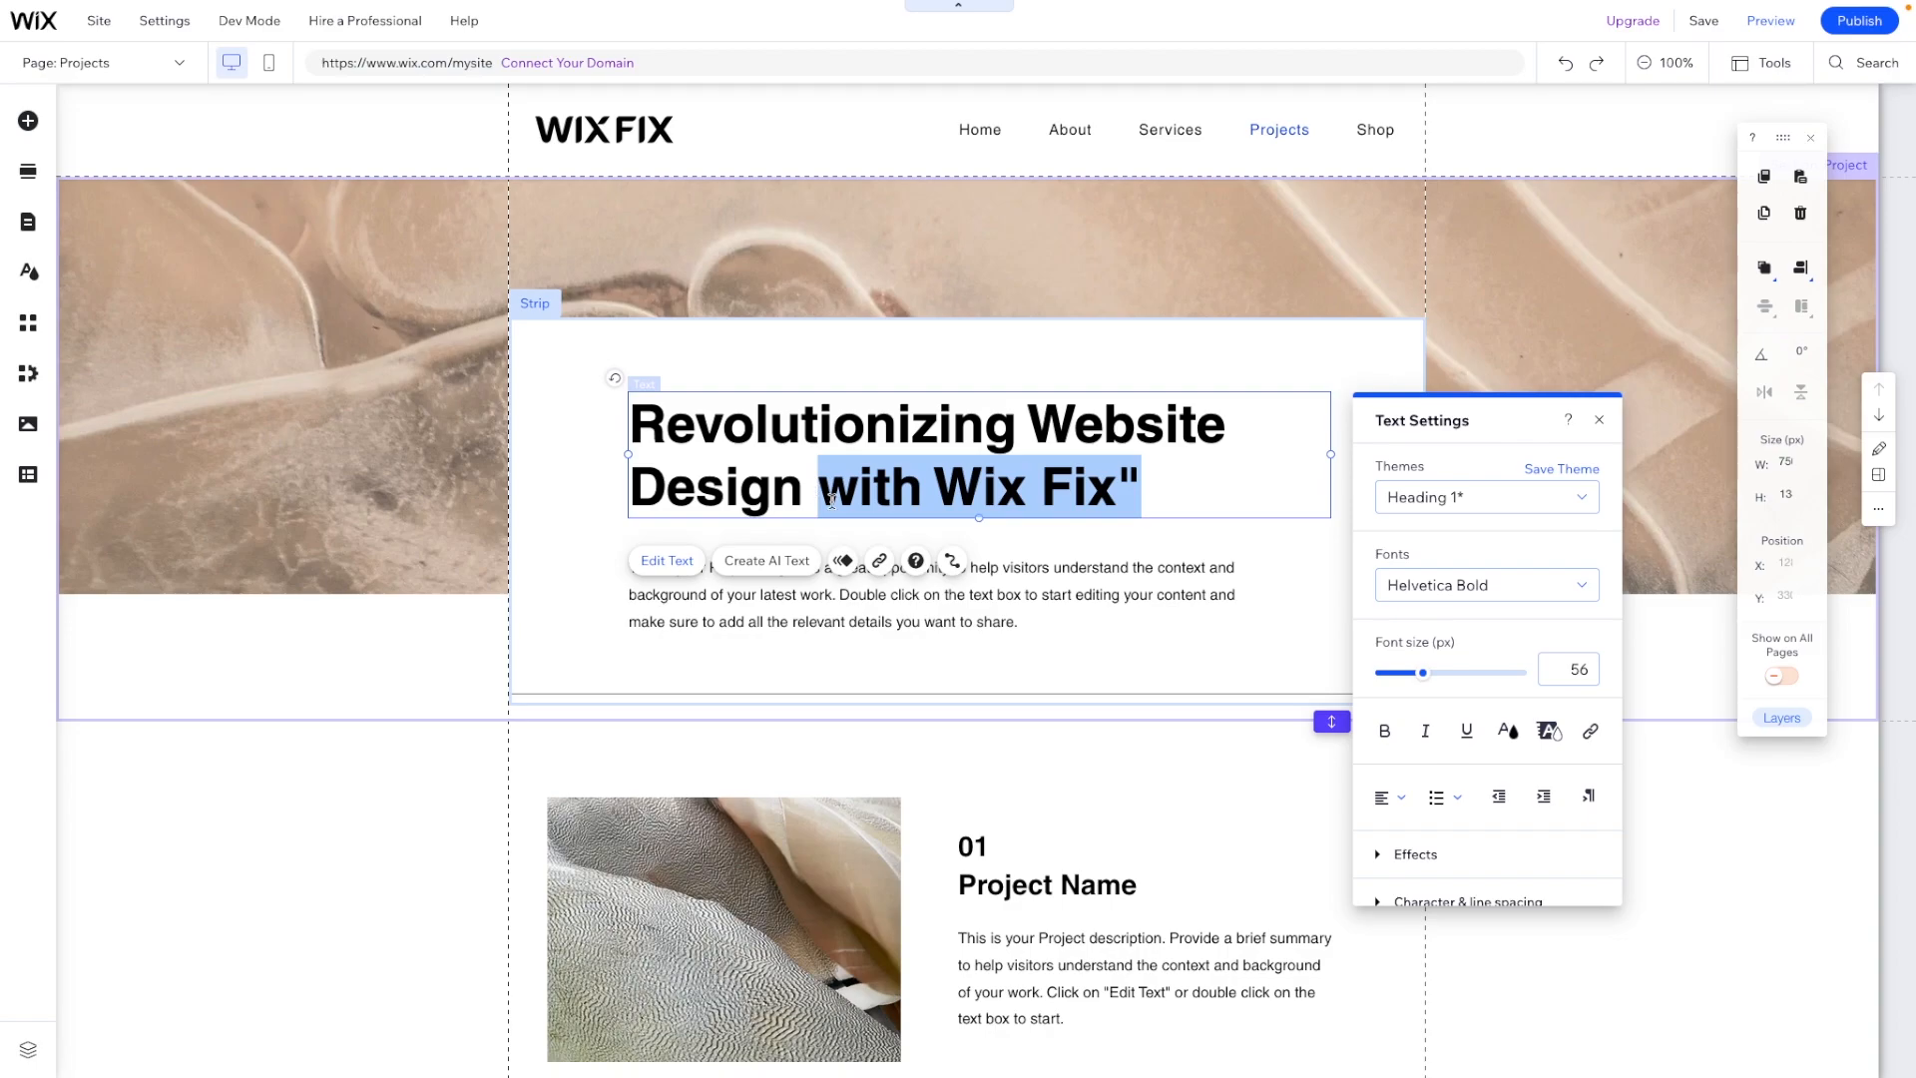
text(Portfolio)
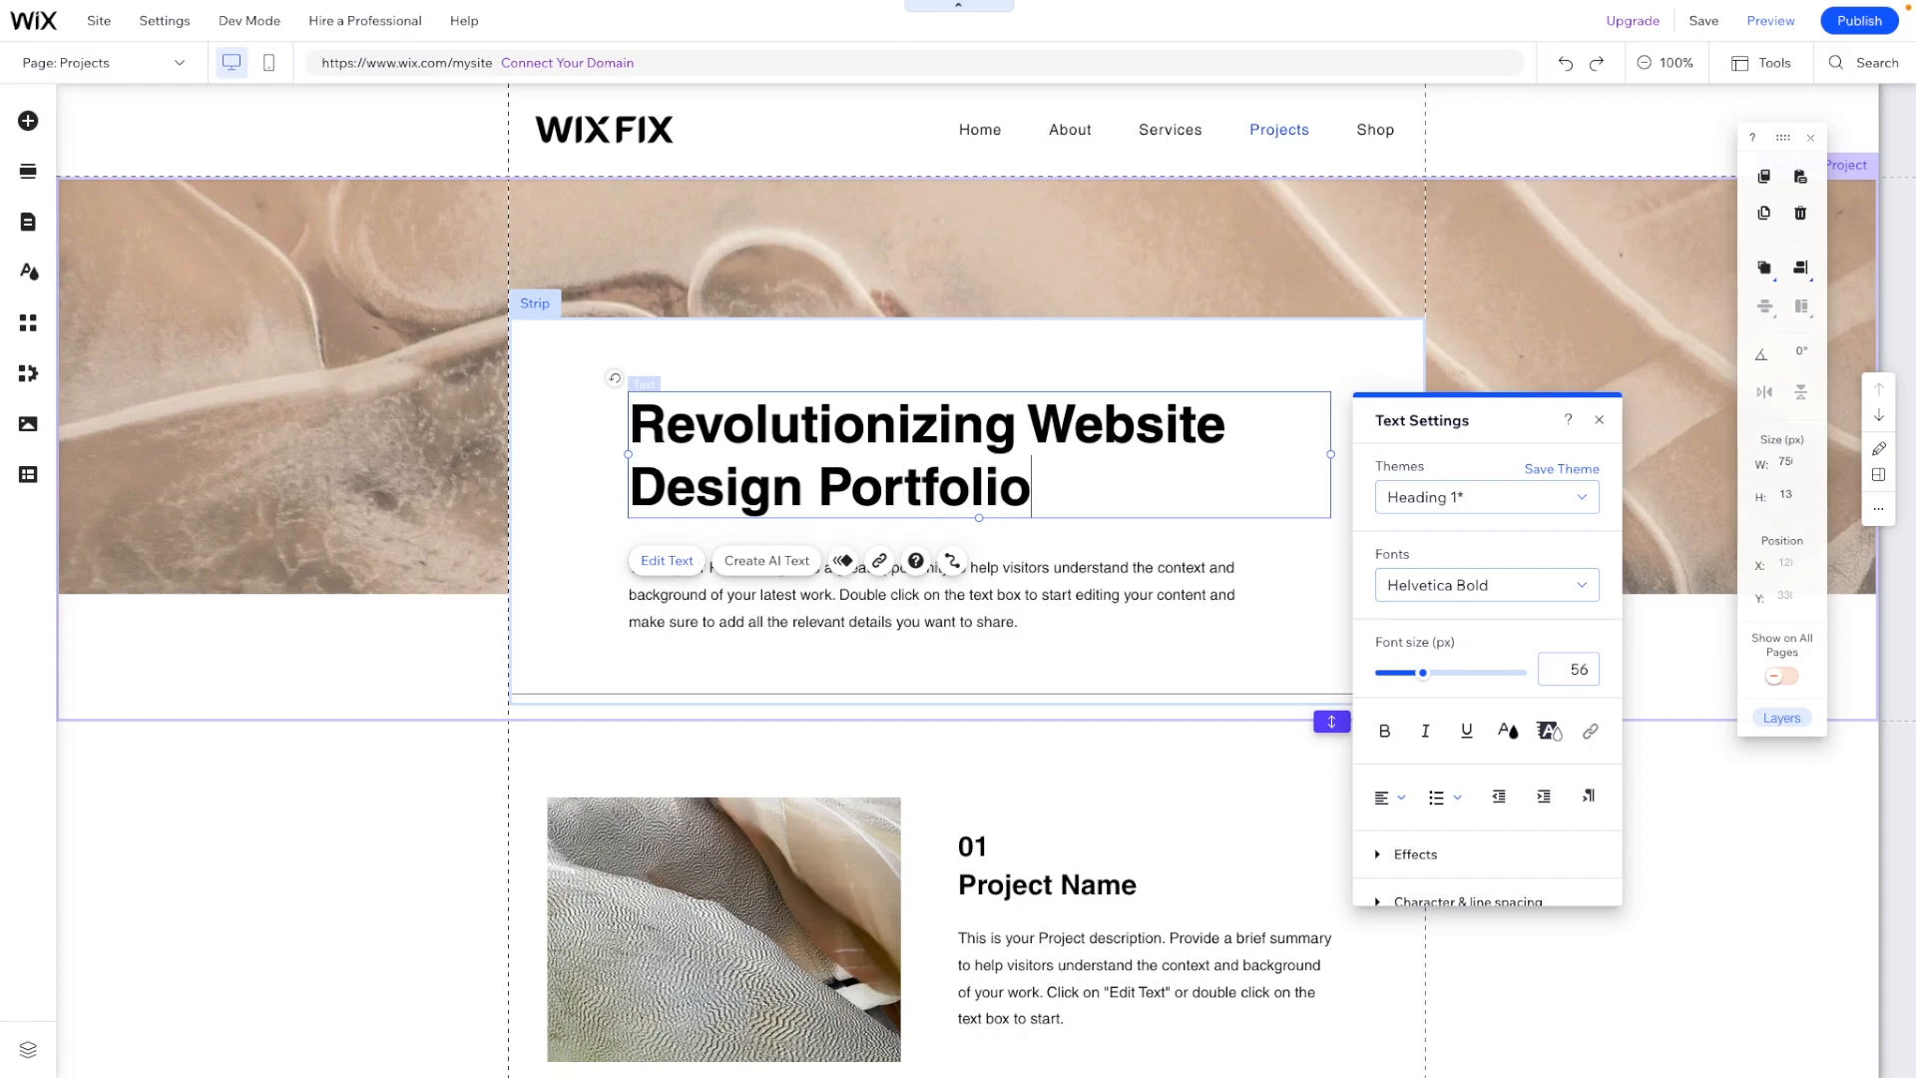
click(914, 675)
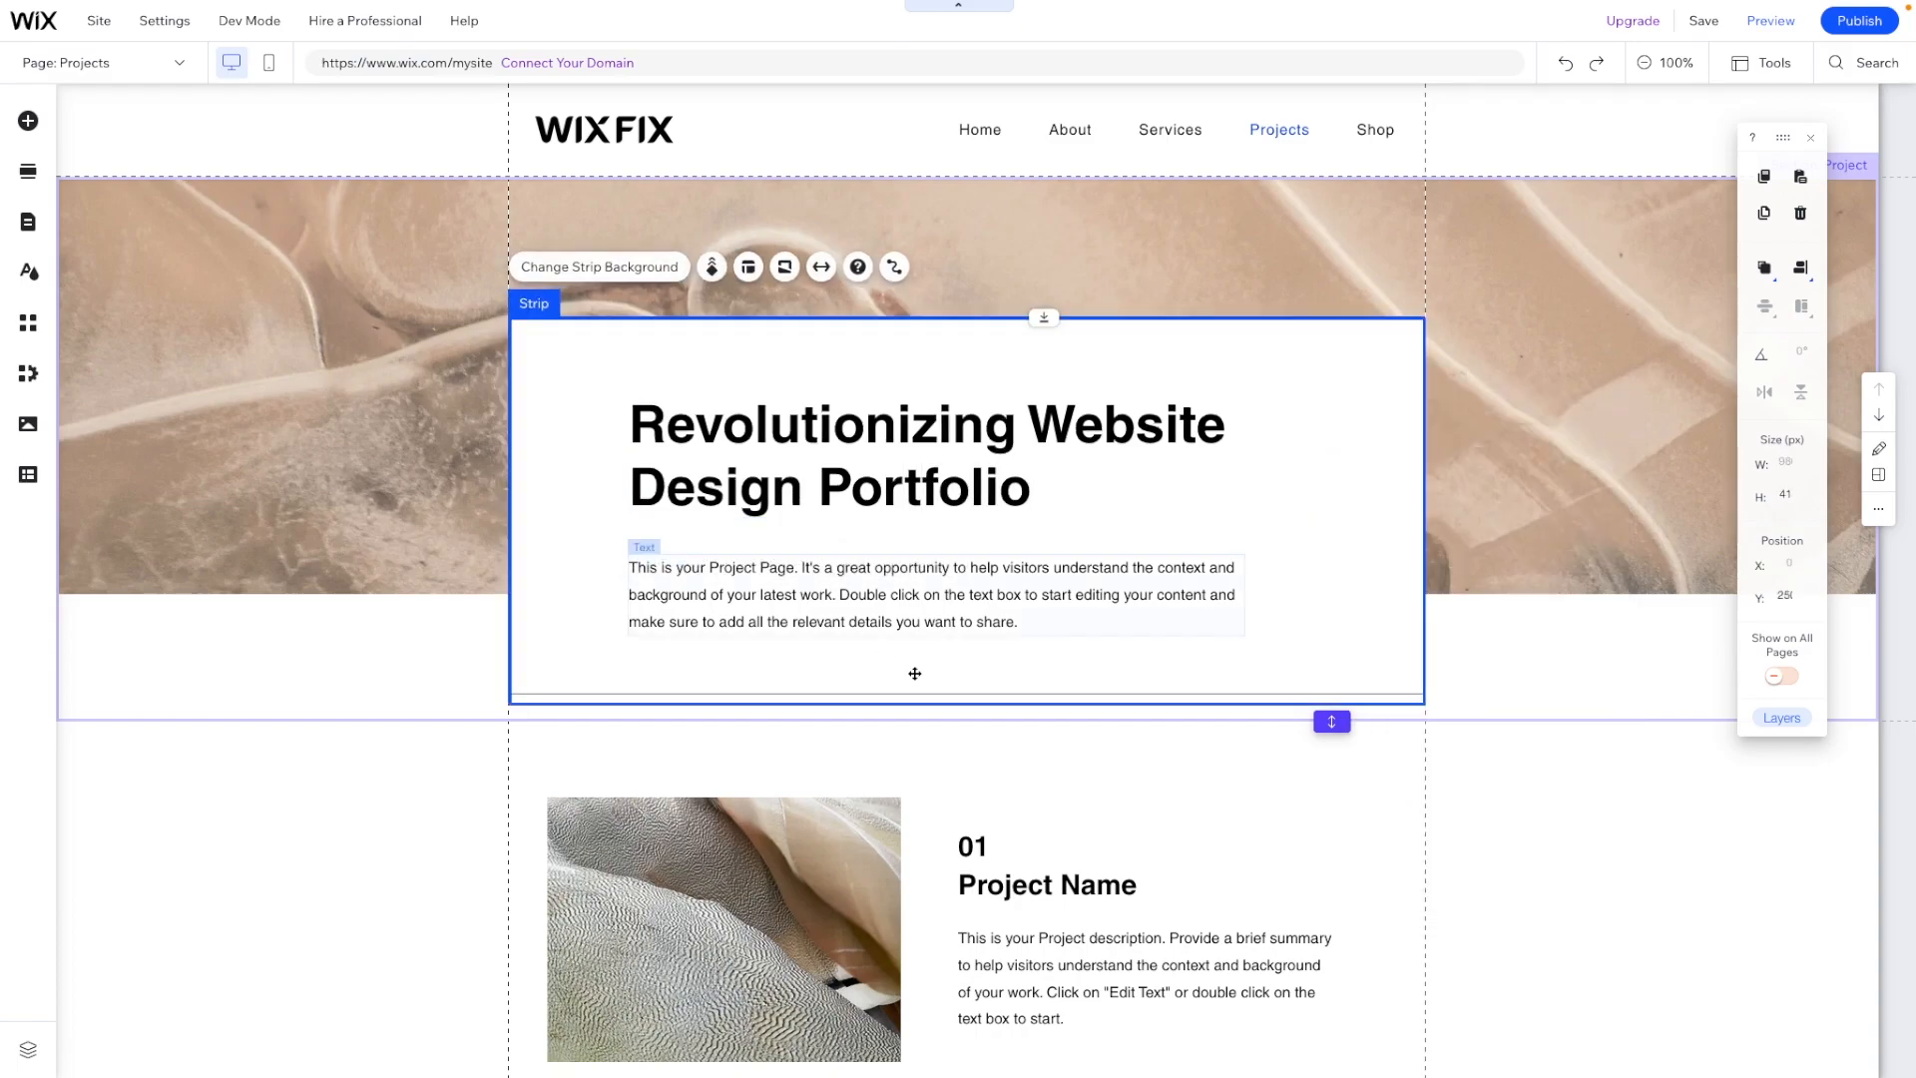
Step: Request an AI Projects paragraph for the Web Design Portfolio mentioning beyond-industry-standard, innovative work for clients
click(934, 595)
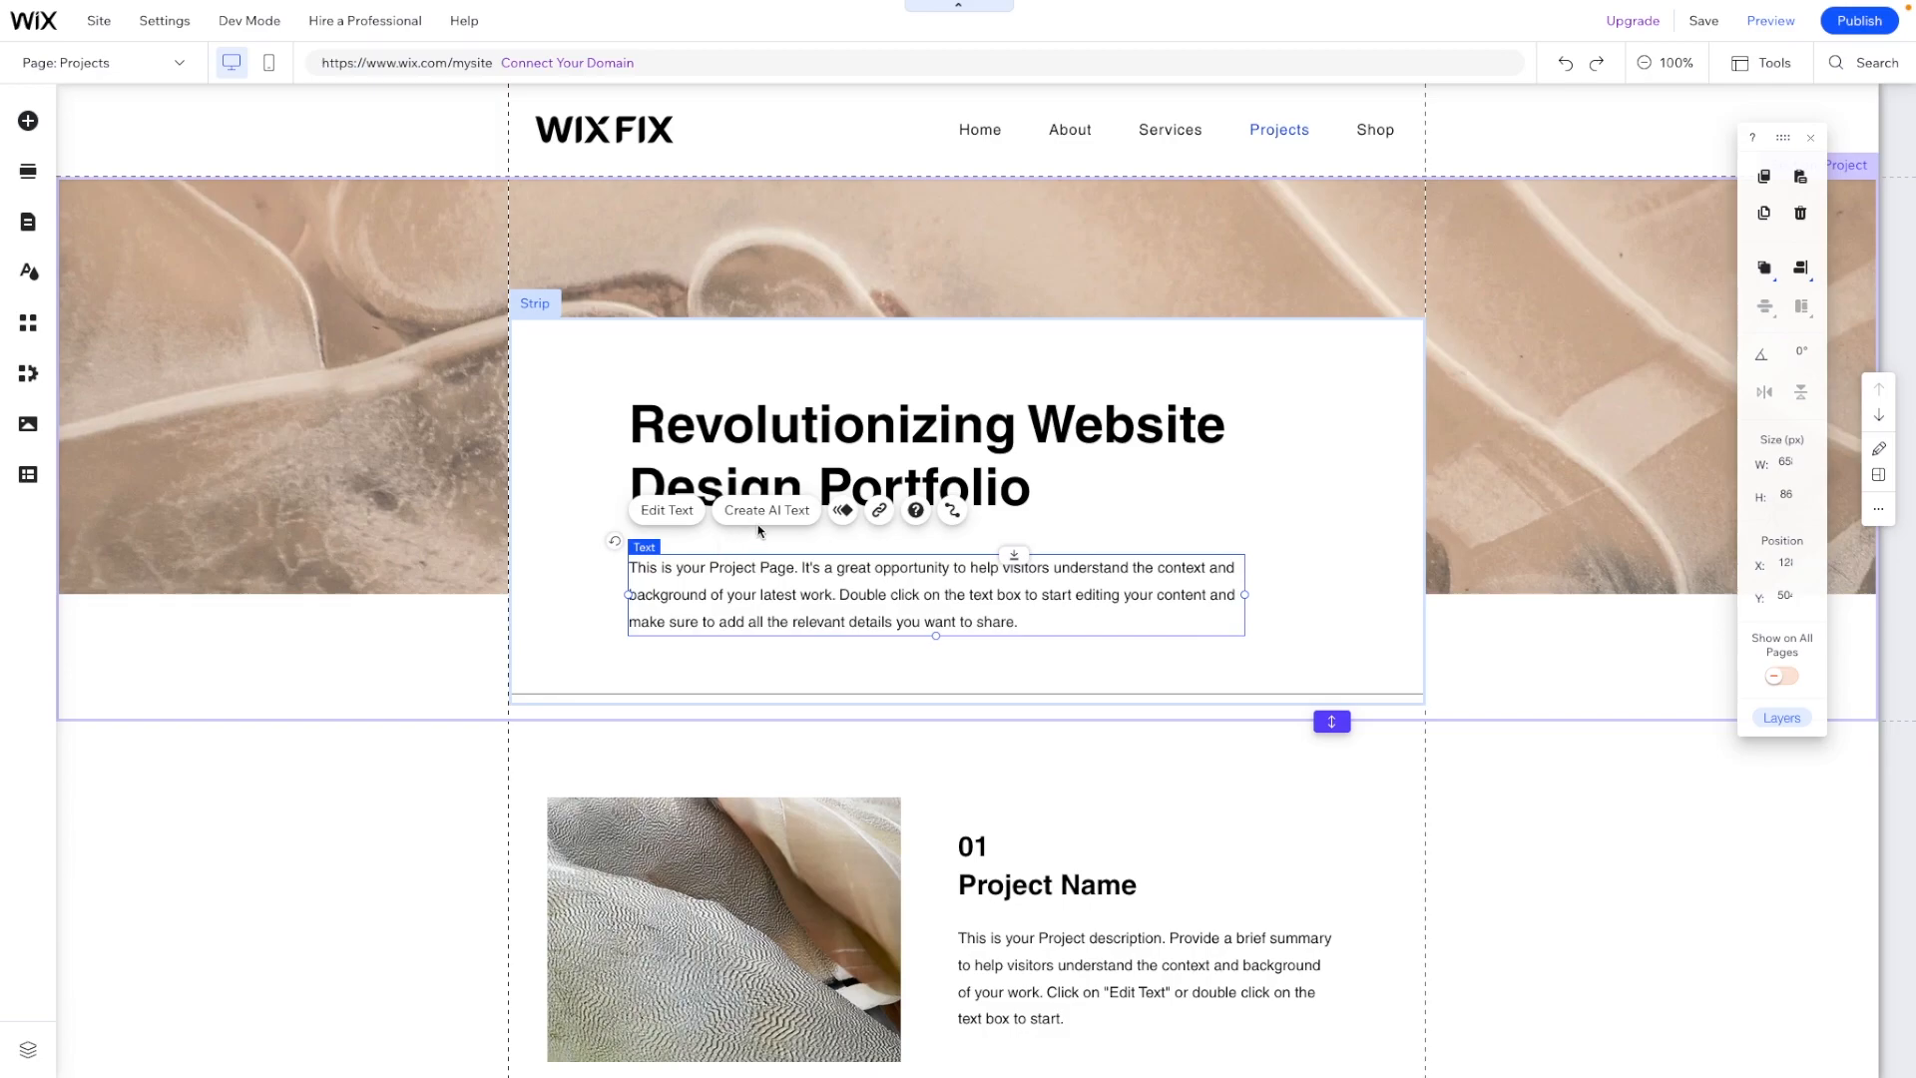
click(767, 511)
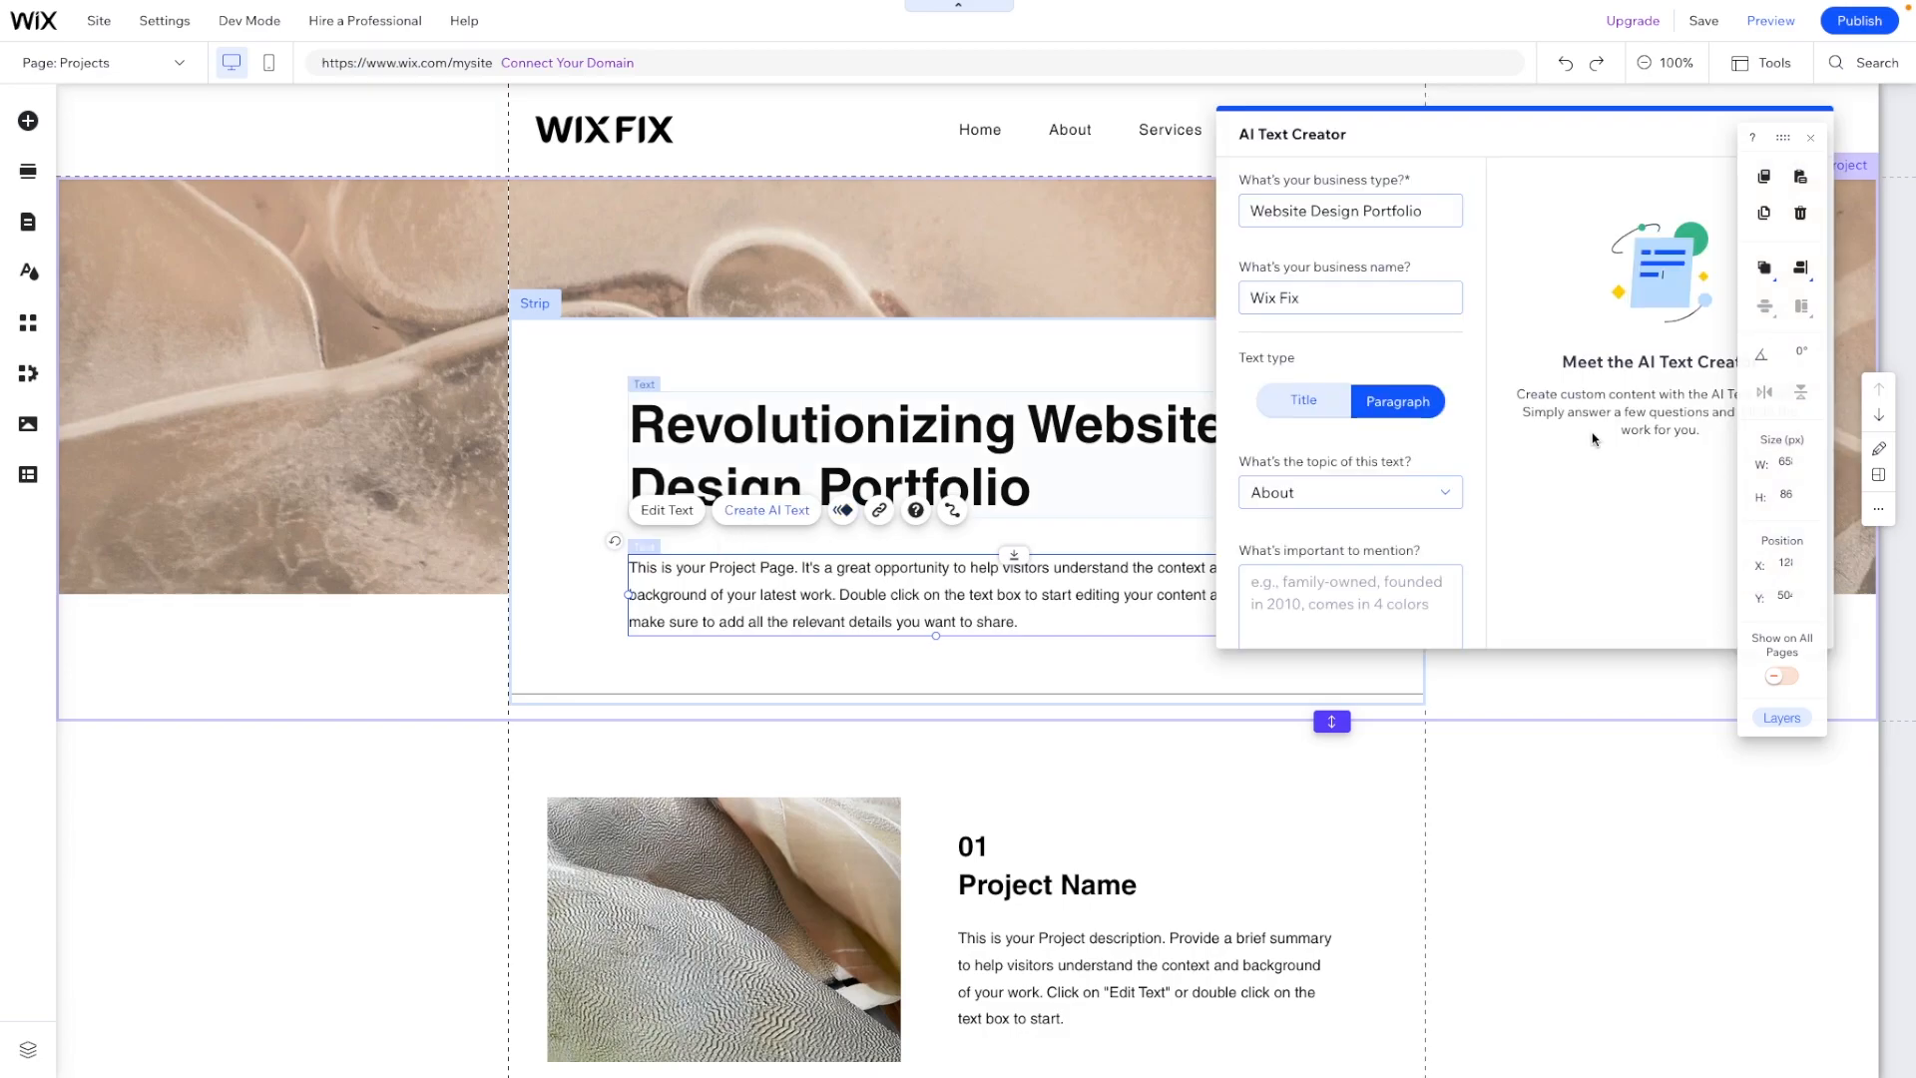
click(1350, 211)
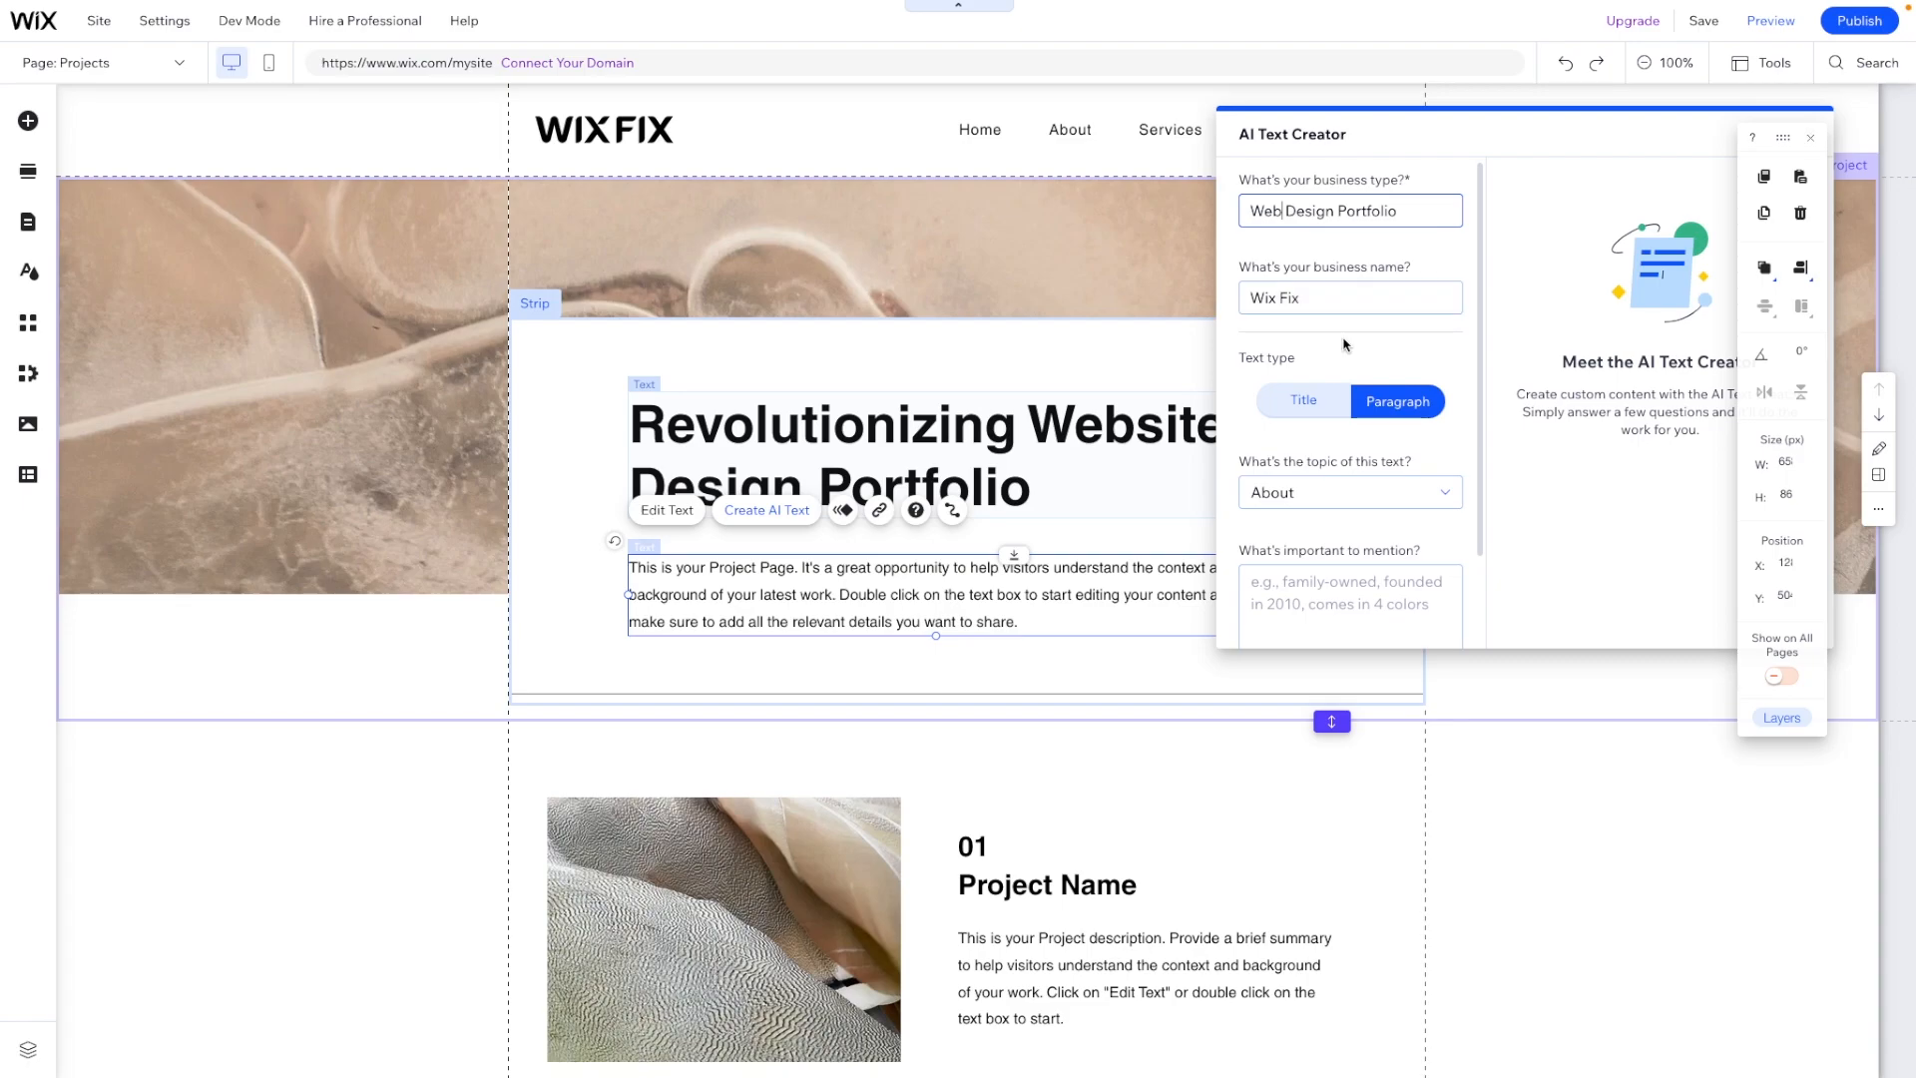
click(1350, 491)
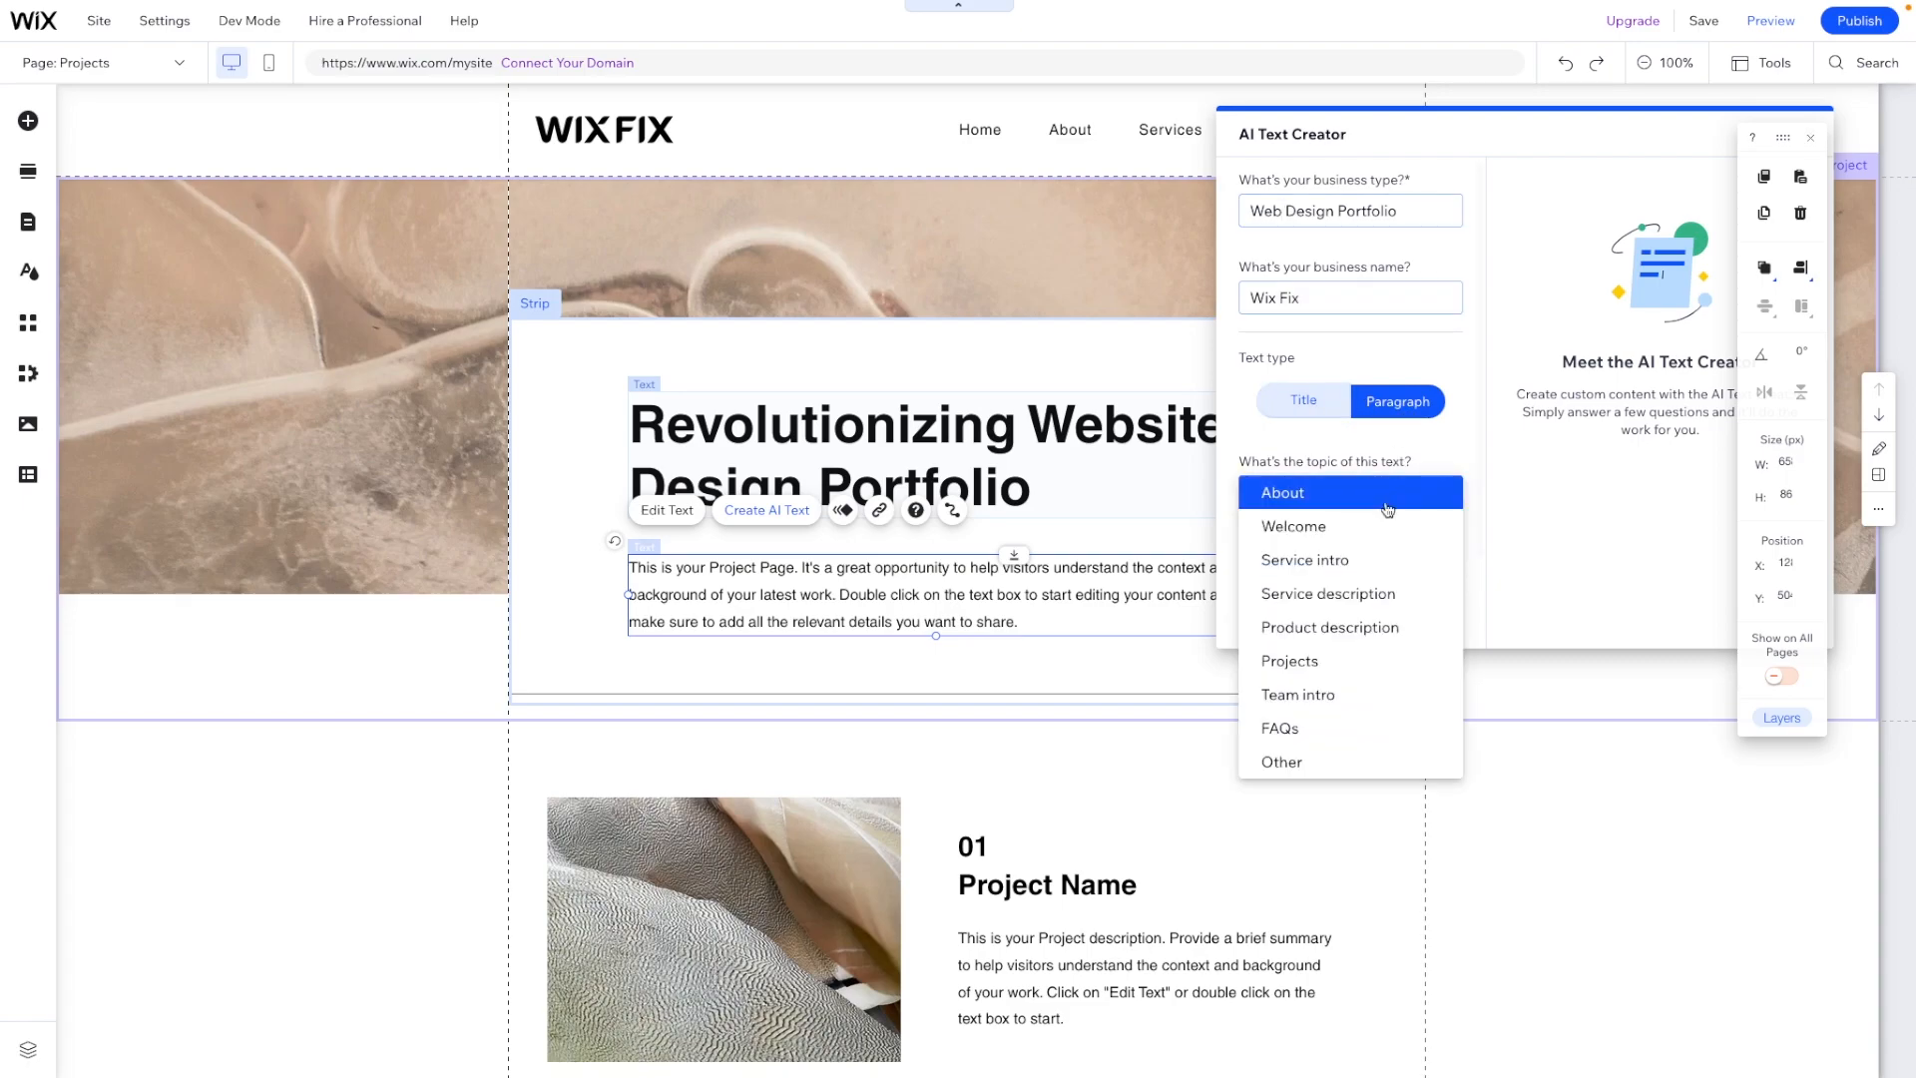
click(1290, 661)
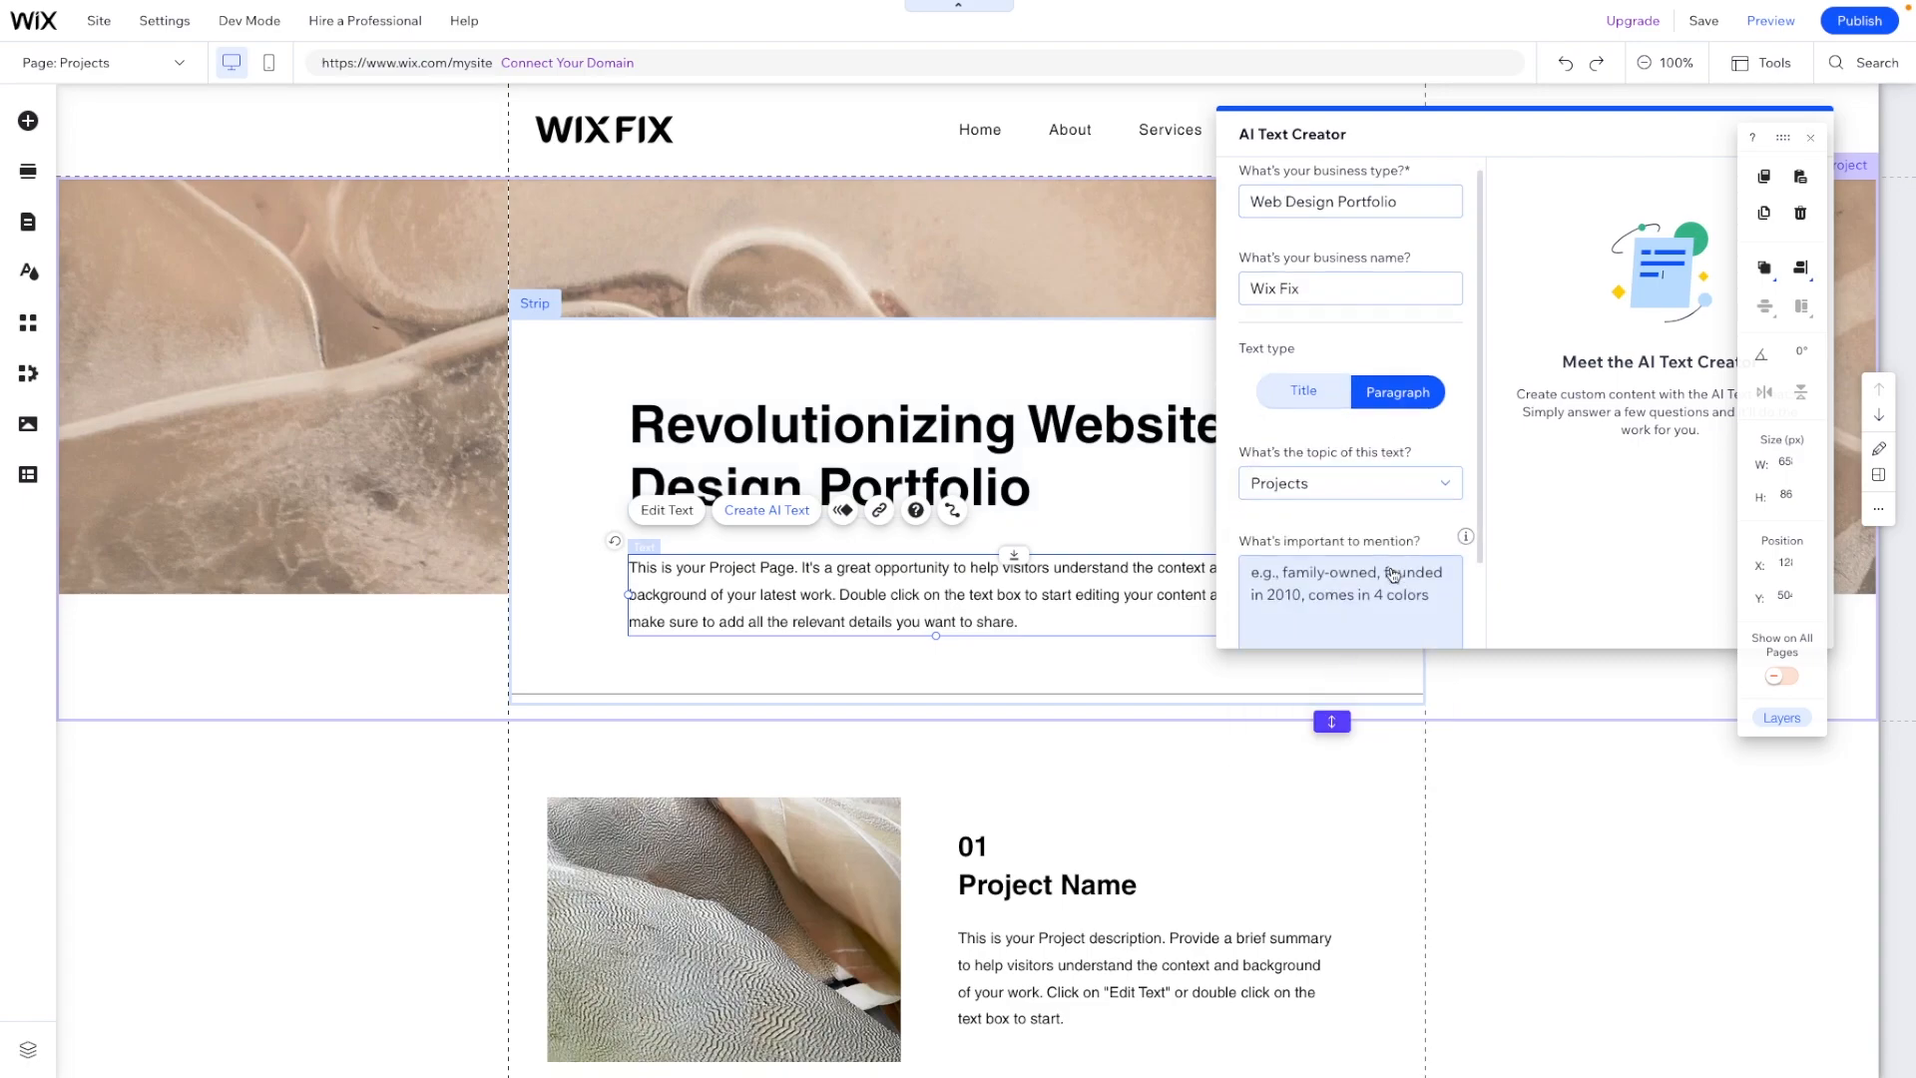
scroll(down, 3)
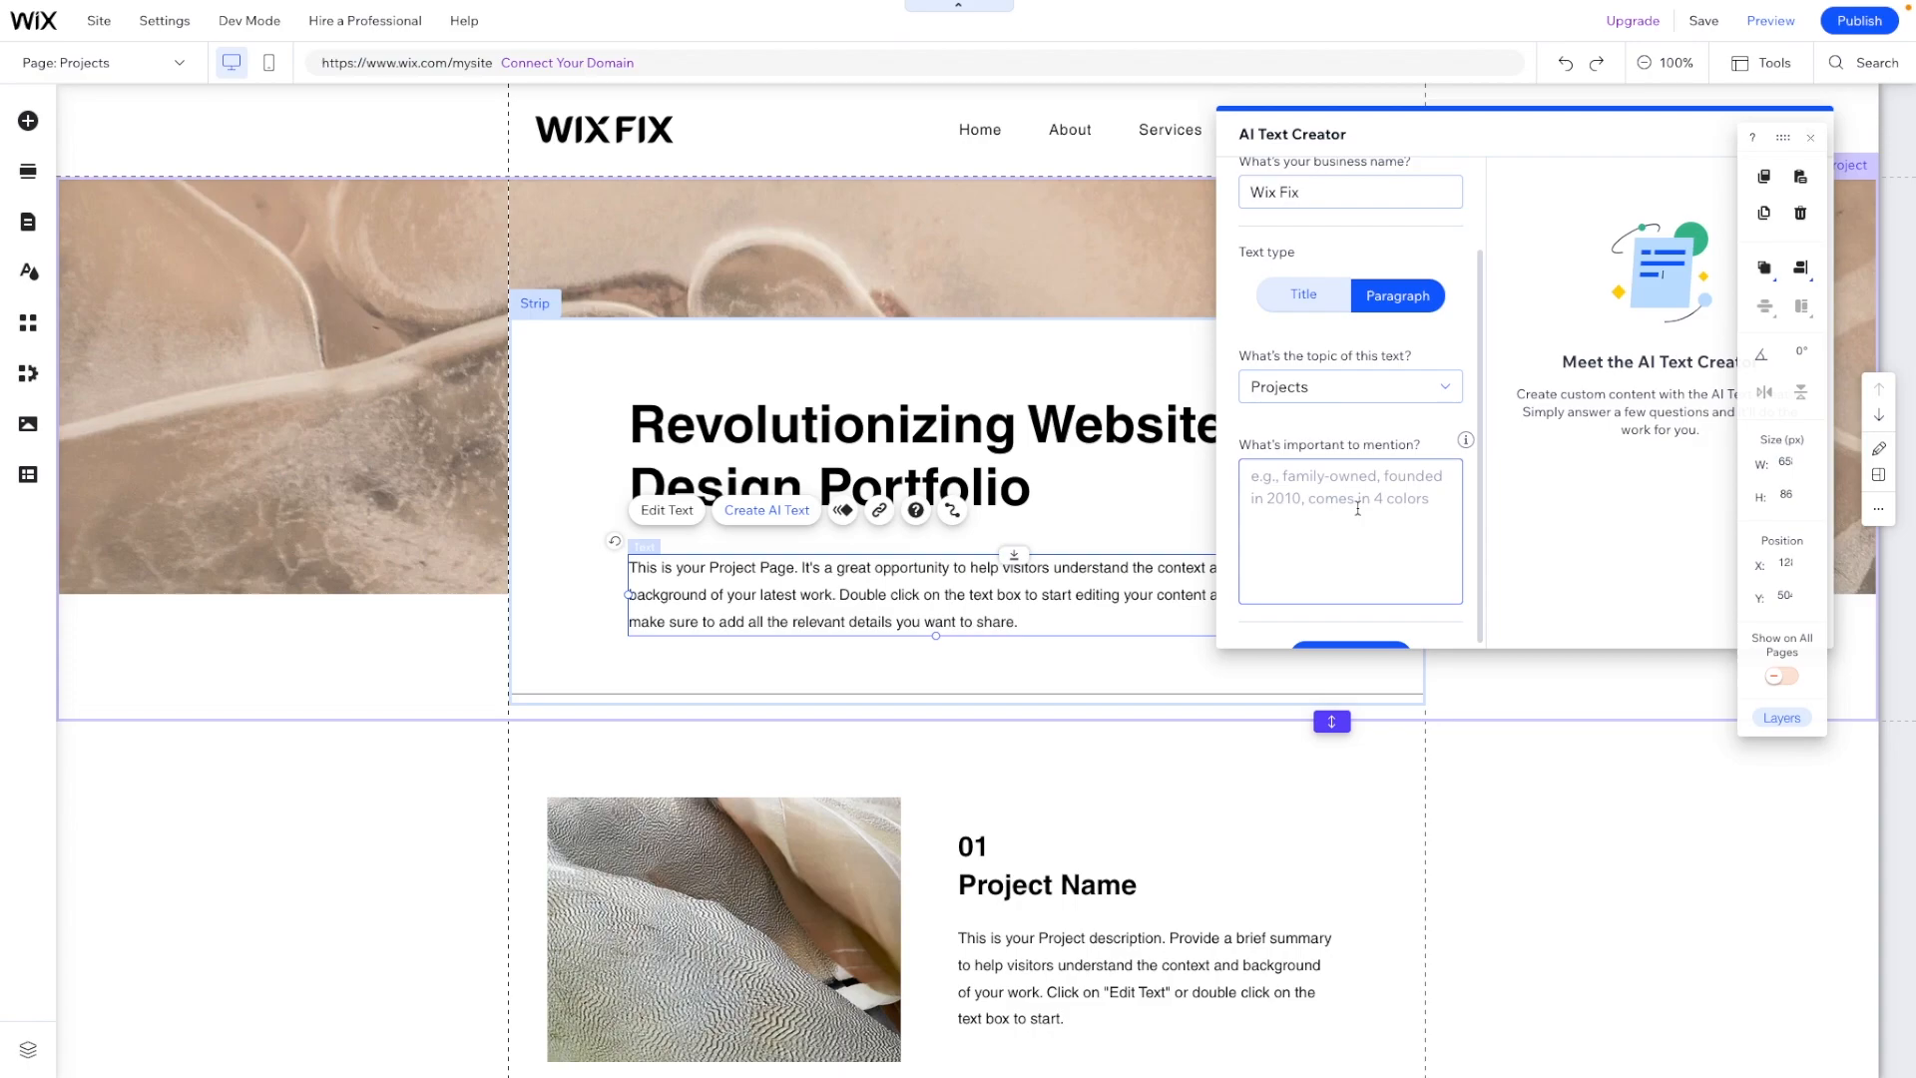
text(bey)
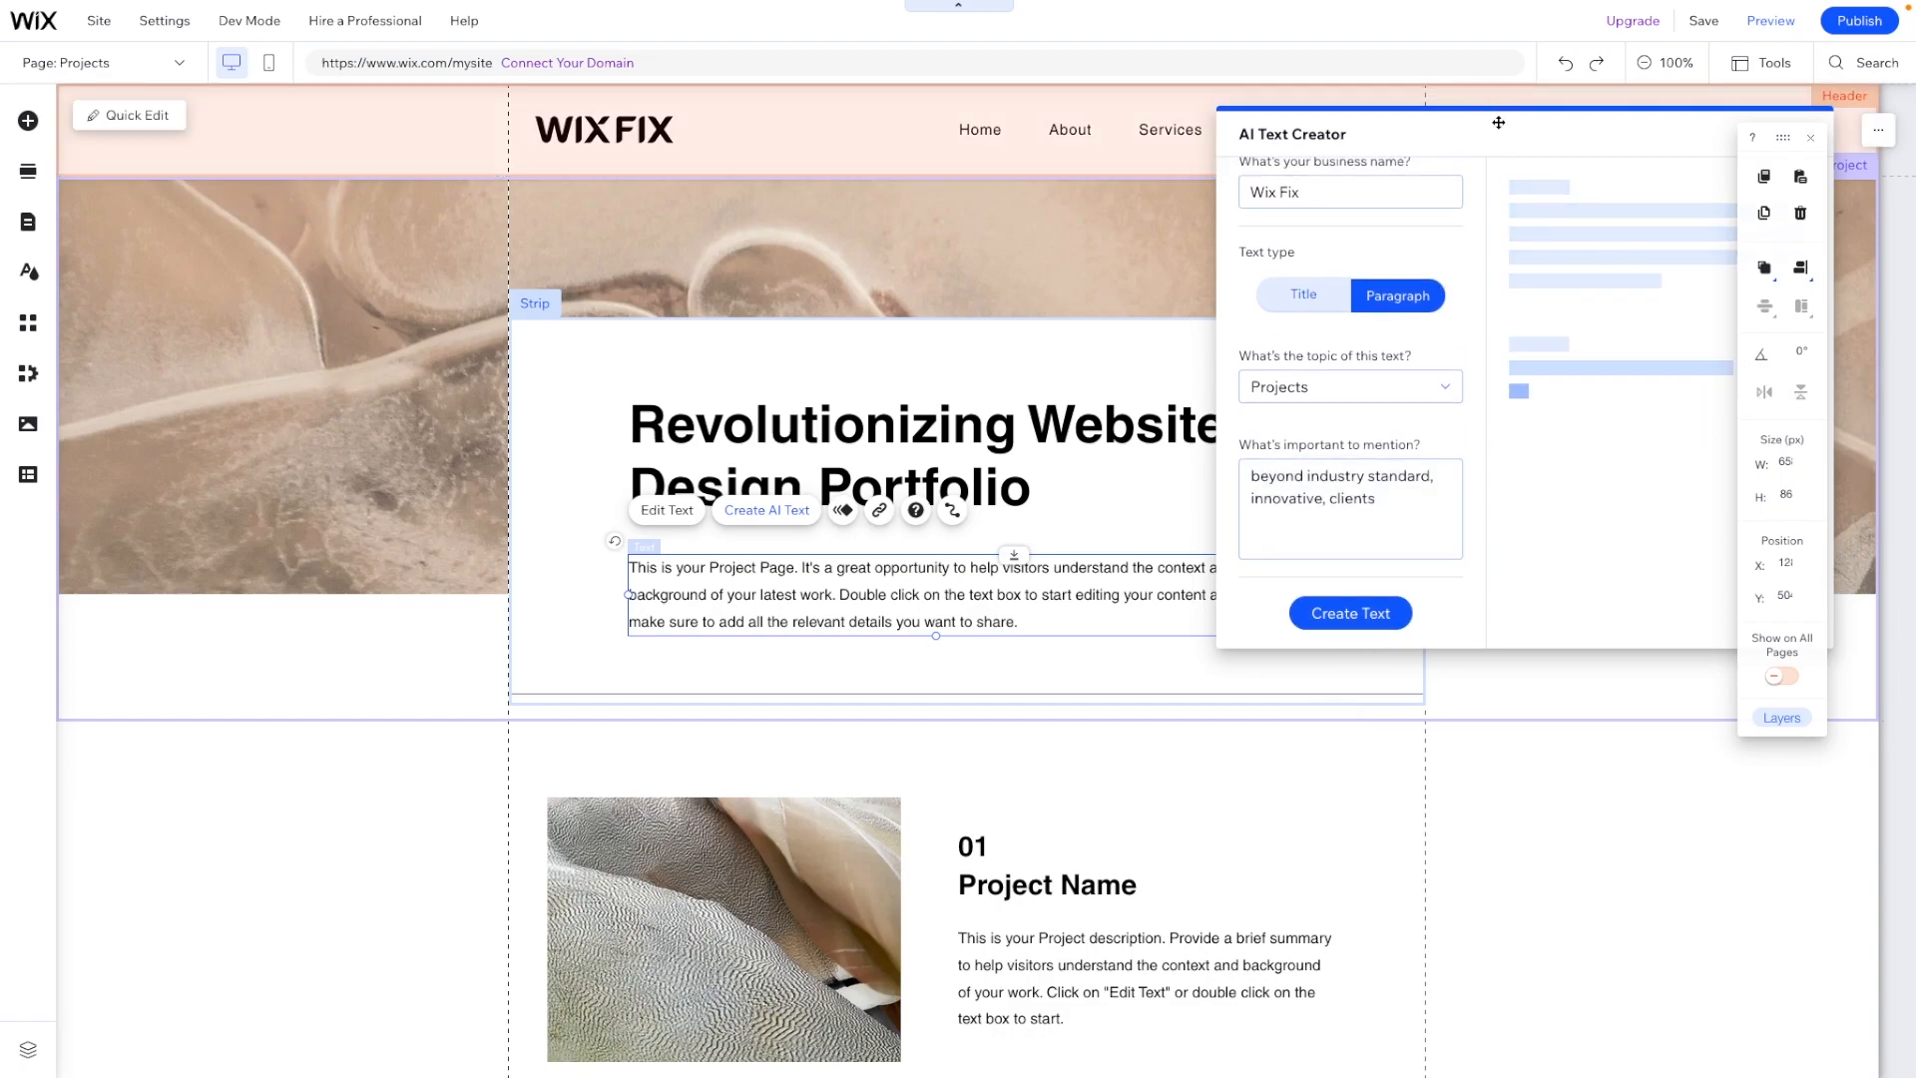
Step: Generate the paragraph options and use Option 1 for the intro paragraph
click(1349, 613)
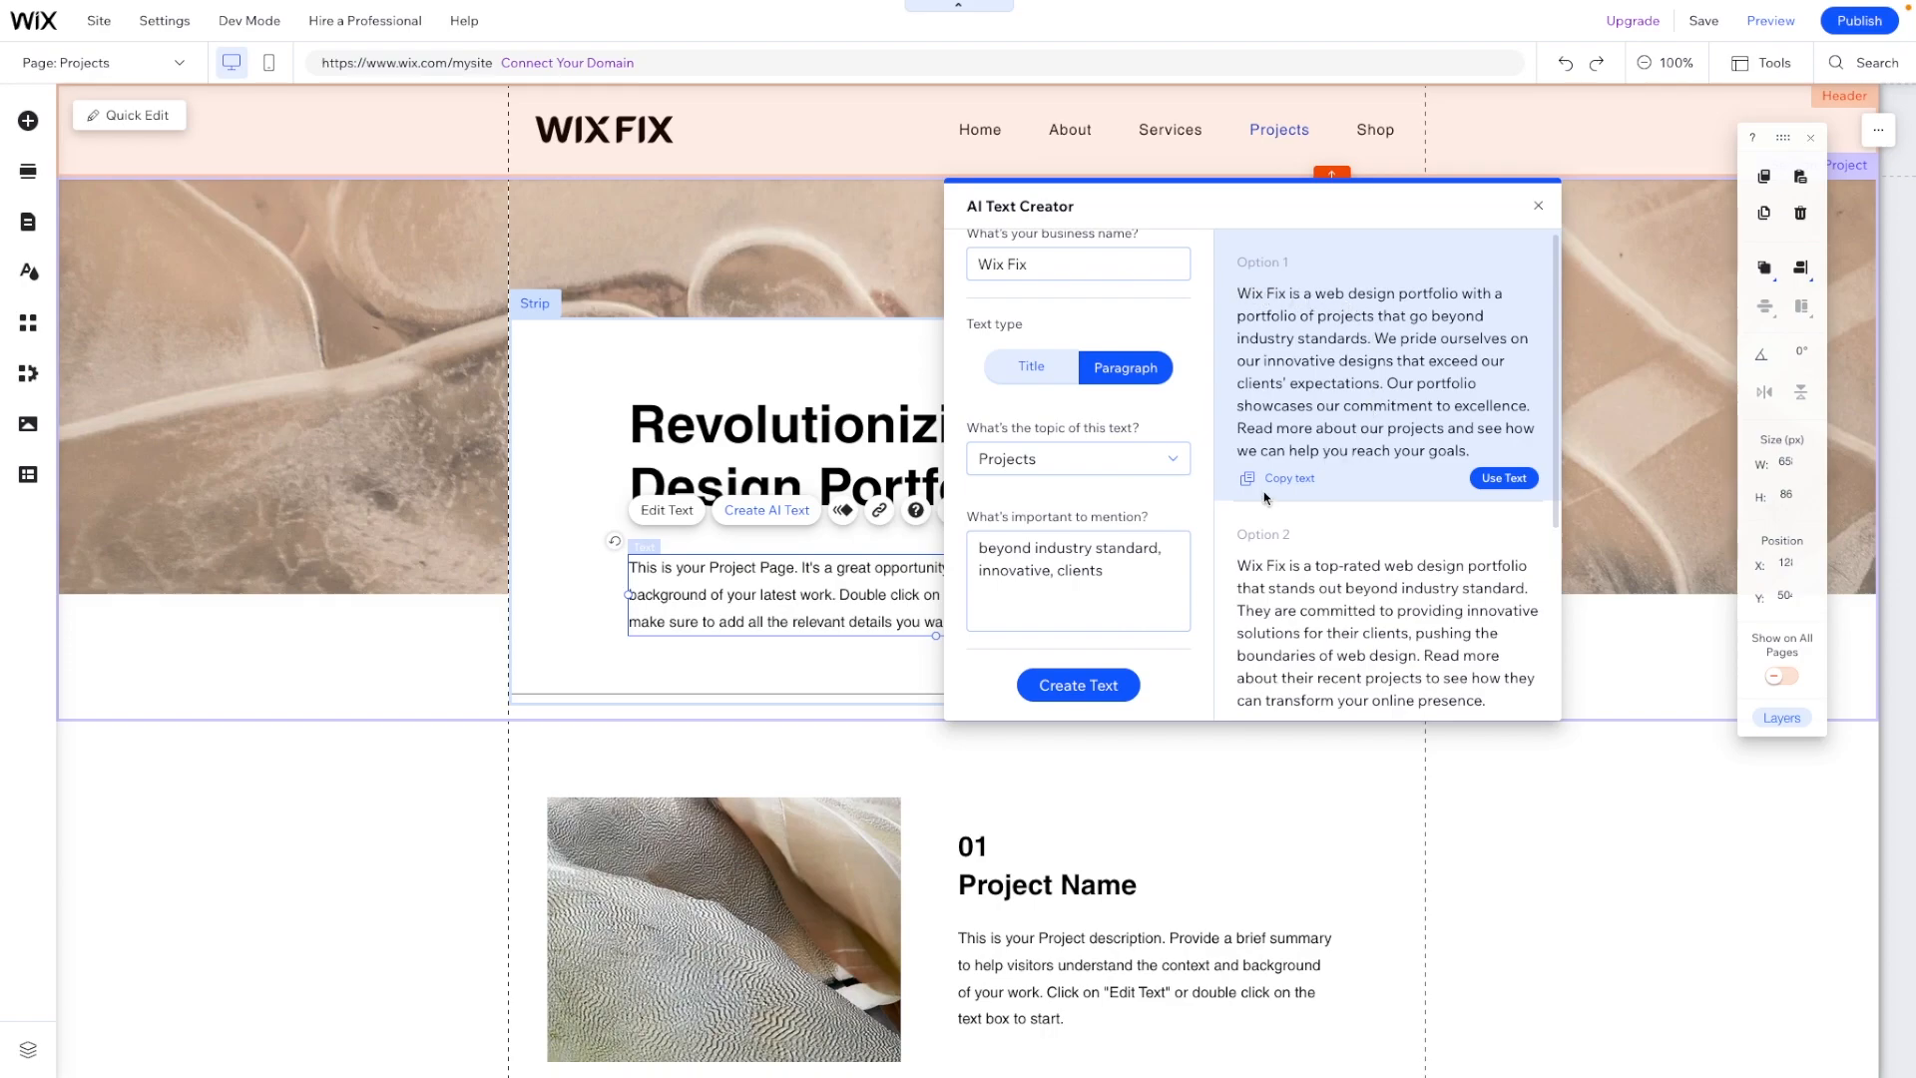
click(1277, 479)
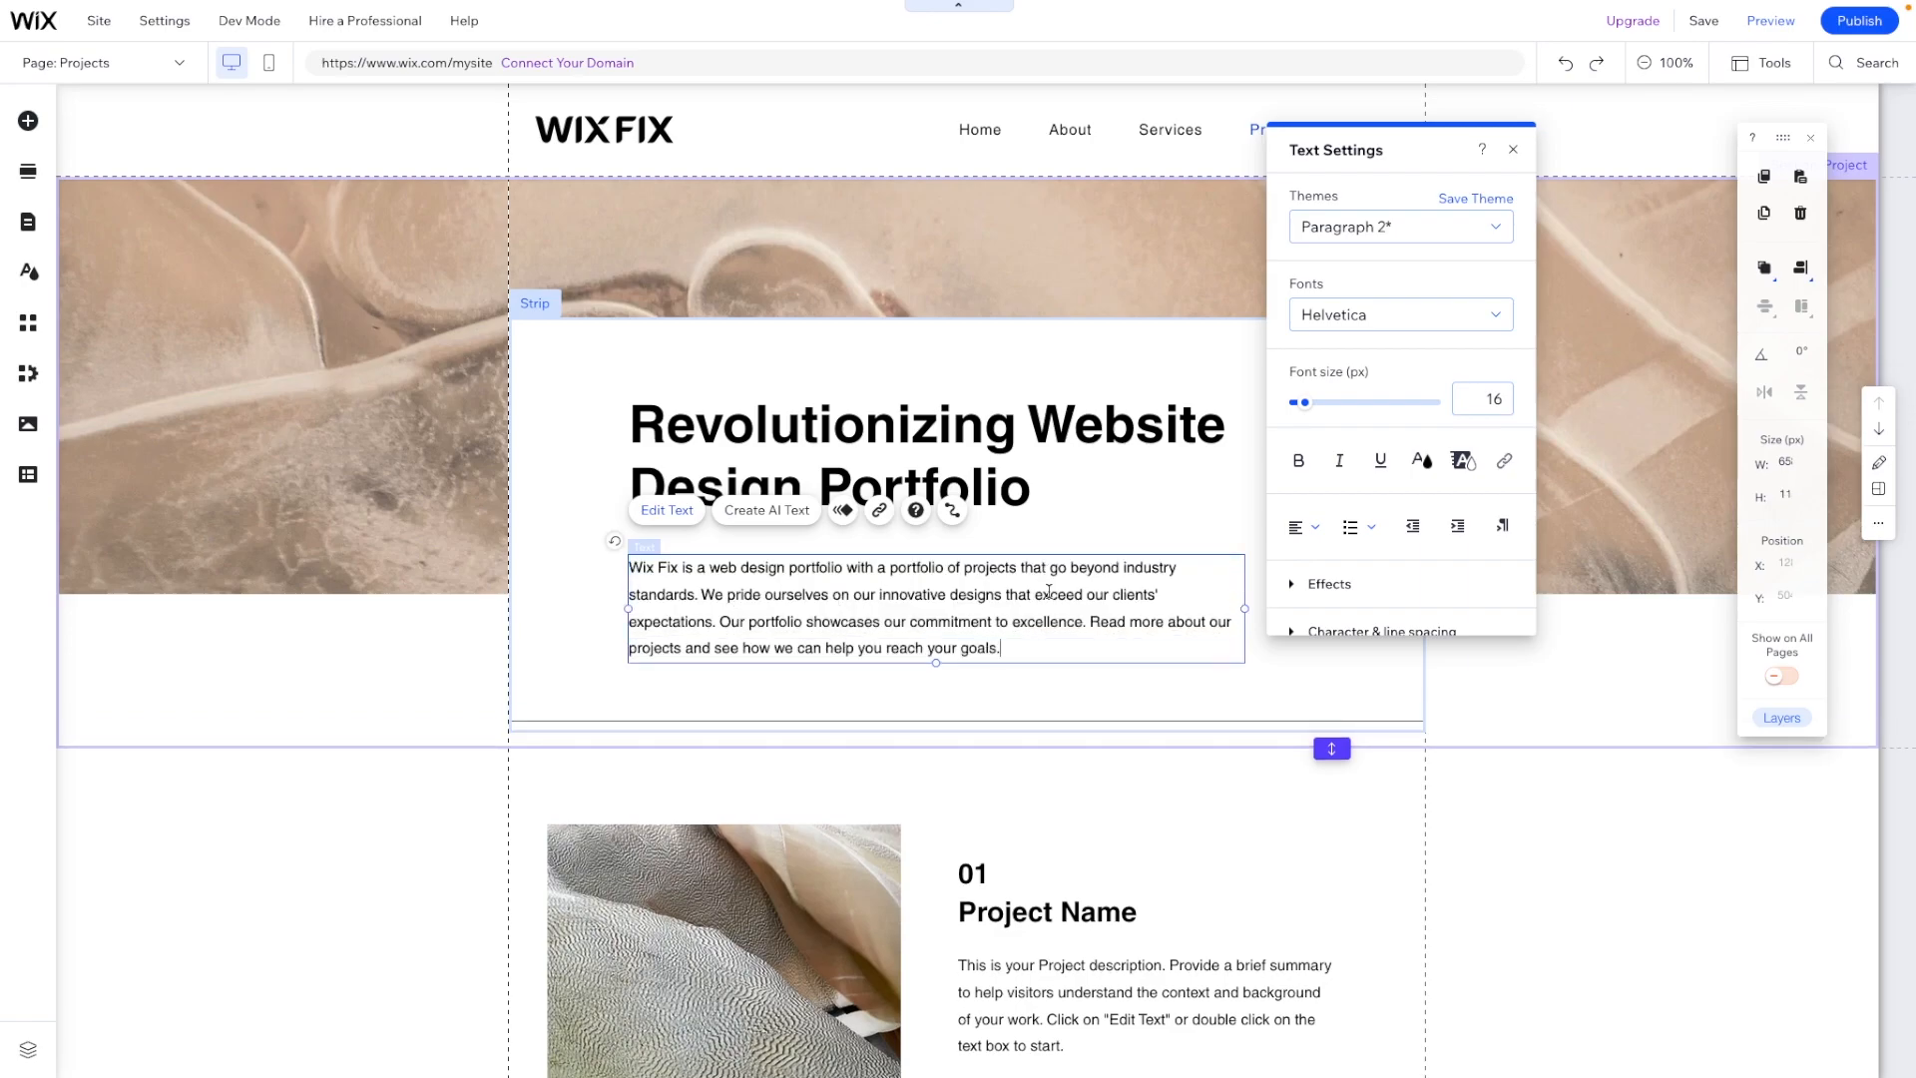
Step: Delete the paragraph's opening sentence so it starts 'We pride ourselves on our innovative designs'
drag(627, 567, 700, 594)
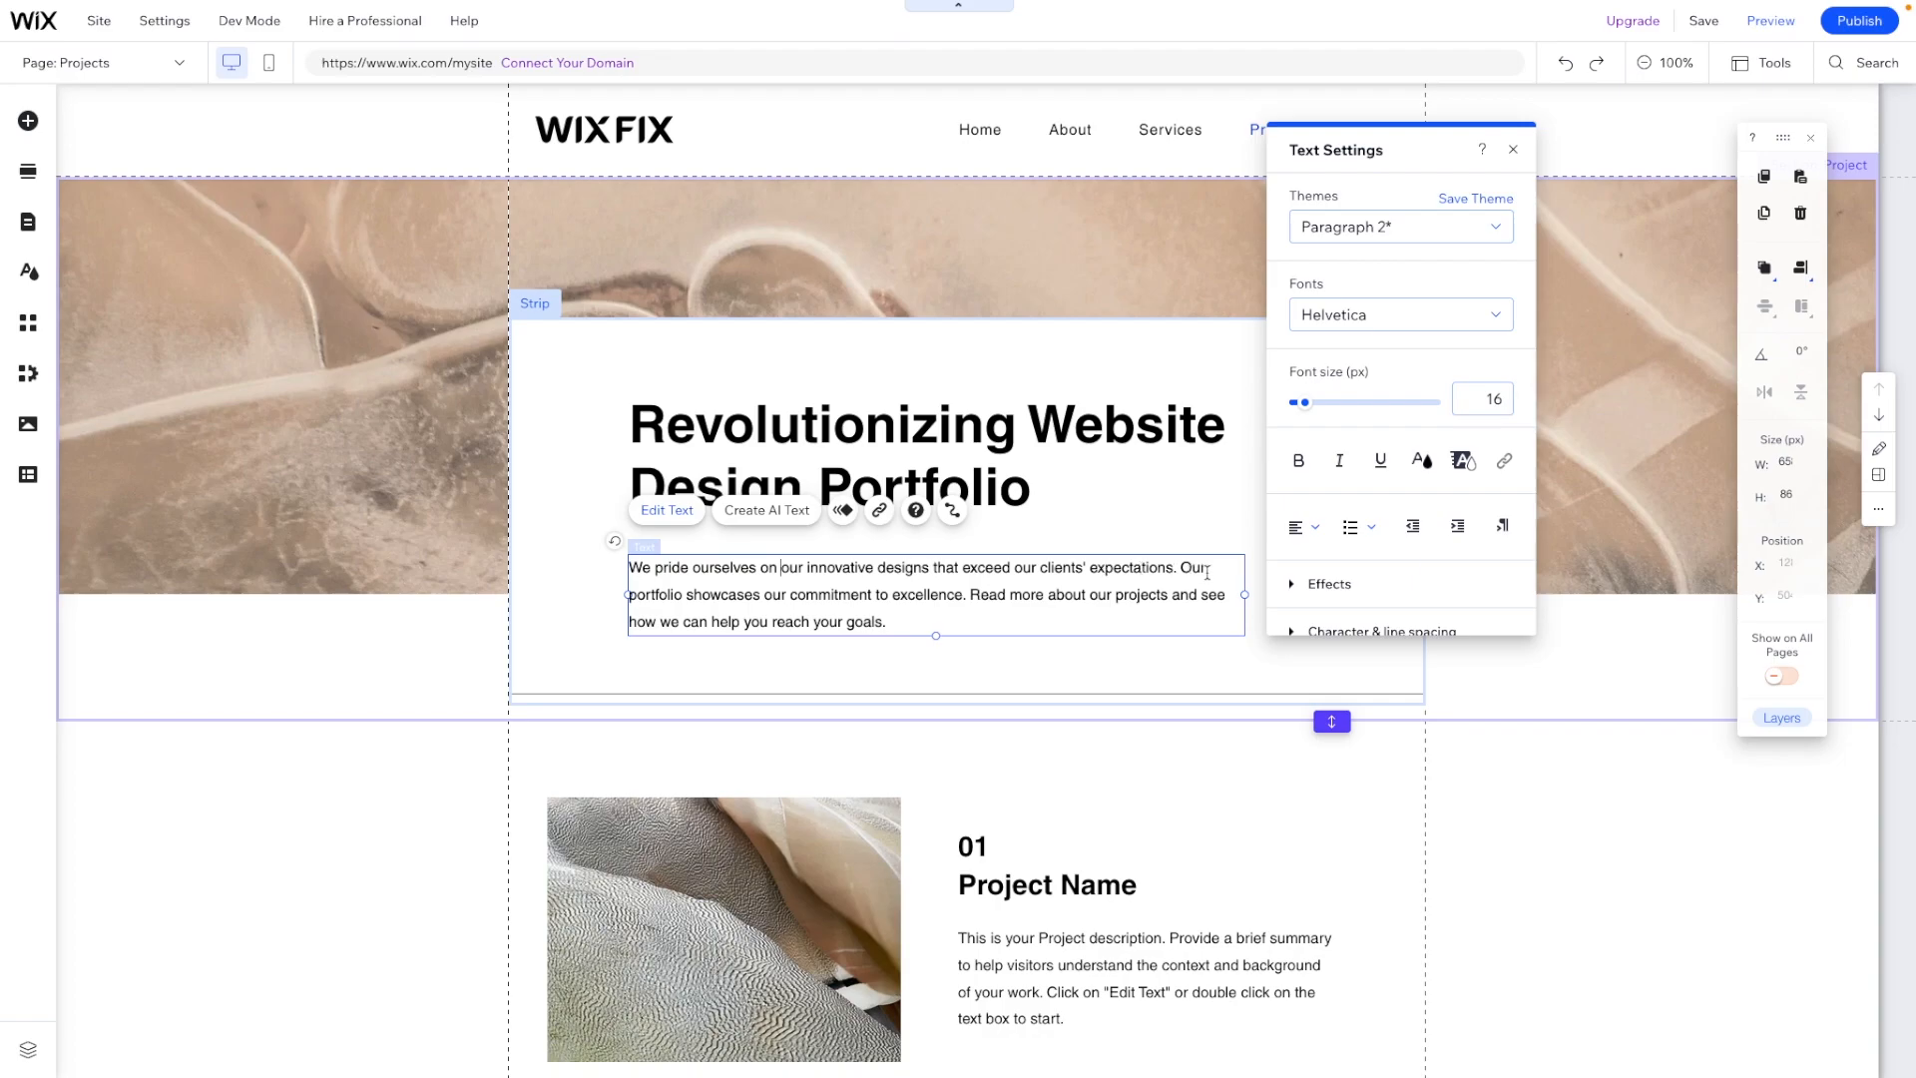
mouse_move(863, 601)
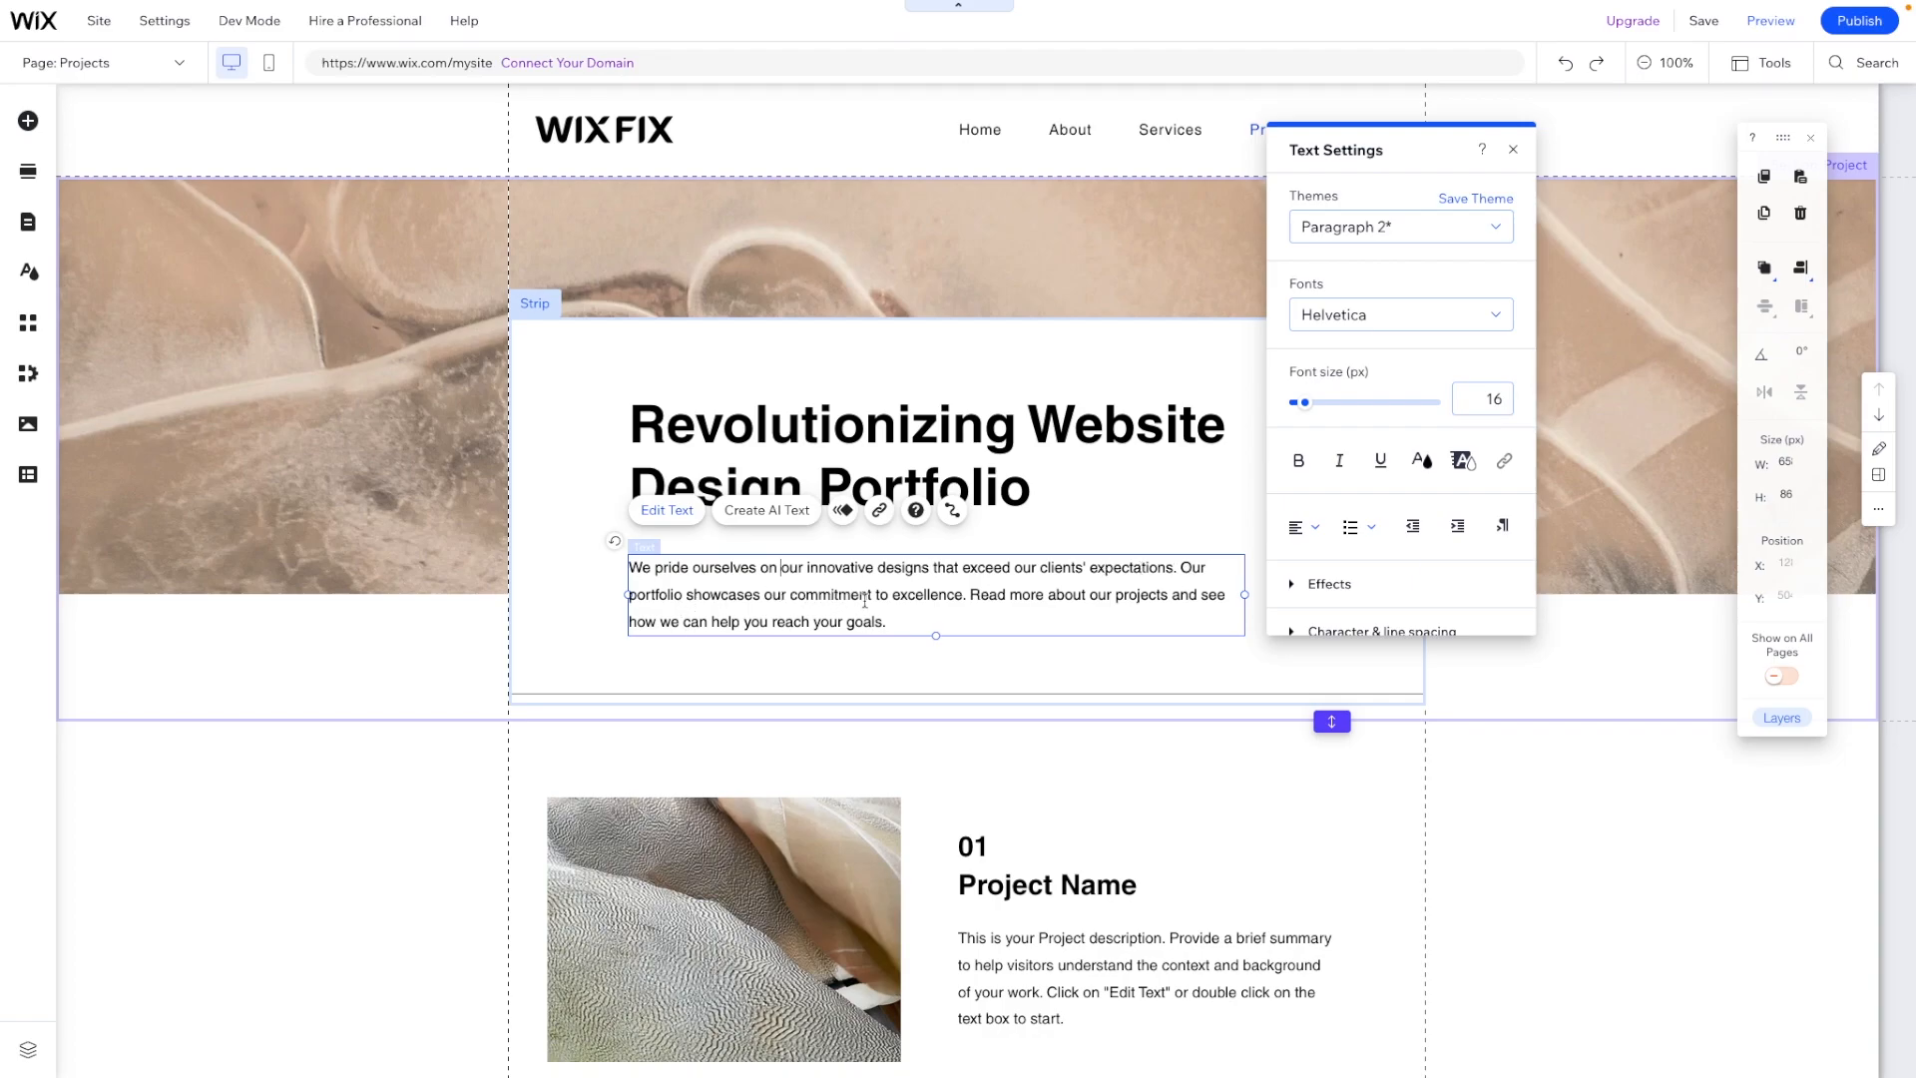
double_click(986, 595)
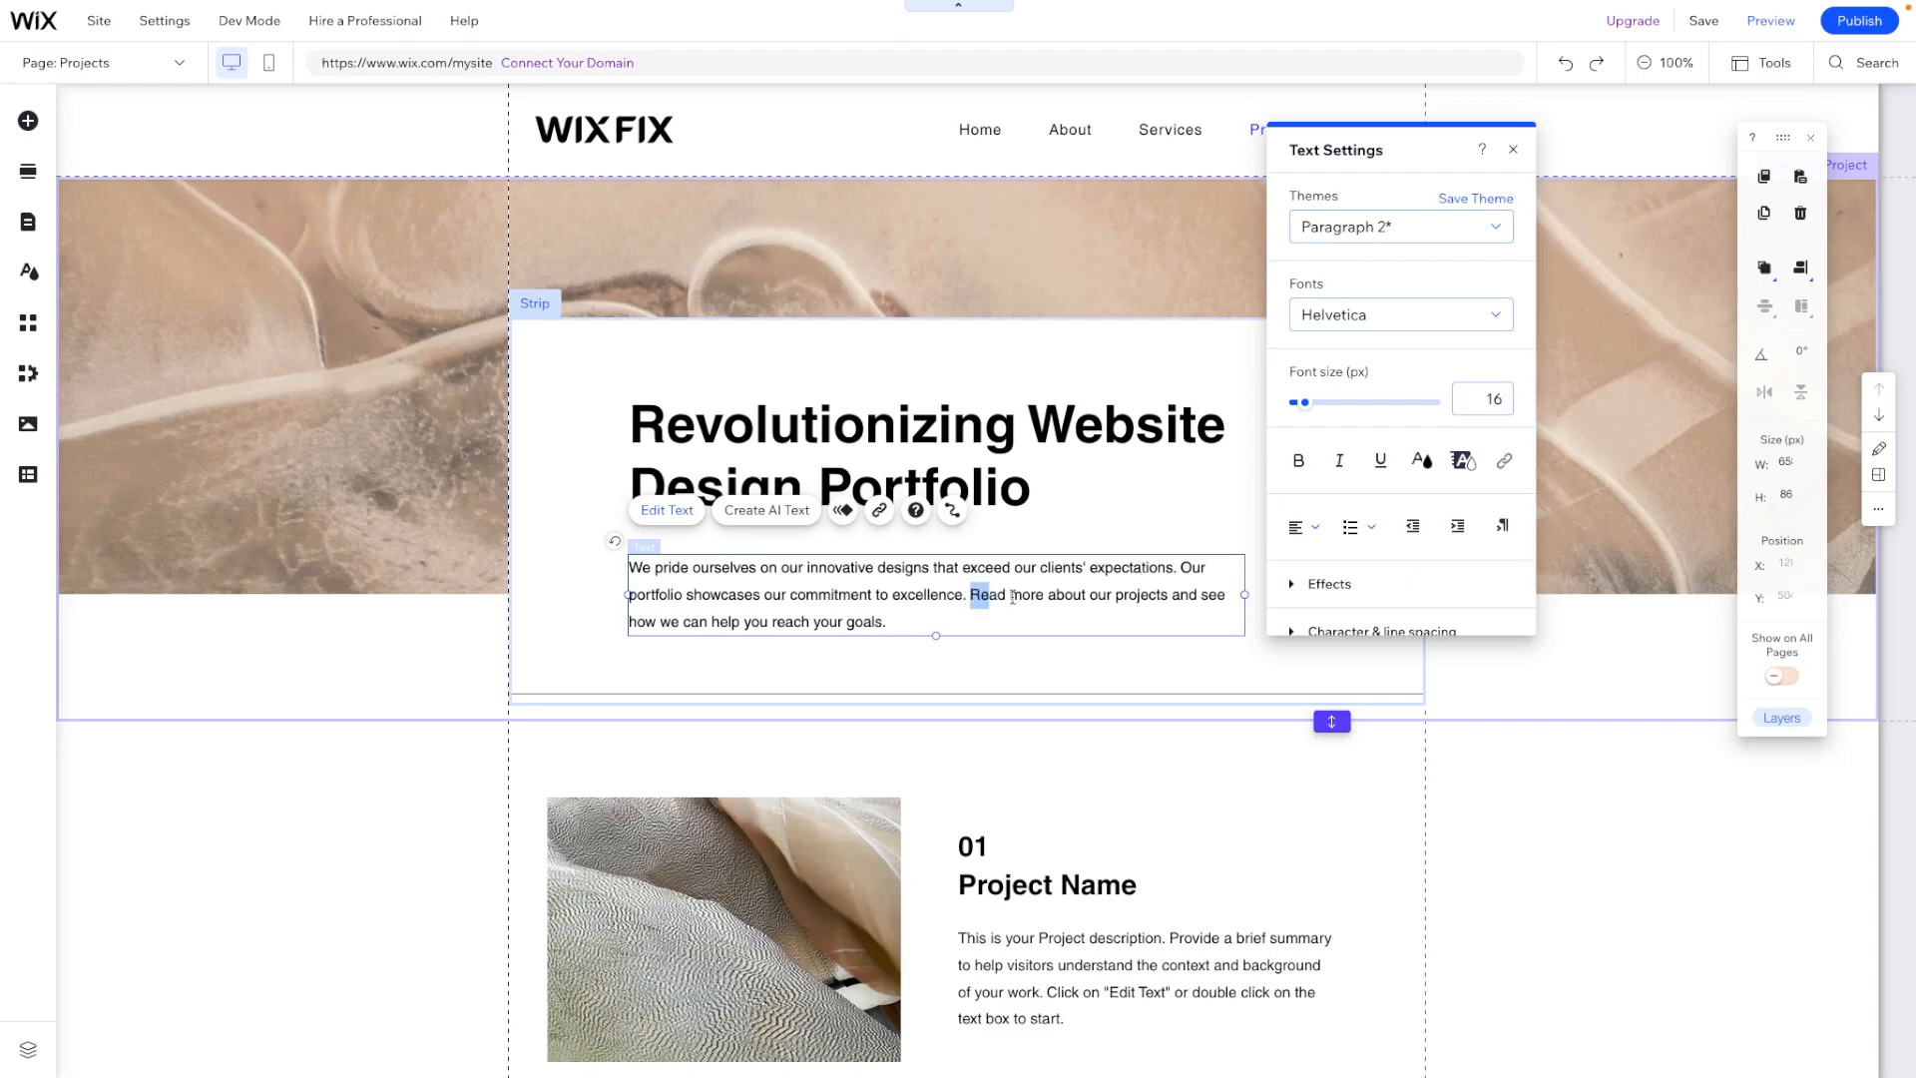
drag(970, 595, 1220, 595)
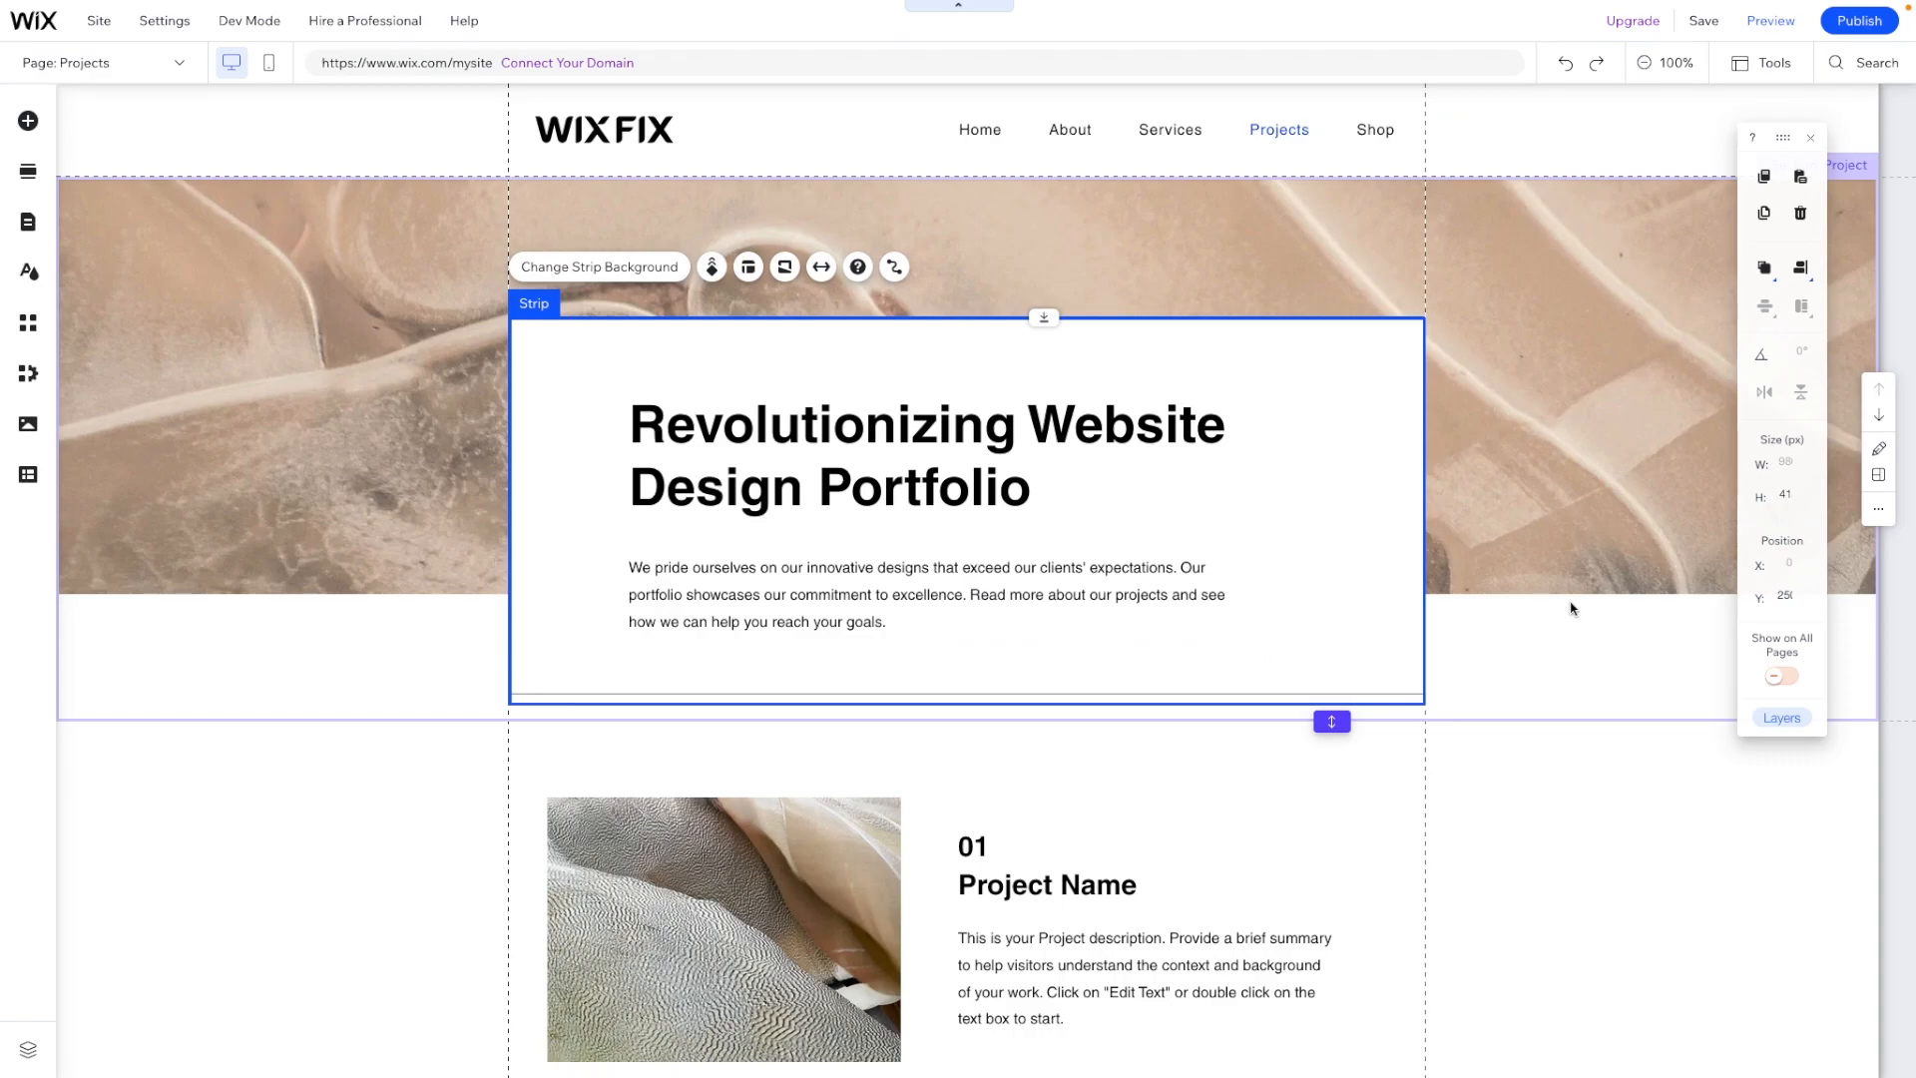
mouse_move(1158, 551)
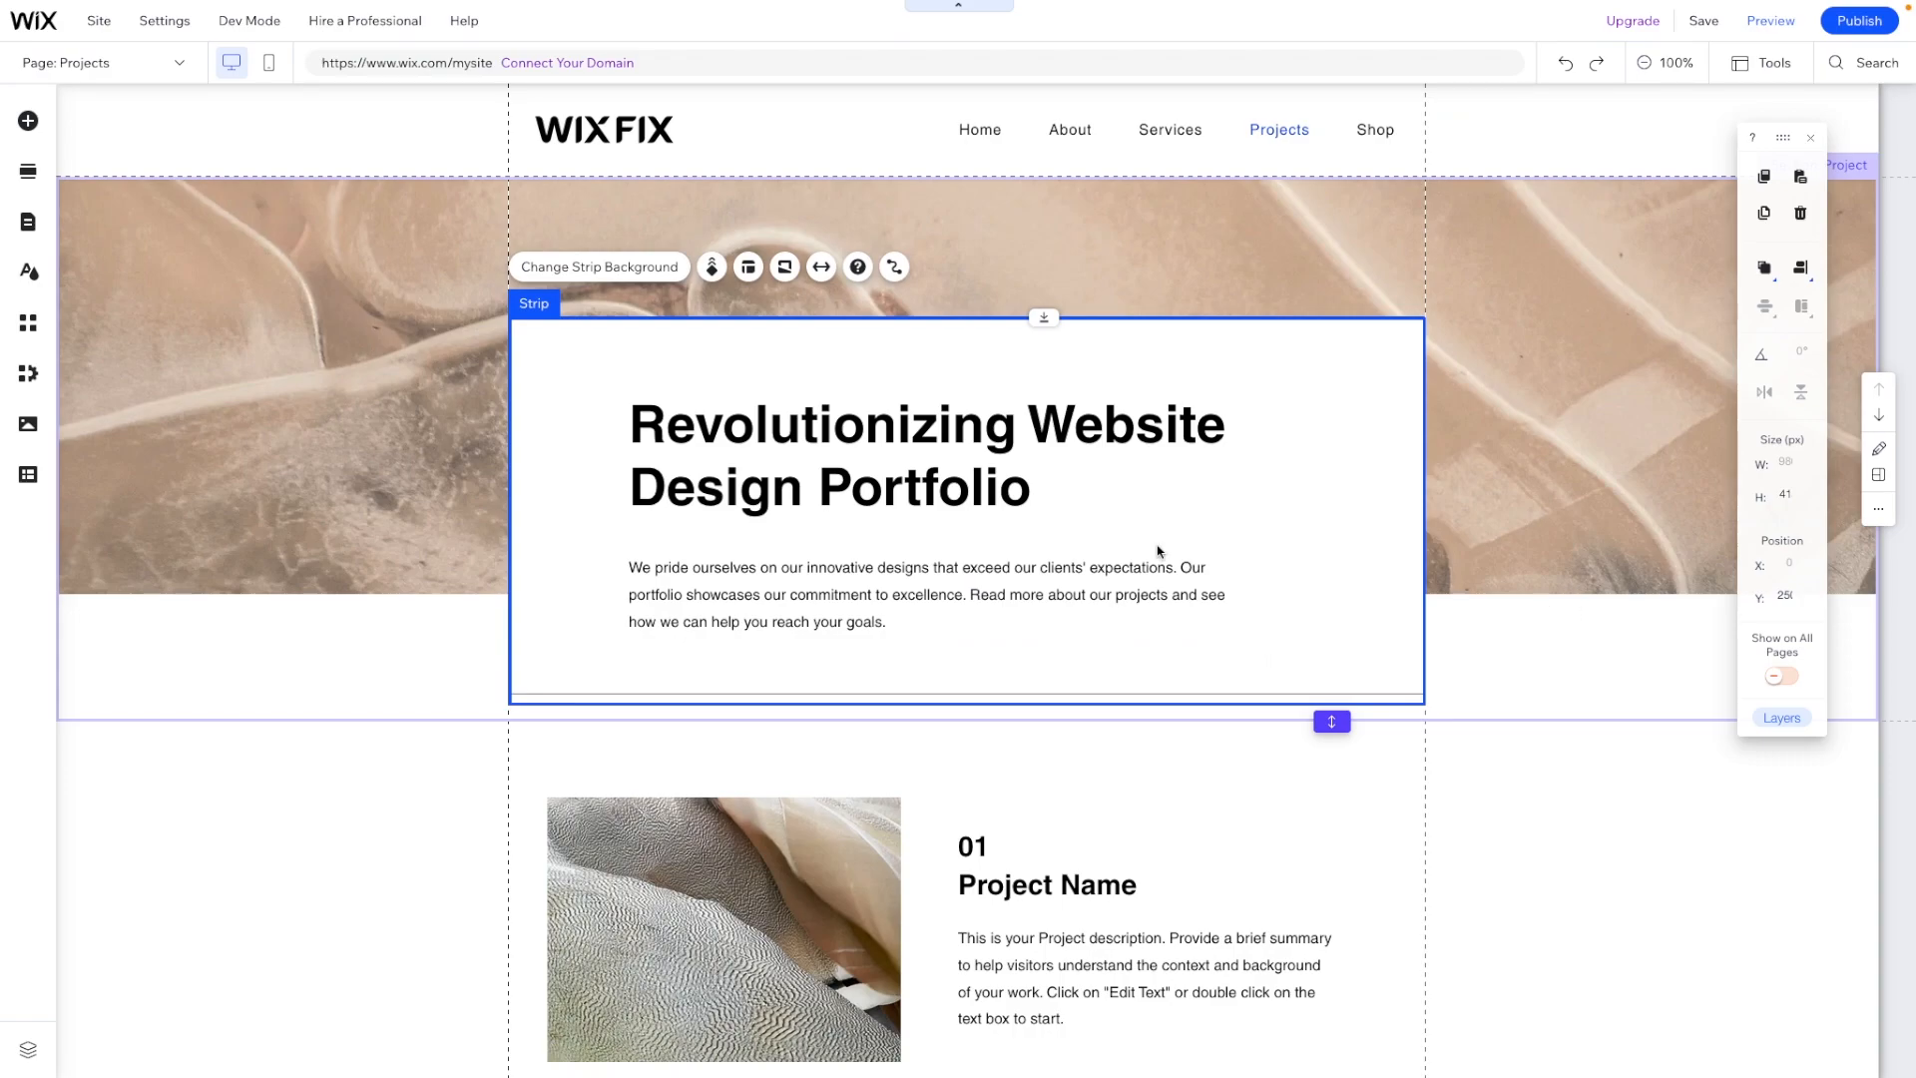
Step: Drop 'Portfolio' from the heading and set its font size to 80 px
double_click(930, 467)
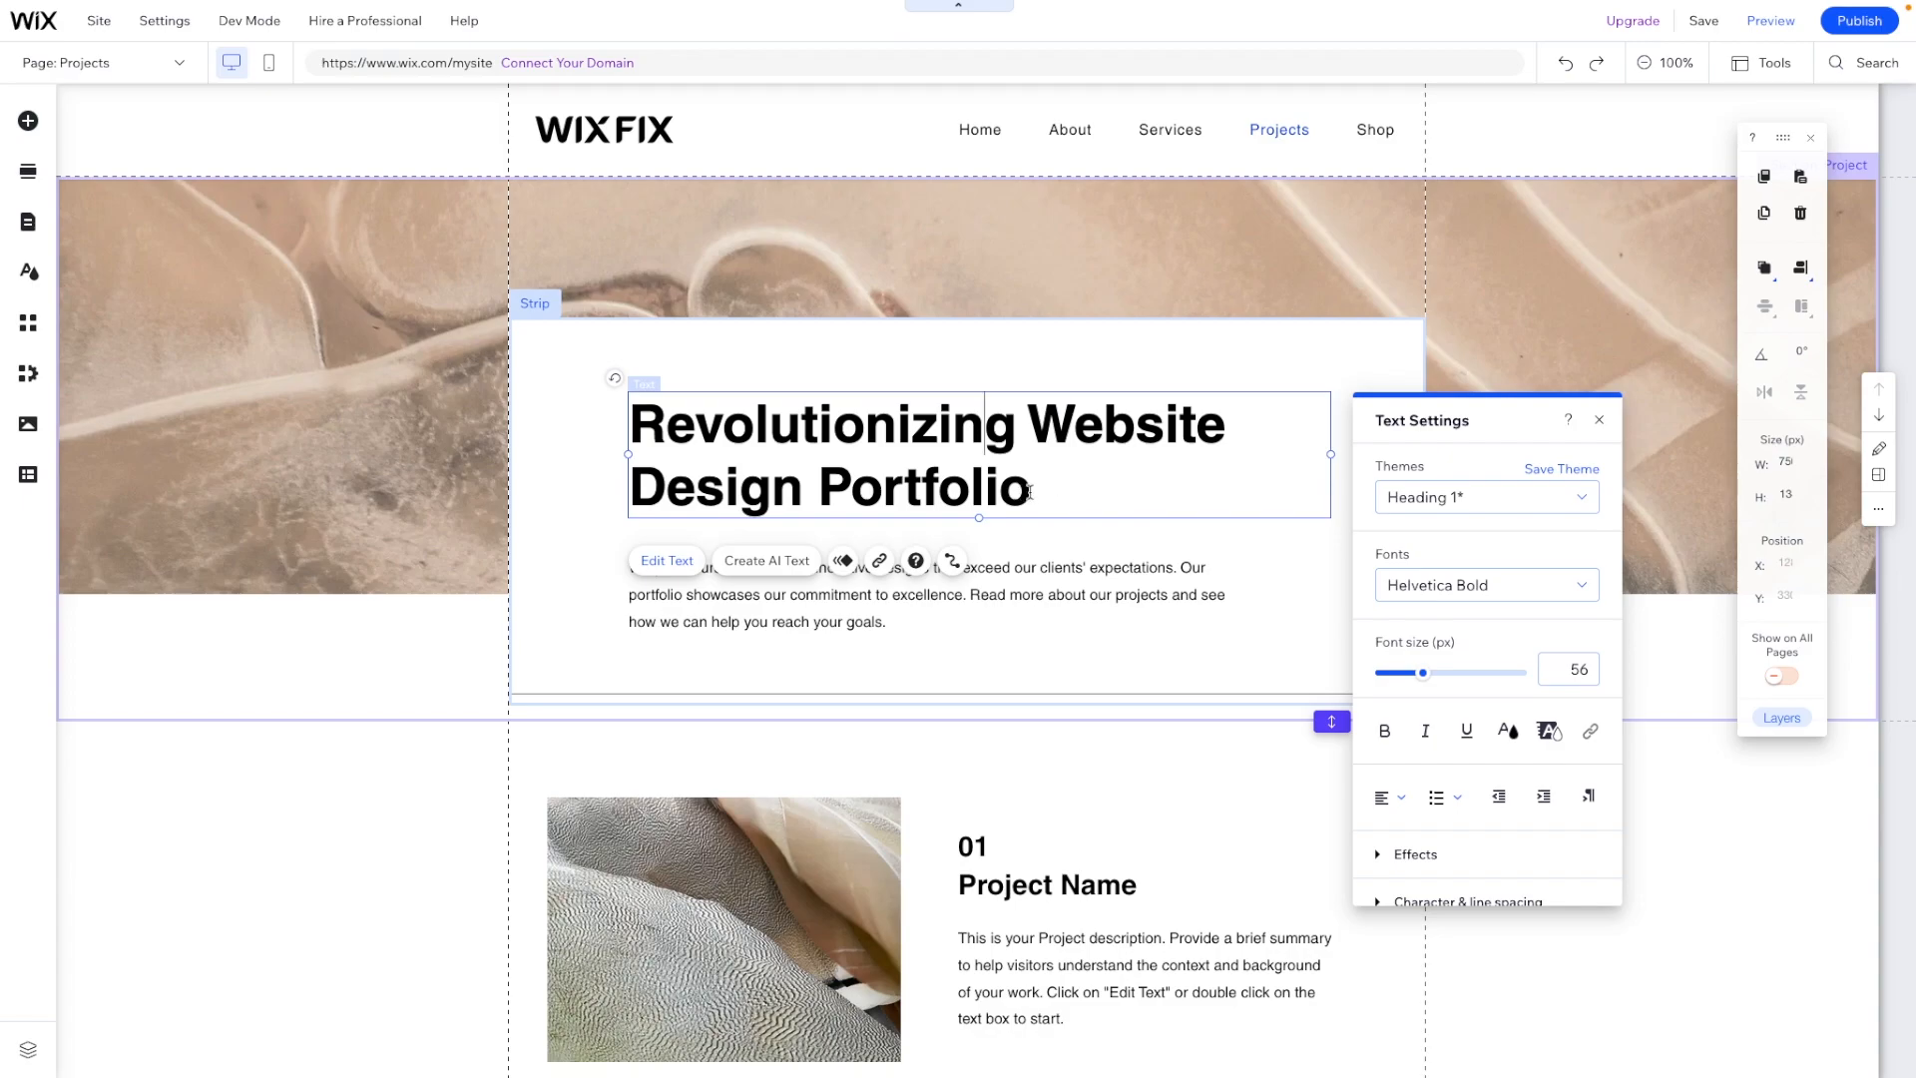
double_click(942, 487)
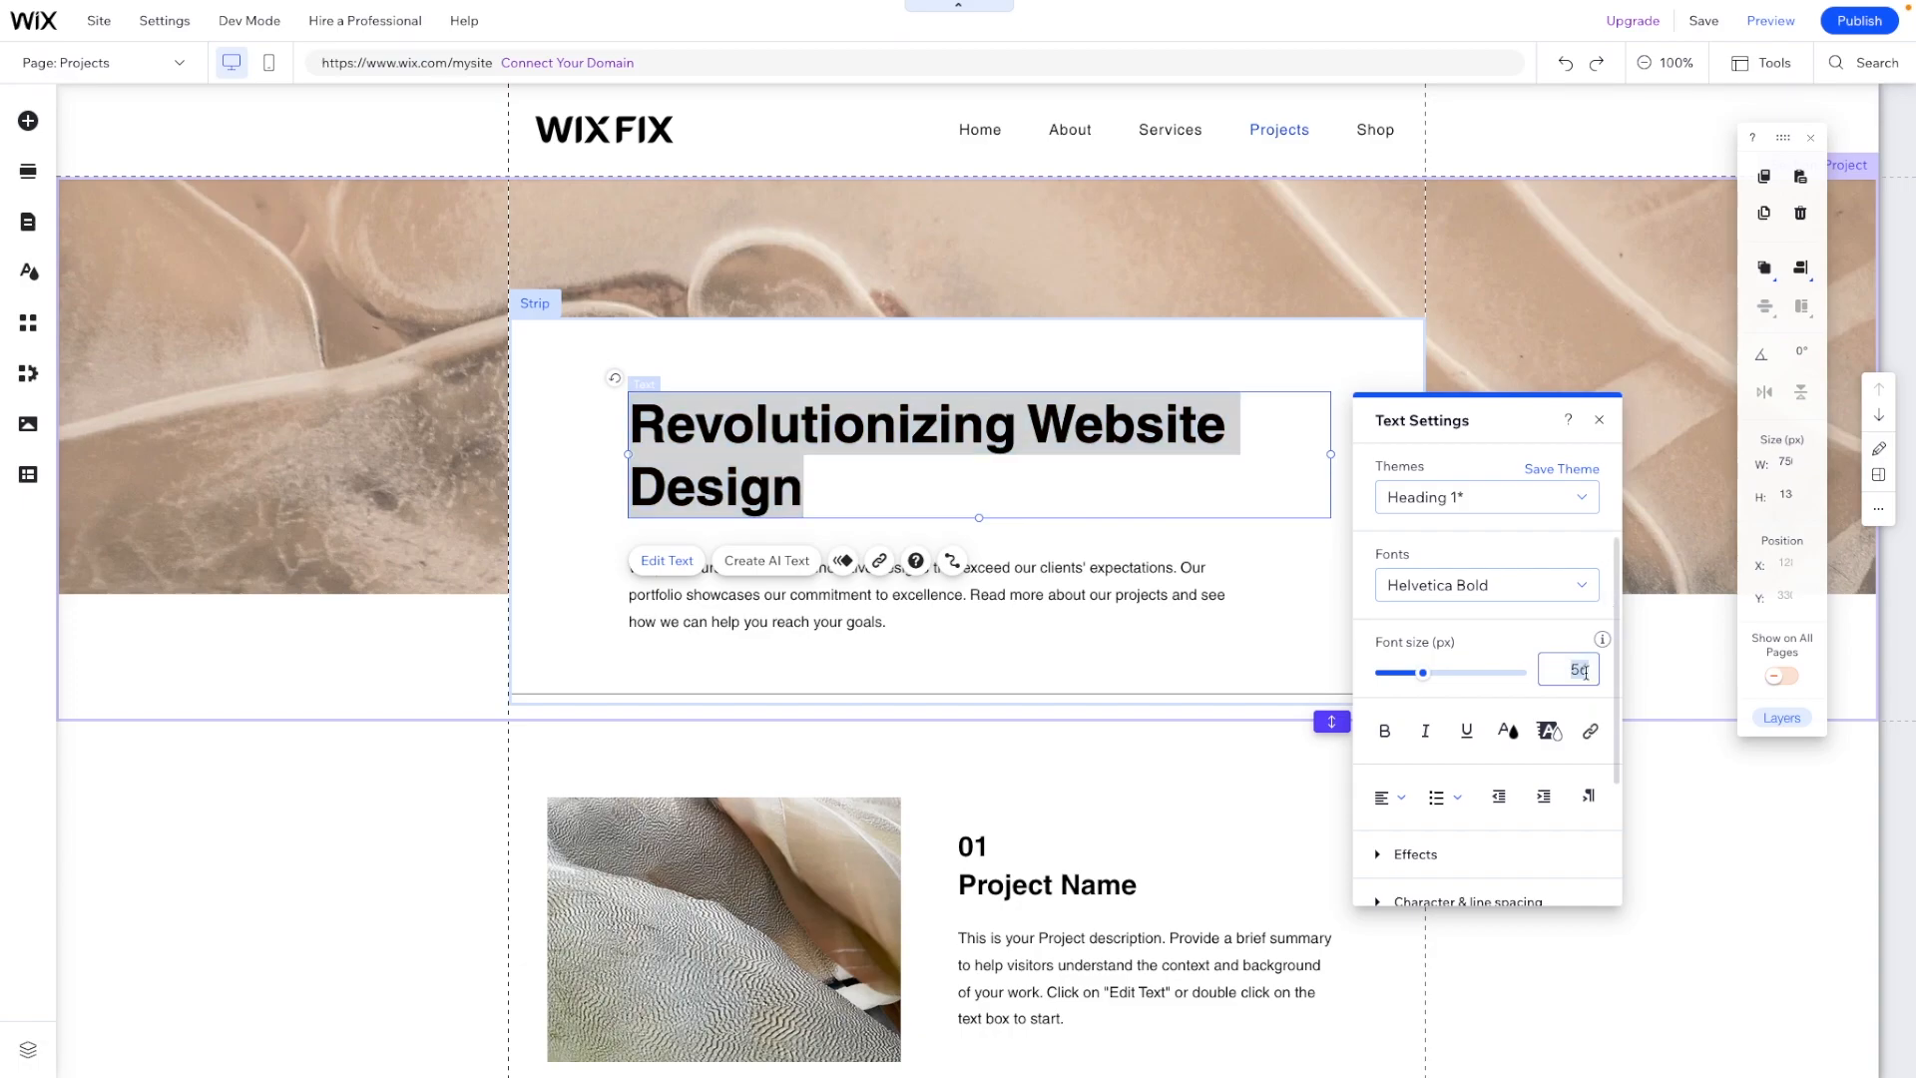
text(80)
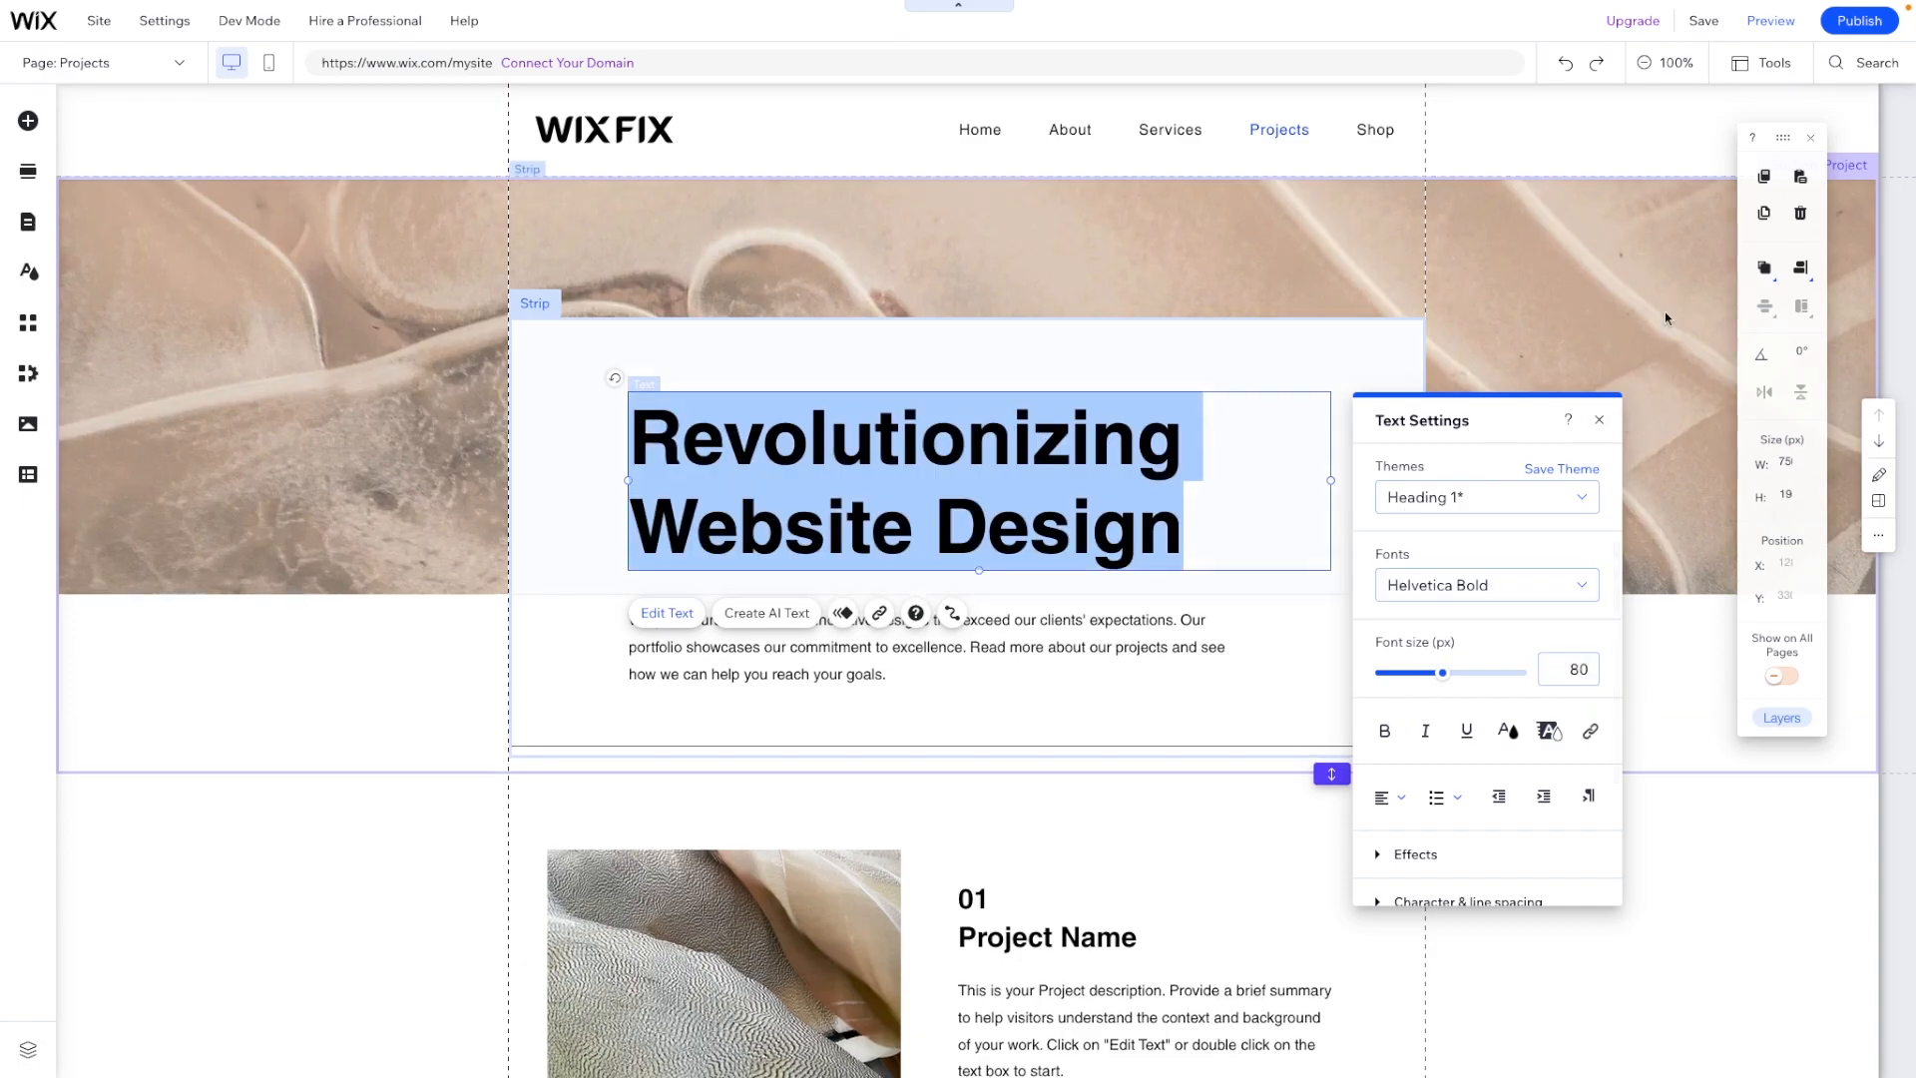